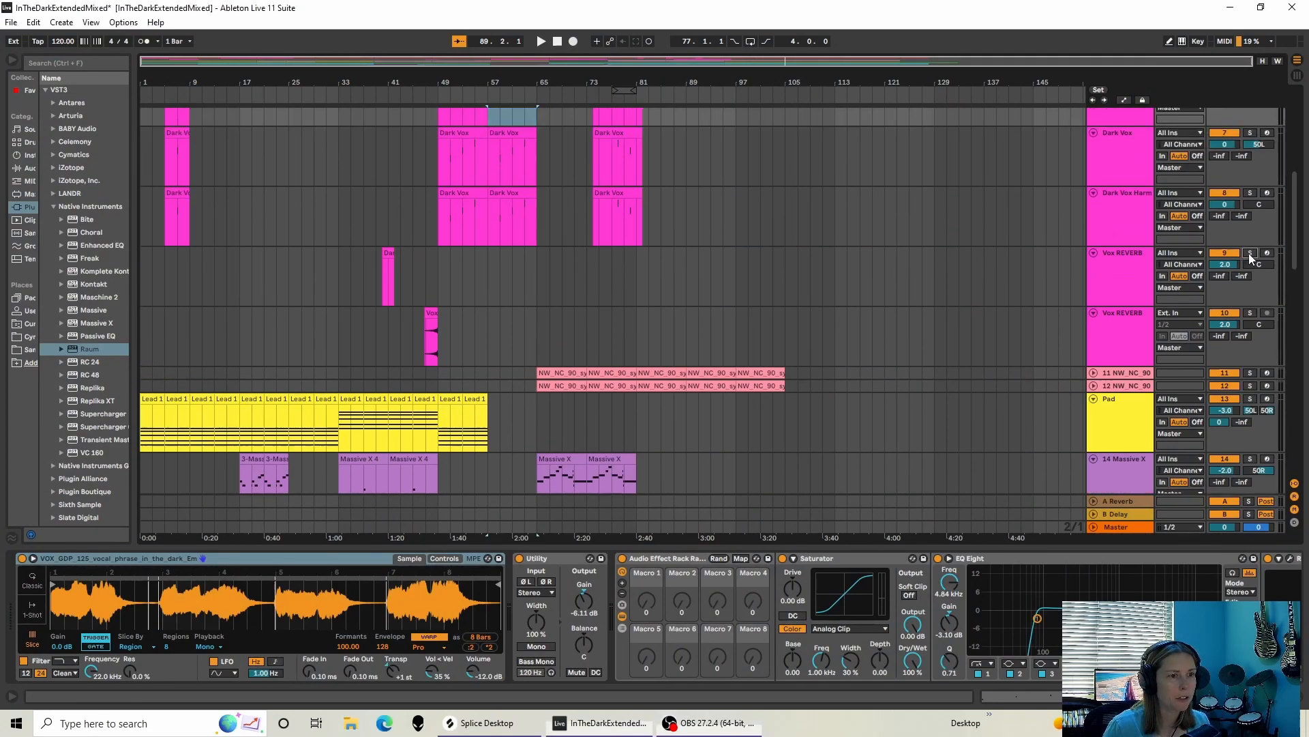
# Solo the Vox REVERB track, view its effects, and briefly audition the song.
pyautogui.click(1249, 313)
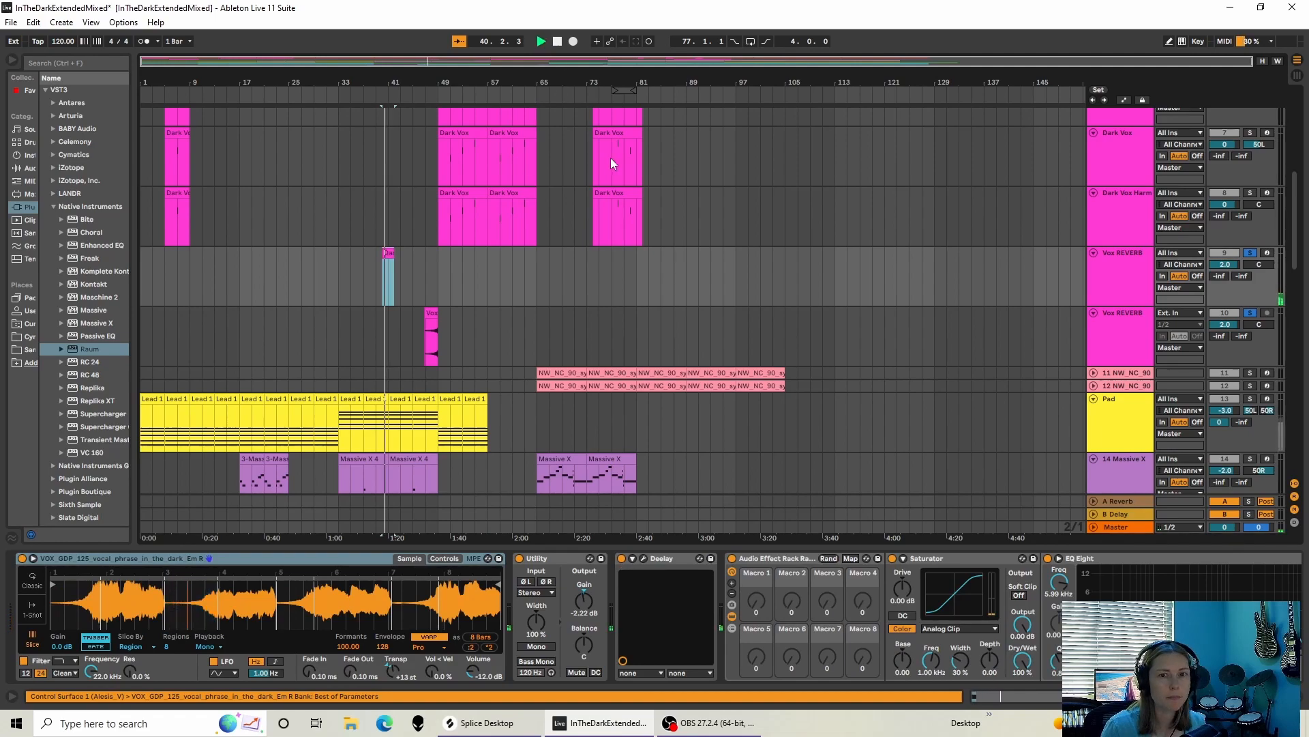
pyautogui.click(539, 41)
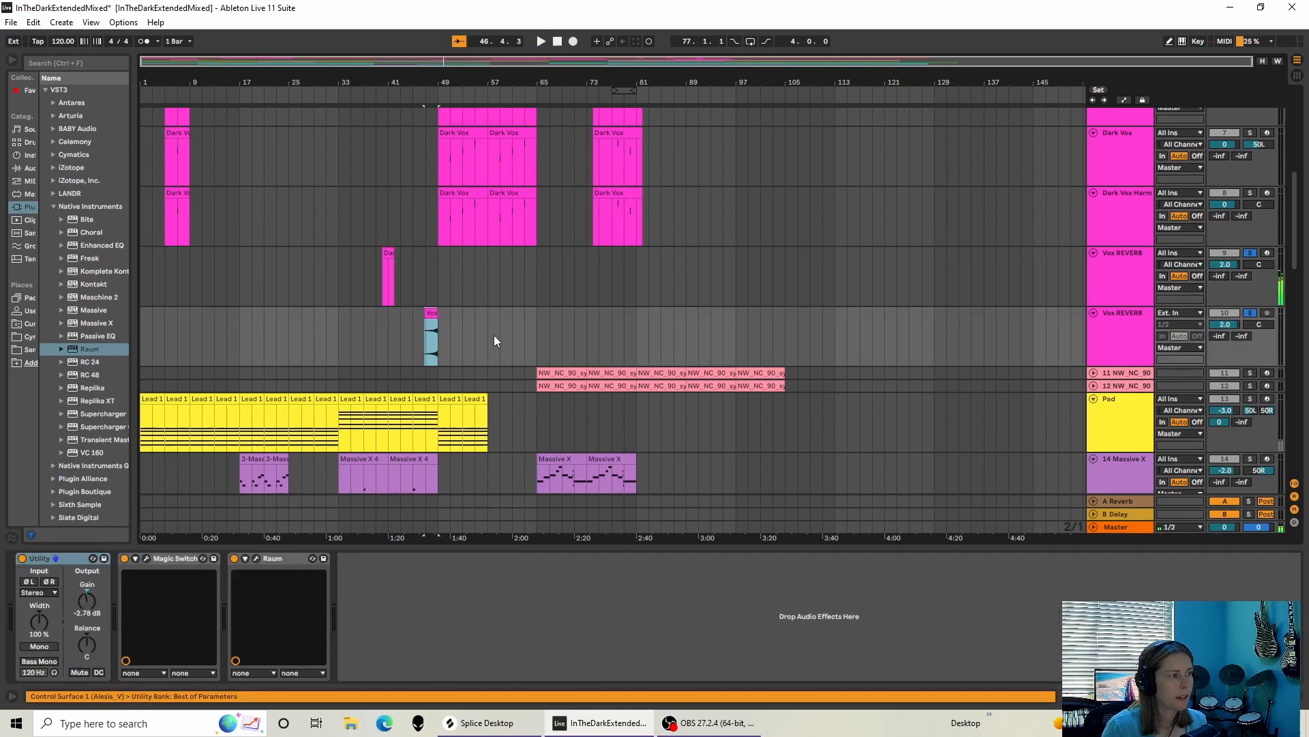
pyautogui.click(540, 41)
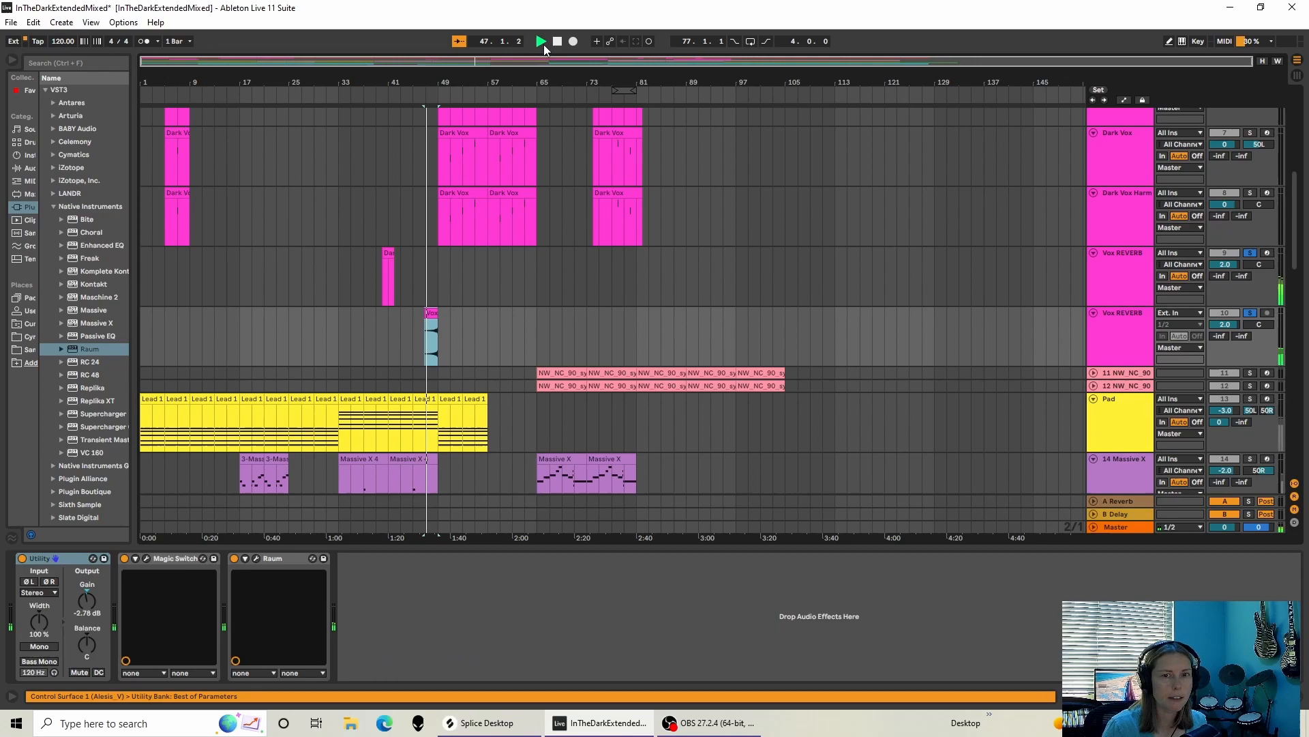
pyautogui.click(540, 41)
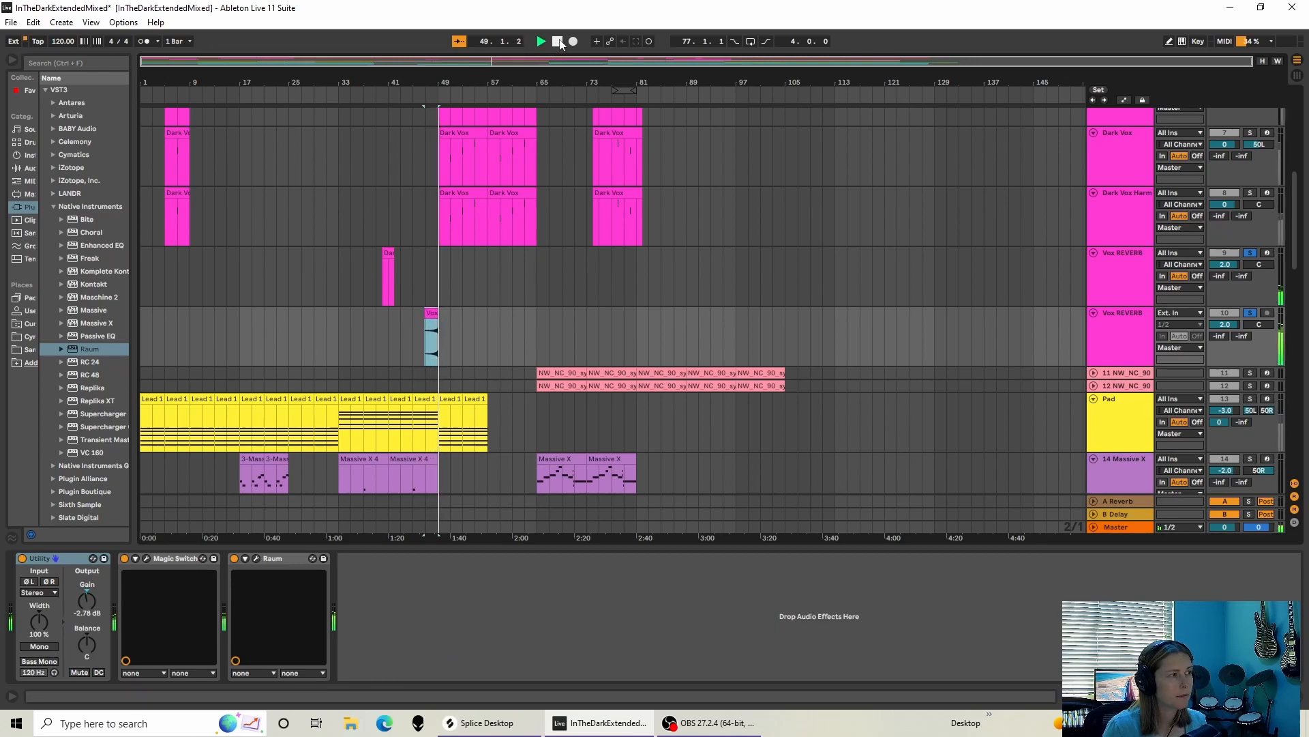
pyautogui.click(557, 41)
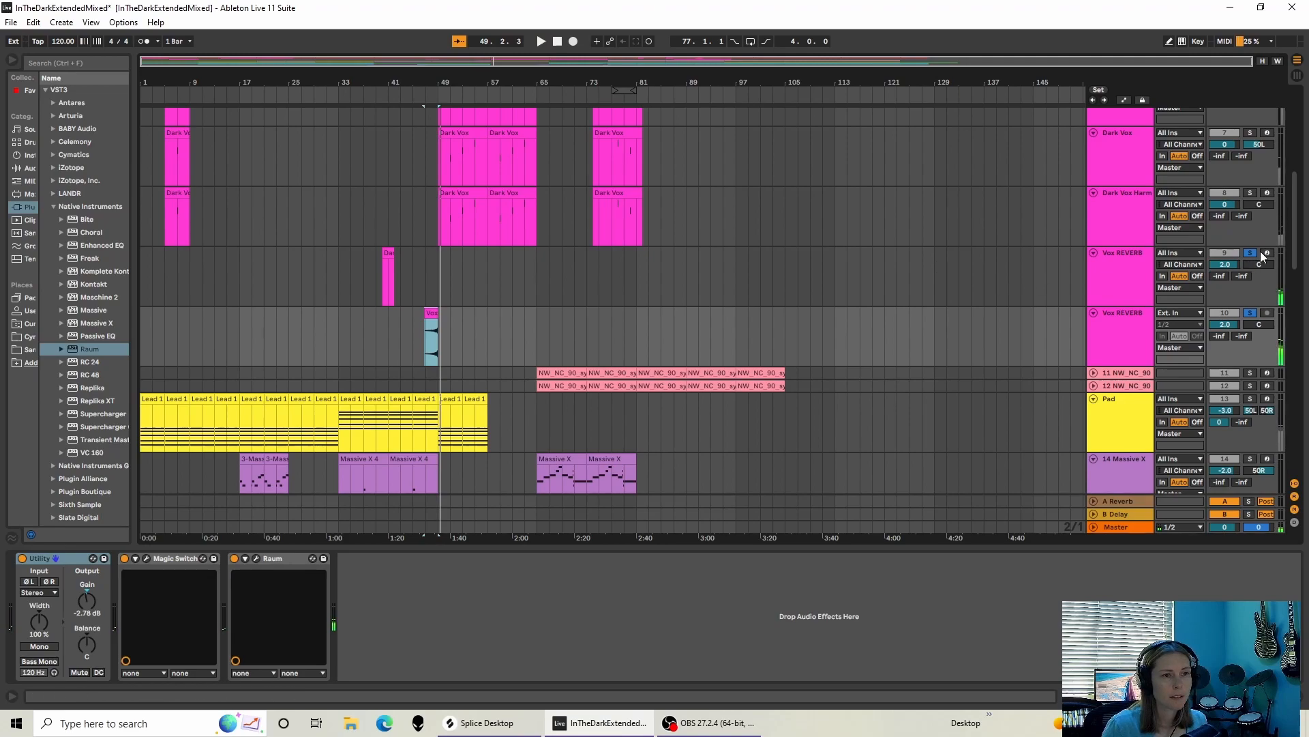
pyautogui.moveTo(1254, 260)
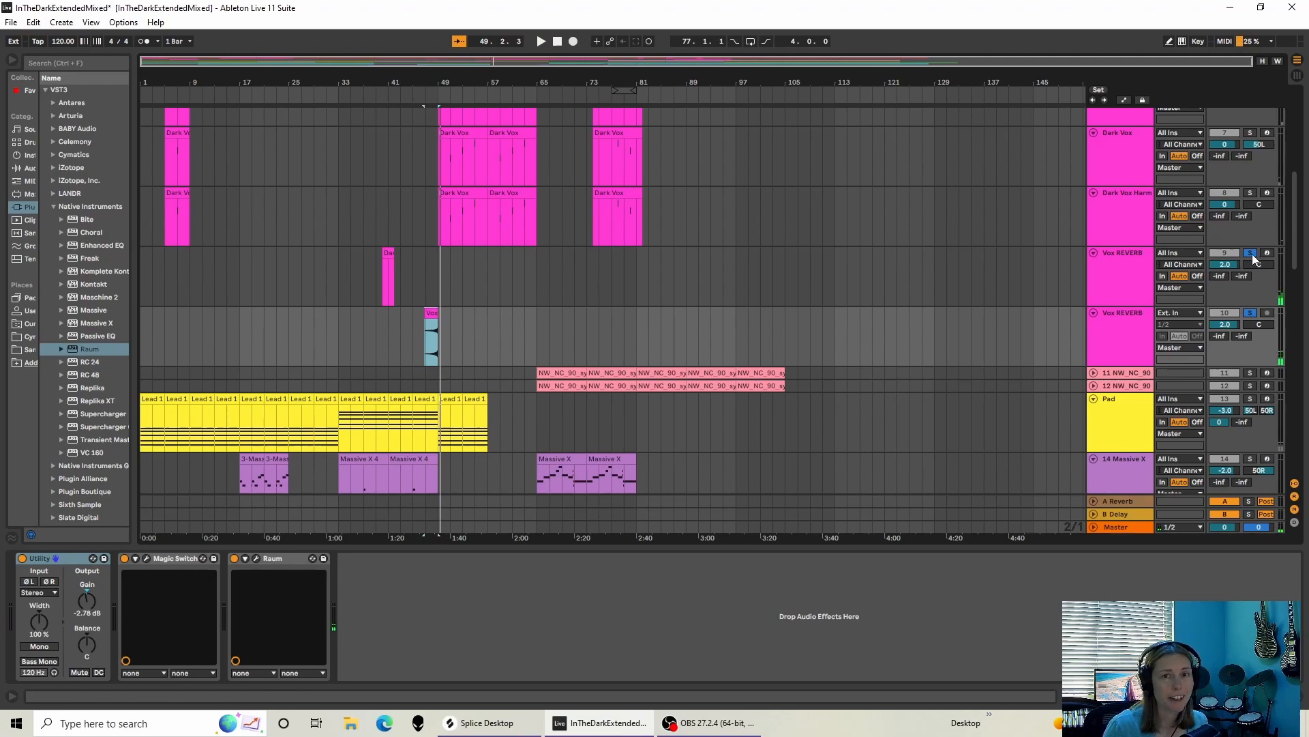
# Play the song through again and select the NW_NC_90 synth loop clip.
pyautogui.scroll(-3)
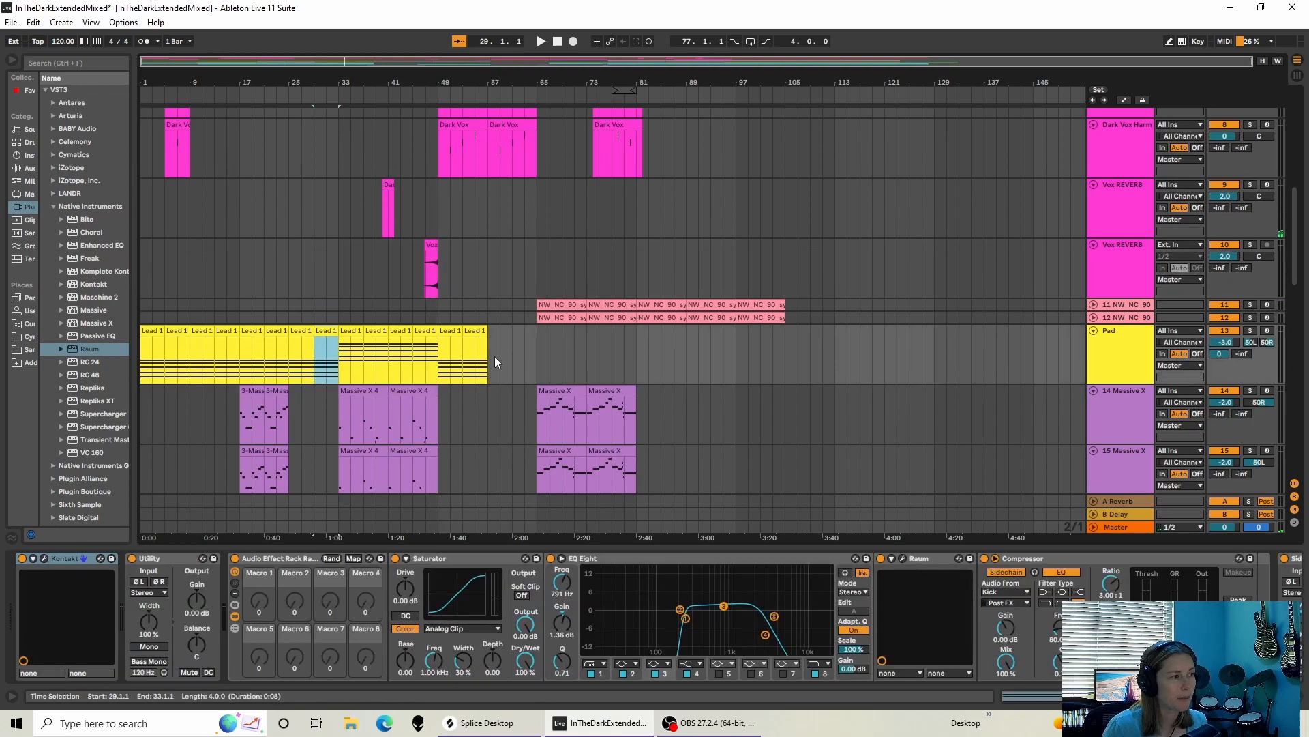
pyautogui.moveTo(781, 347)
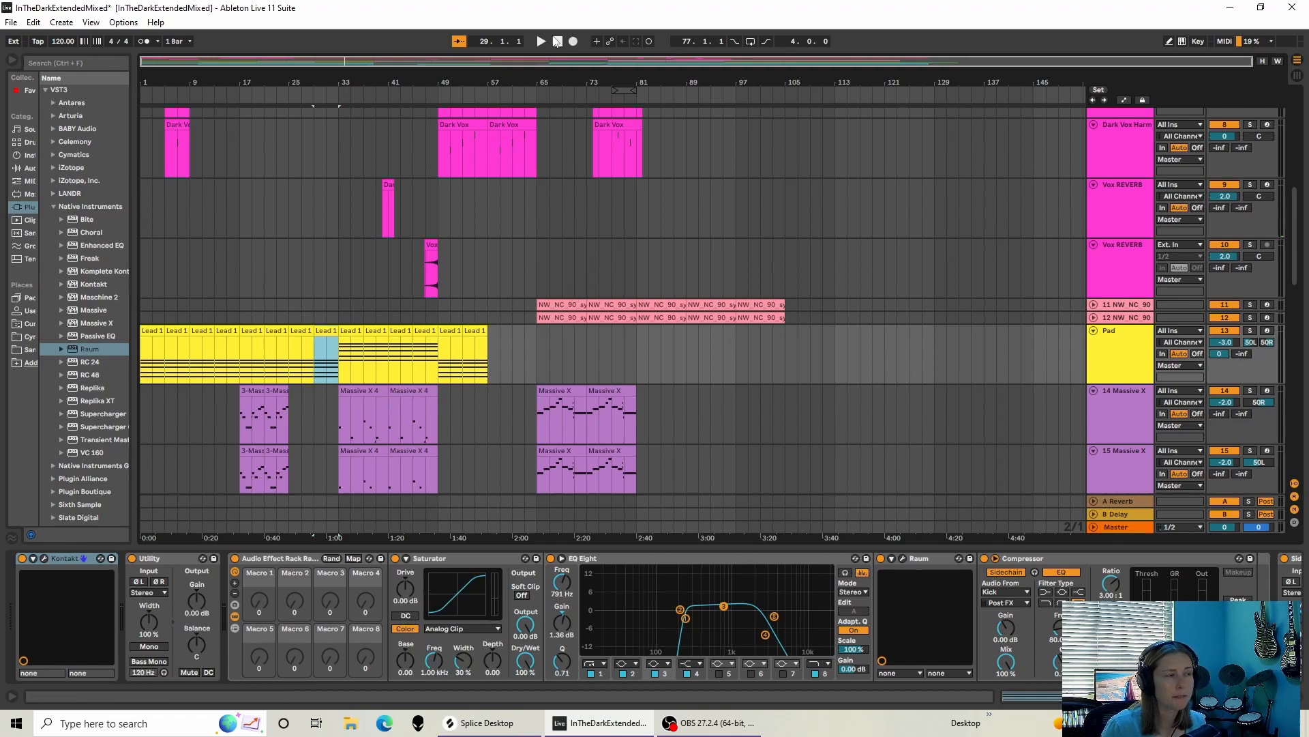
pyautogui.click(540, 41)
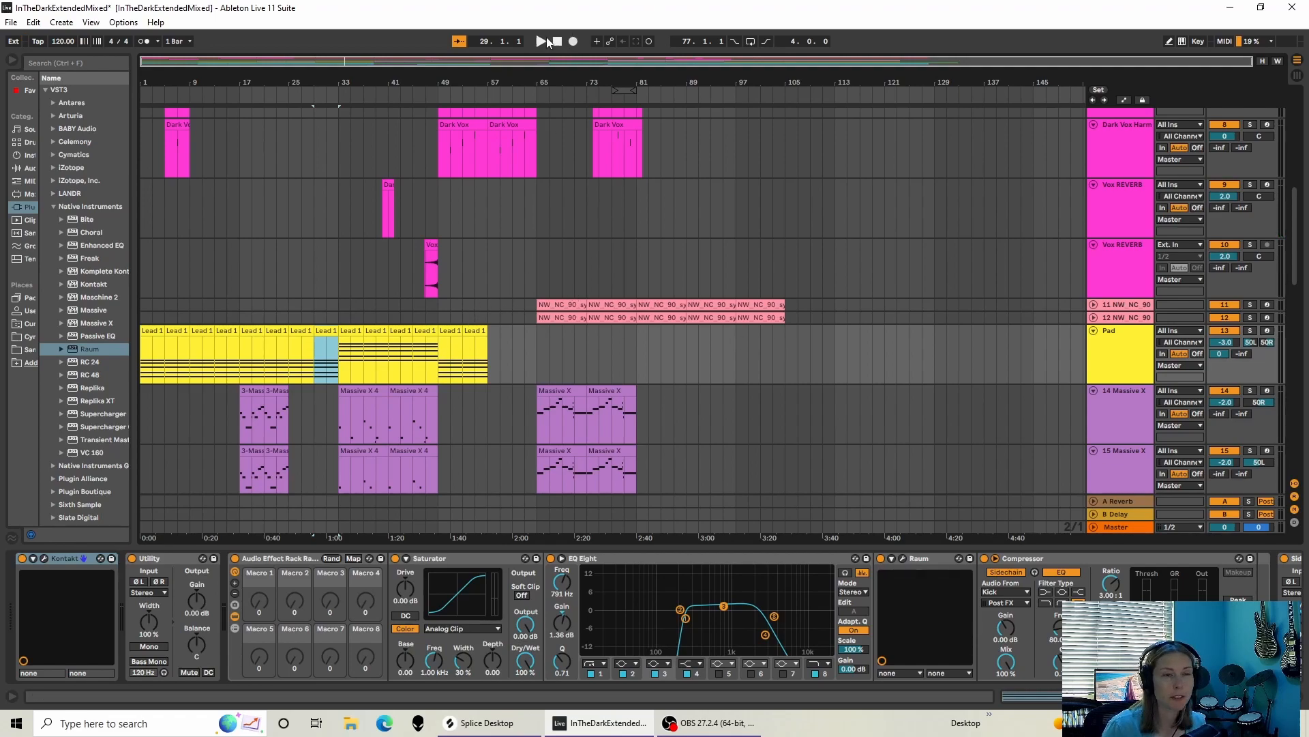
pyautogui.click(540, 41)
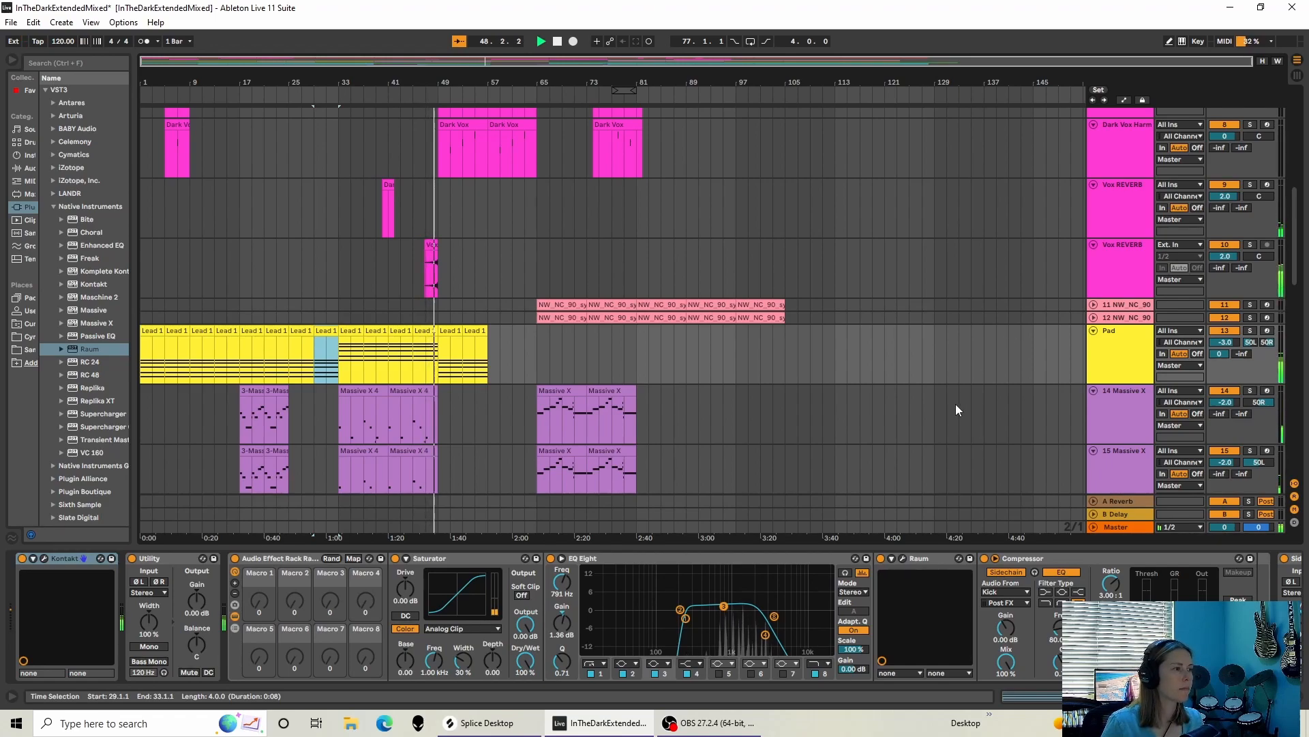
pyautogui.click(540, 41)
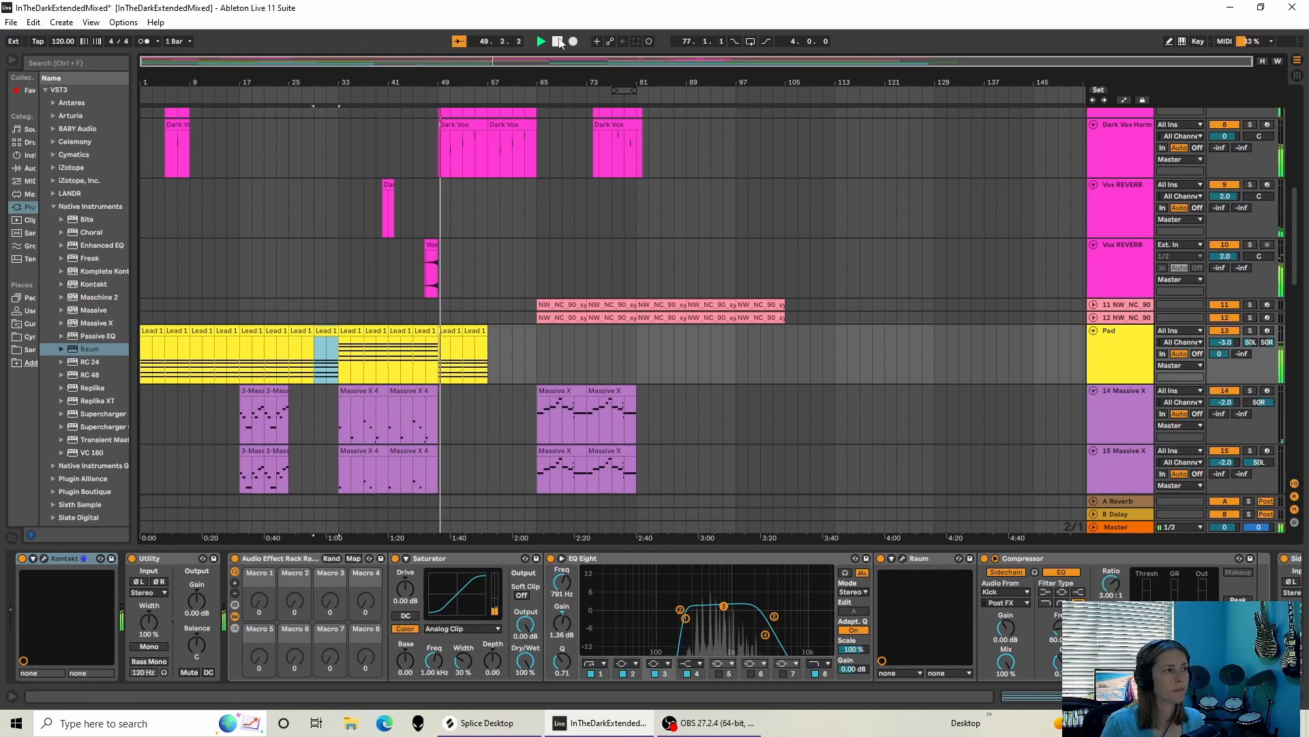
pyautogui.click(571, 41)
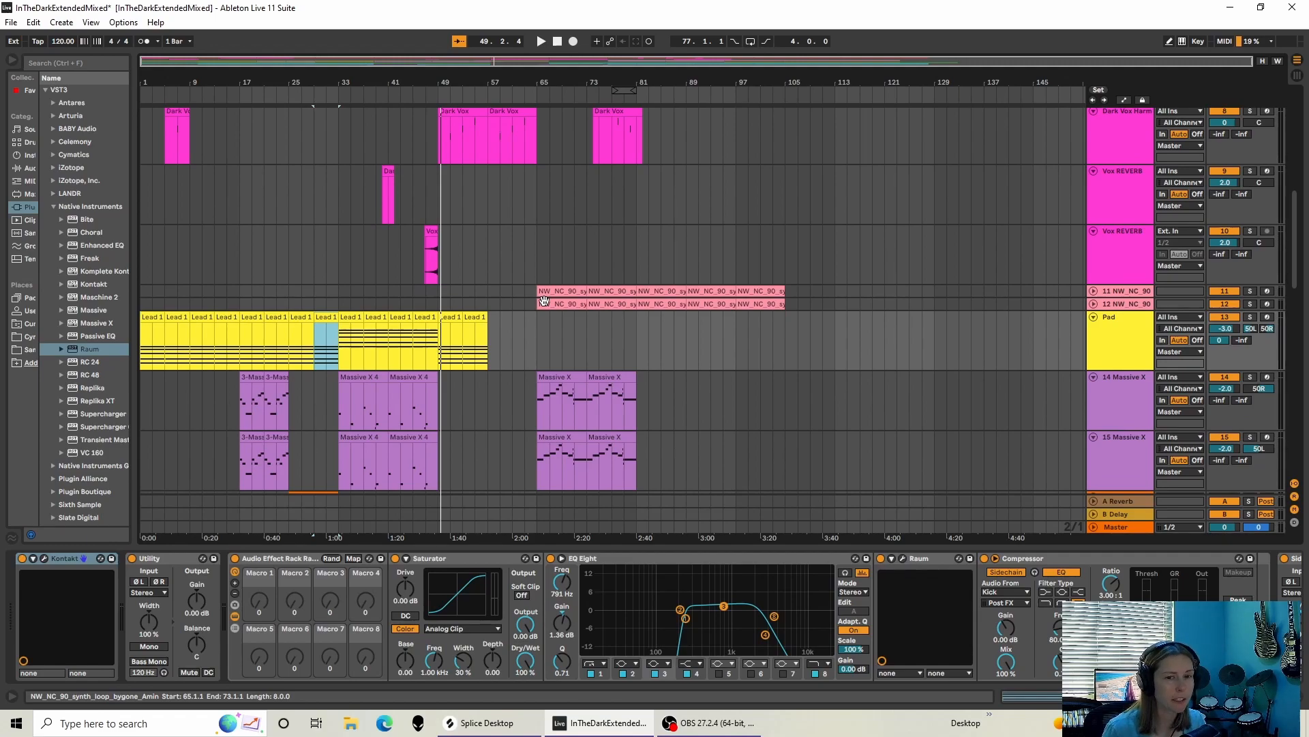
pyautogui.click(559, 40)
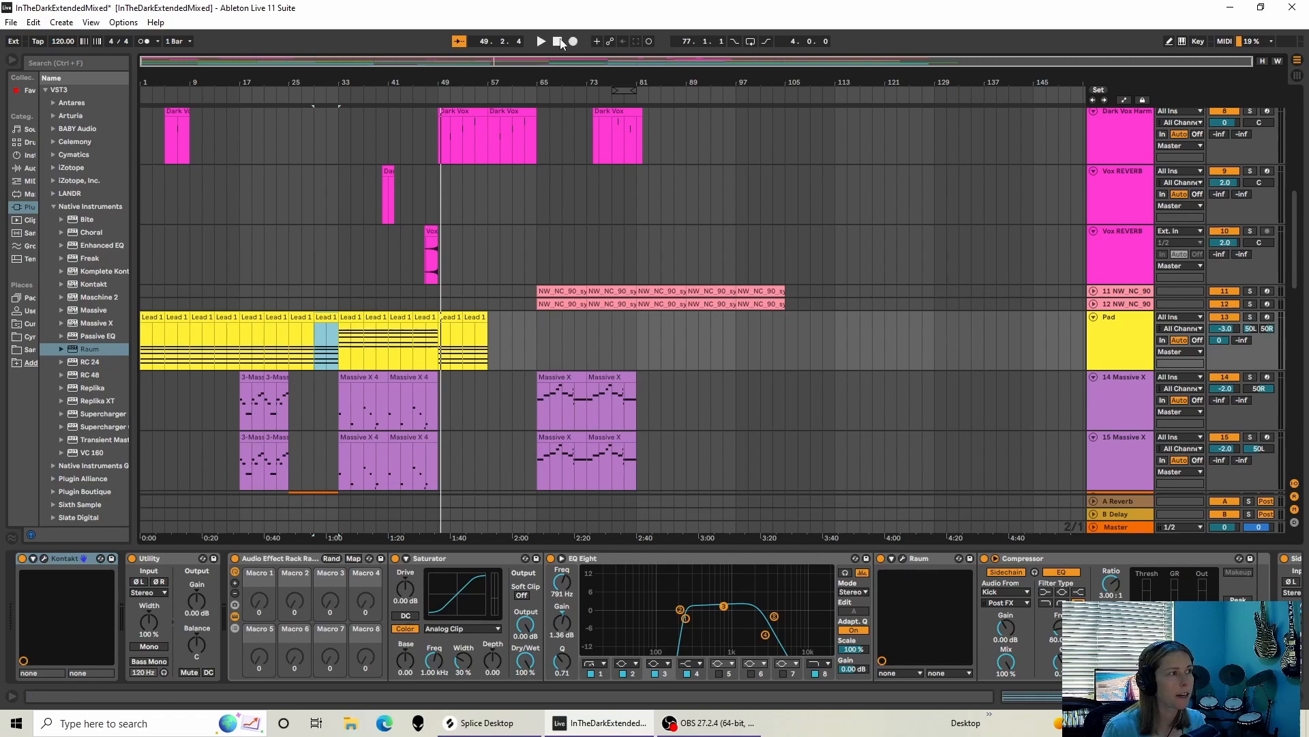
# Stop playback and create a new Live Set without saving the current song.
pyautogui.click(11, 22)
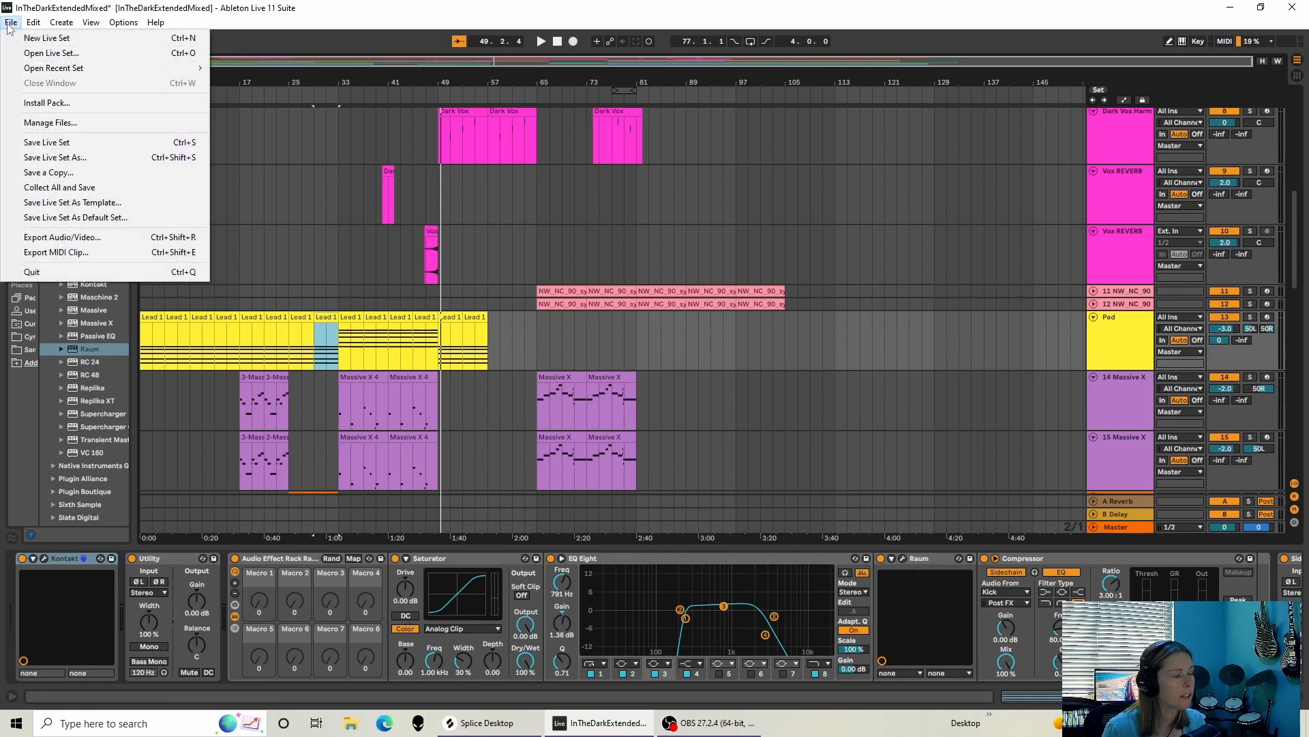
pyautogui.moveTo(47, 102)
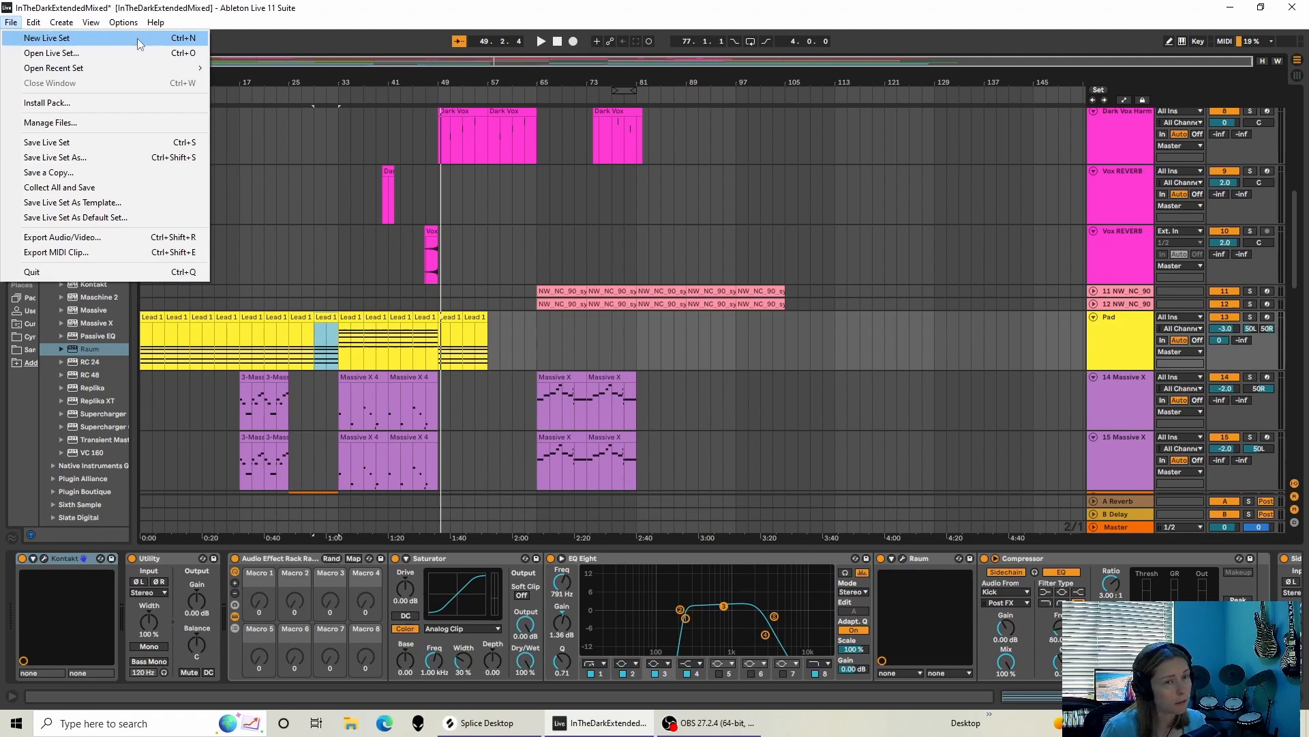
pyautogui.click(47, 37)
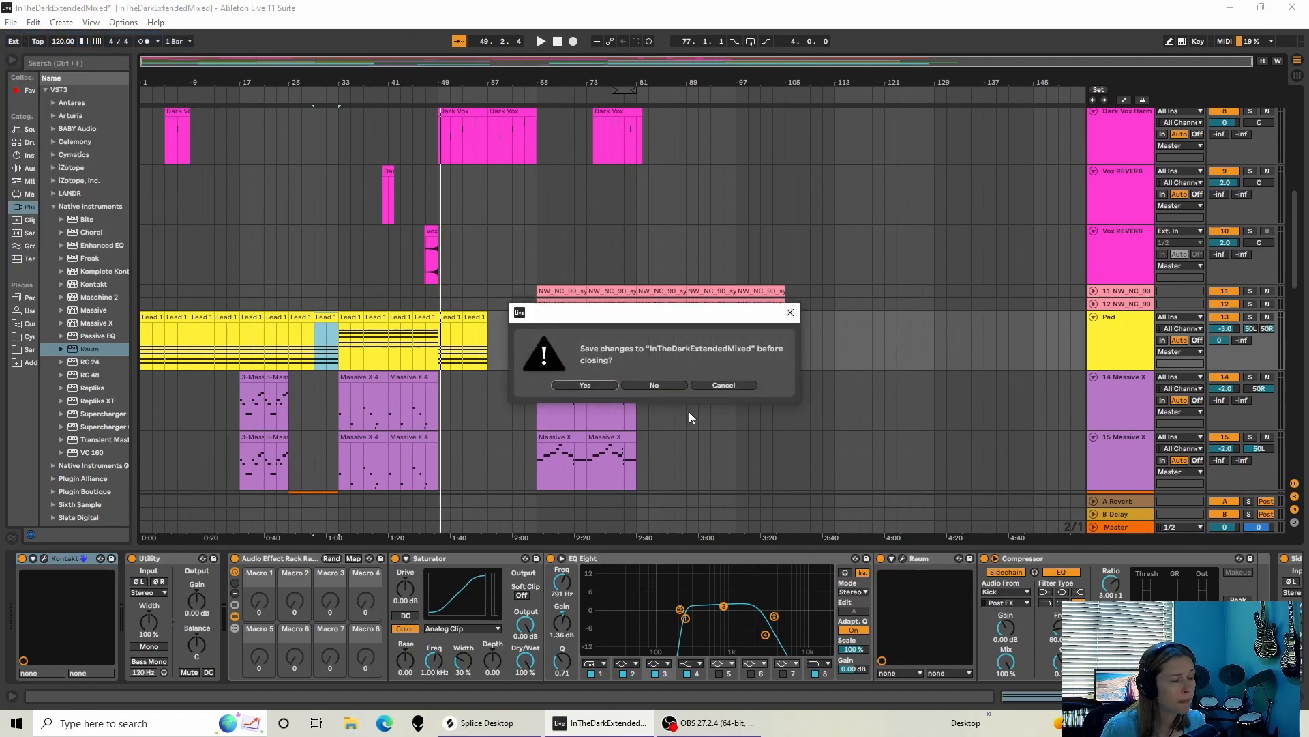
pyautogui.click(653, 385)
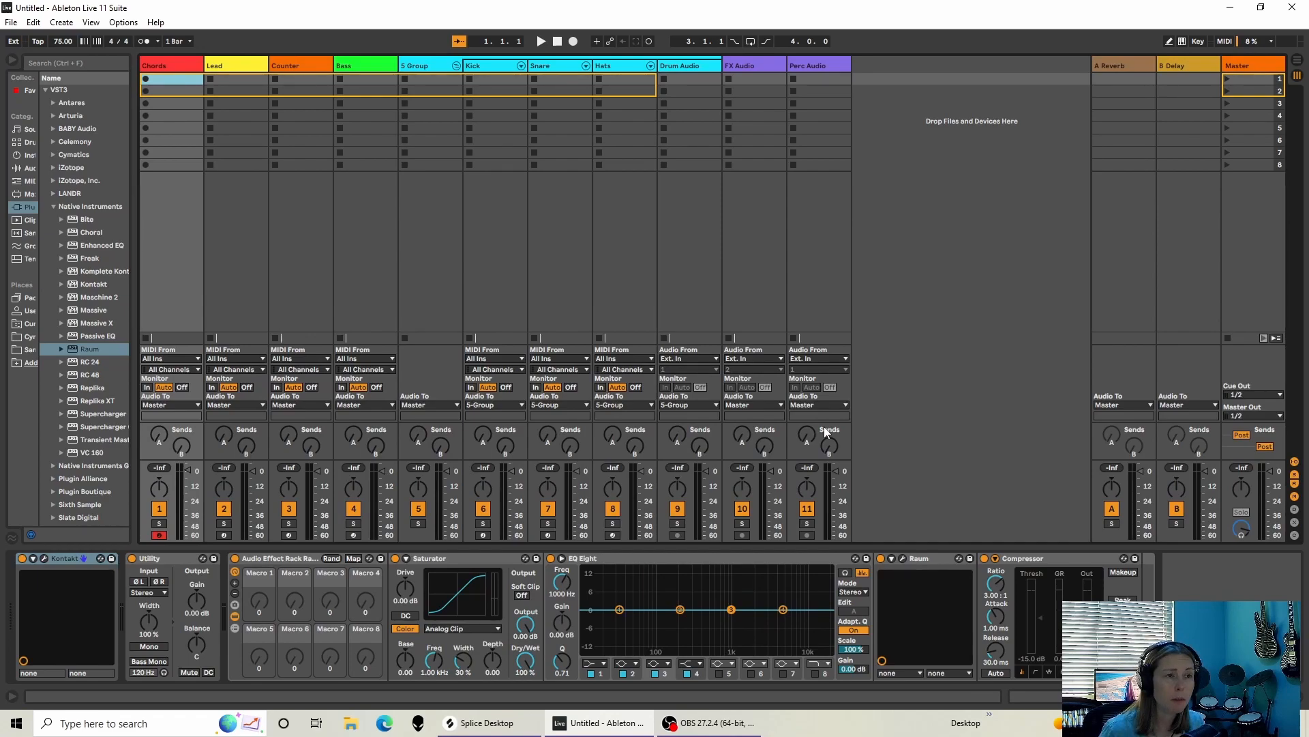
pyautogui.moveTo(1298, 71)
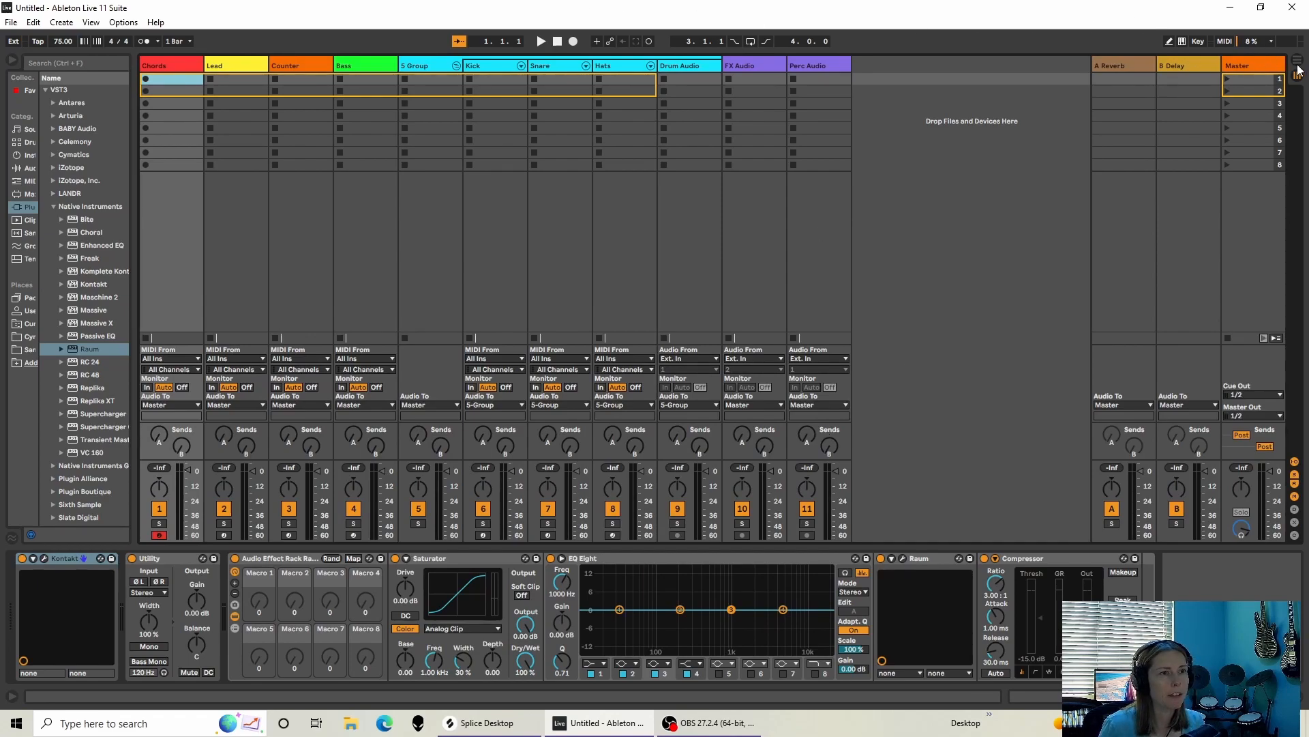
# Load VOX_GDP_125_vocal_phrase_in_the_dark_Em.wav from Splice into the new set's arrangement view.
pyautogui.click(1297, 60)
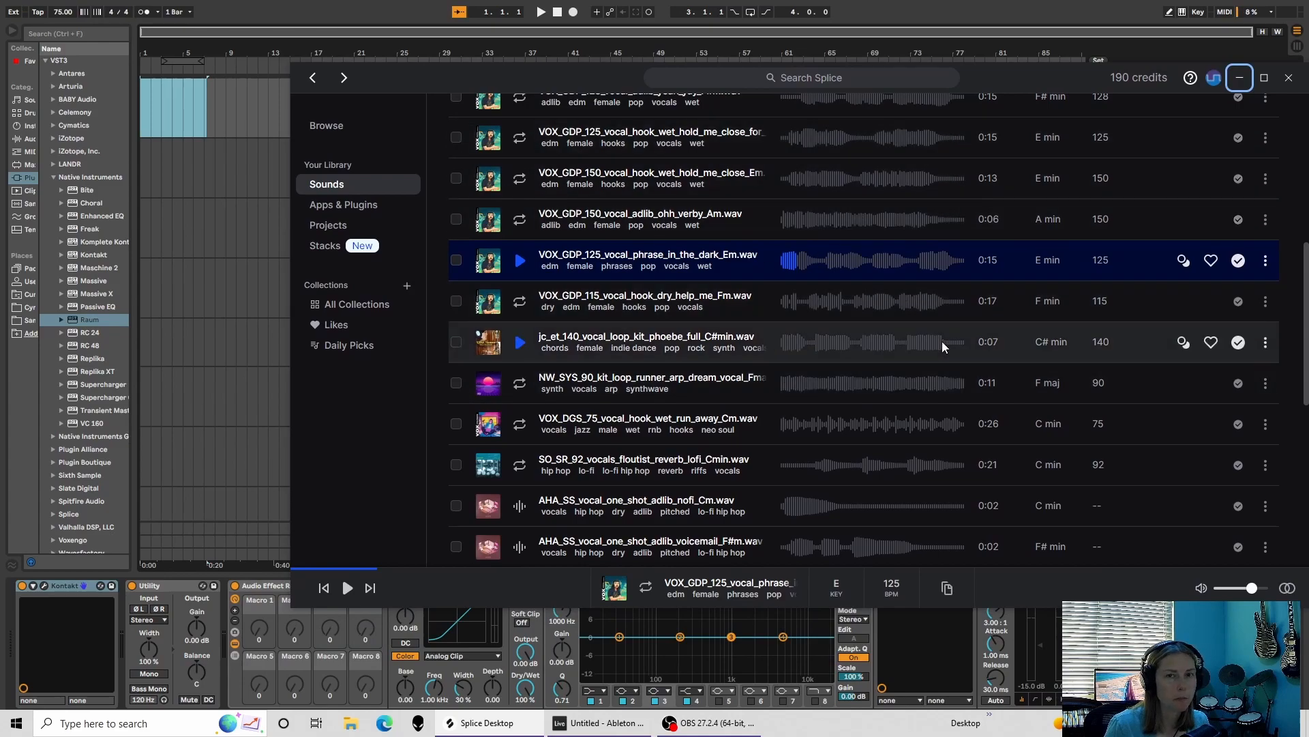
pyautogui.moveTo(704, 265)
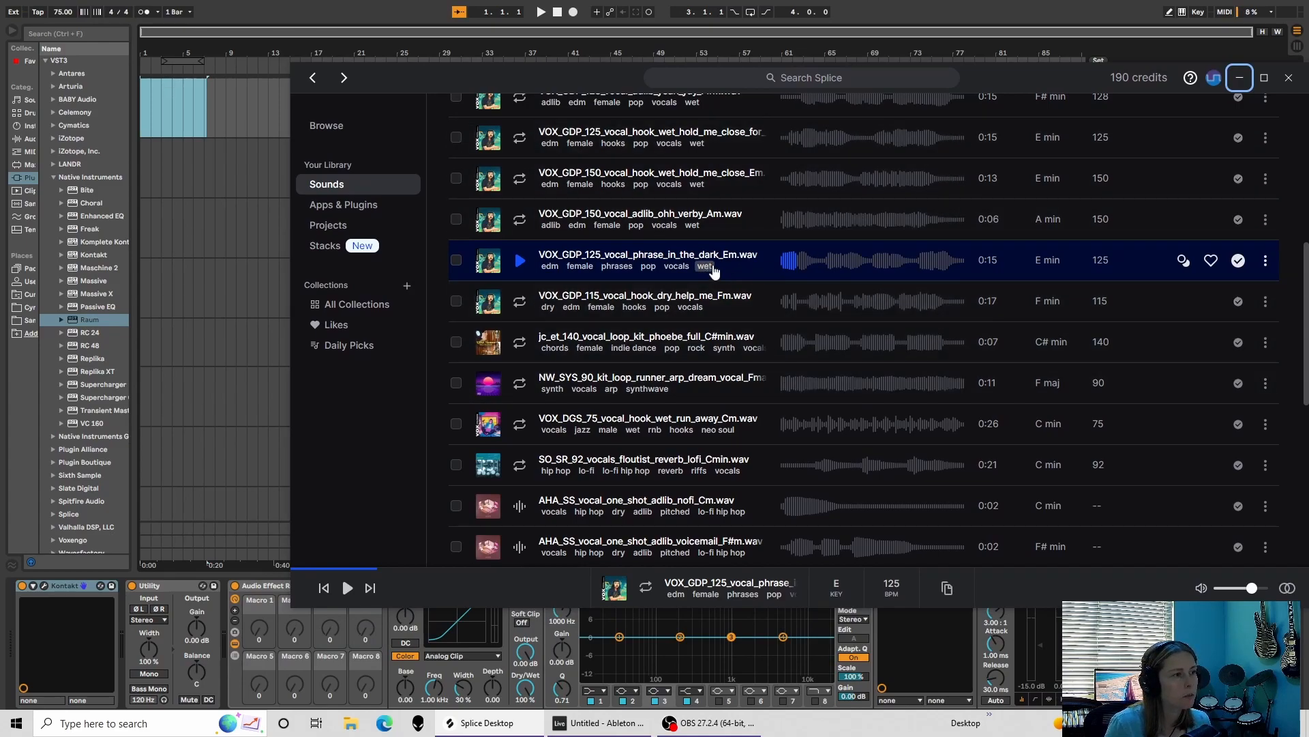
pyautogui.moveTo(748, 264)
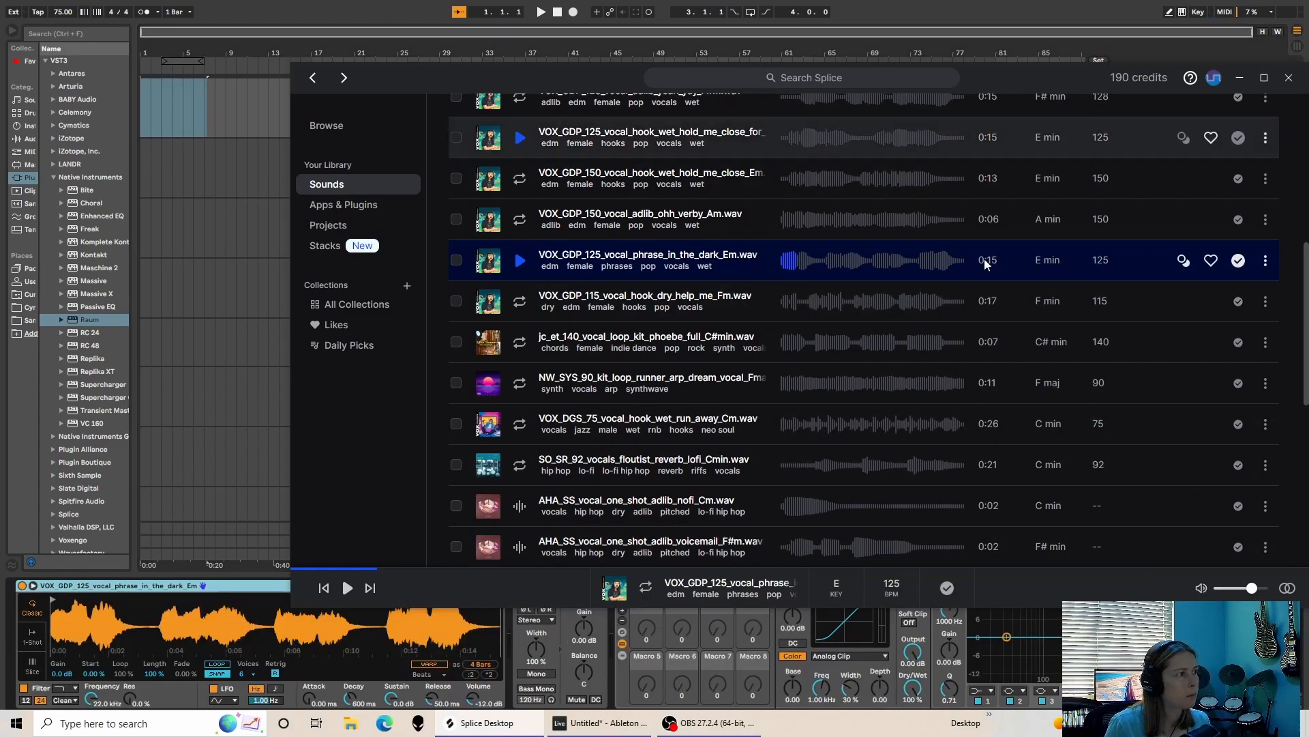
pyautogui.click(1288, 77)
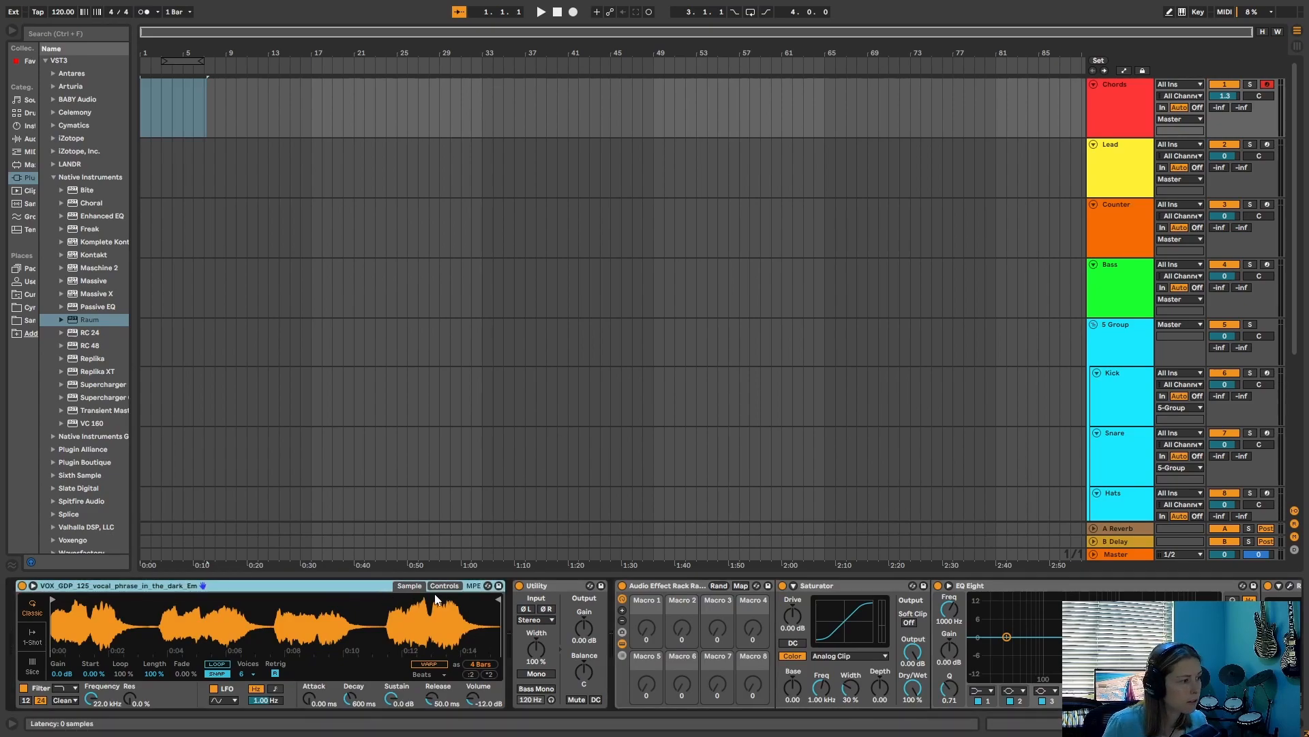
# Warp the vocal sample with Complex Pro and set Simpler to Slice mode, sliced Manually.
pyautogui.click(483, 722)
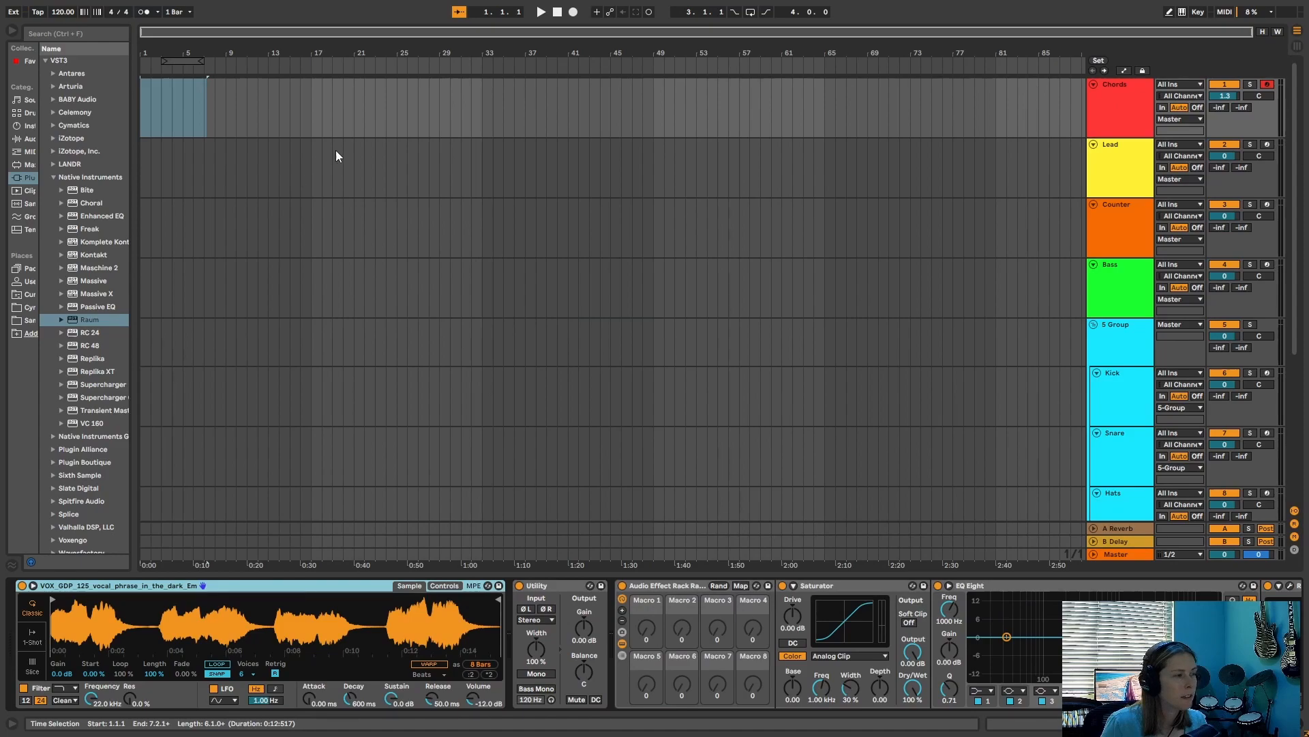
pyautogui.moveTo(1130, 507)
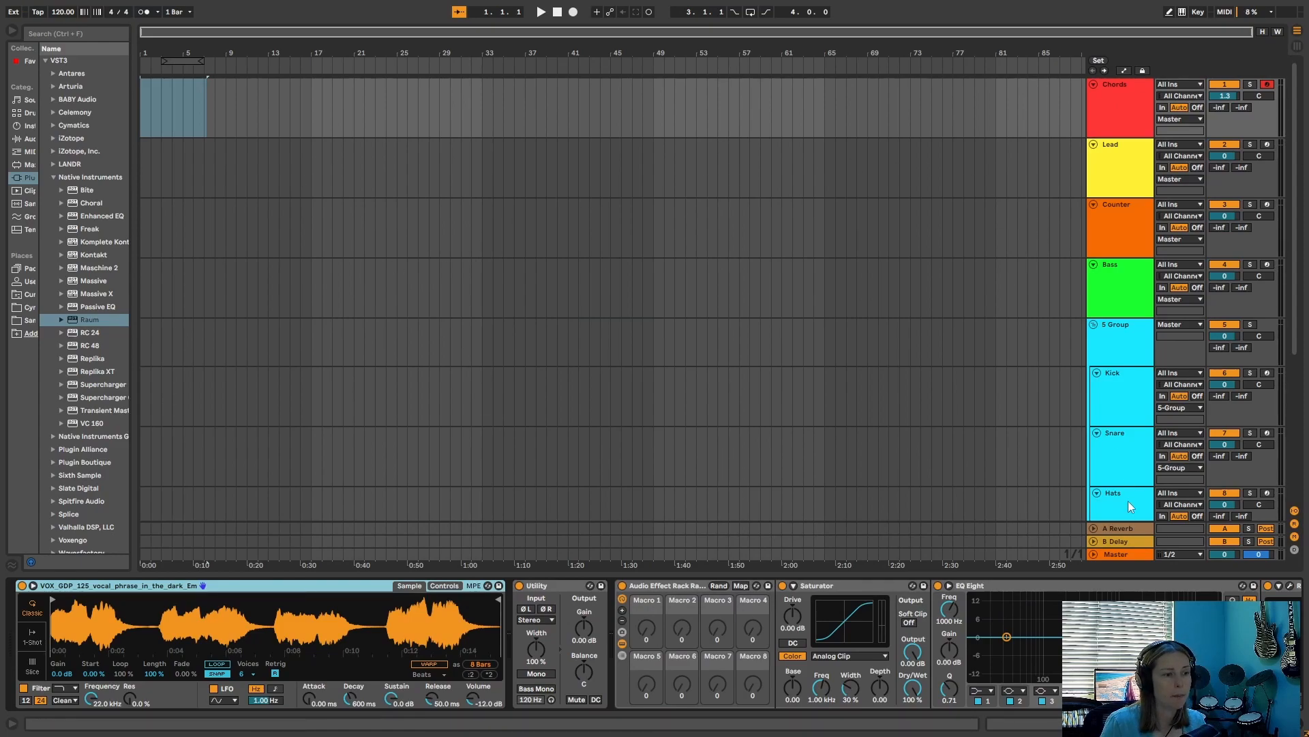
pyautogui.moveTo(1112, 424)
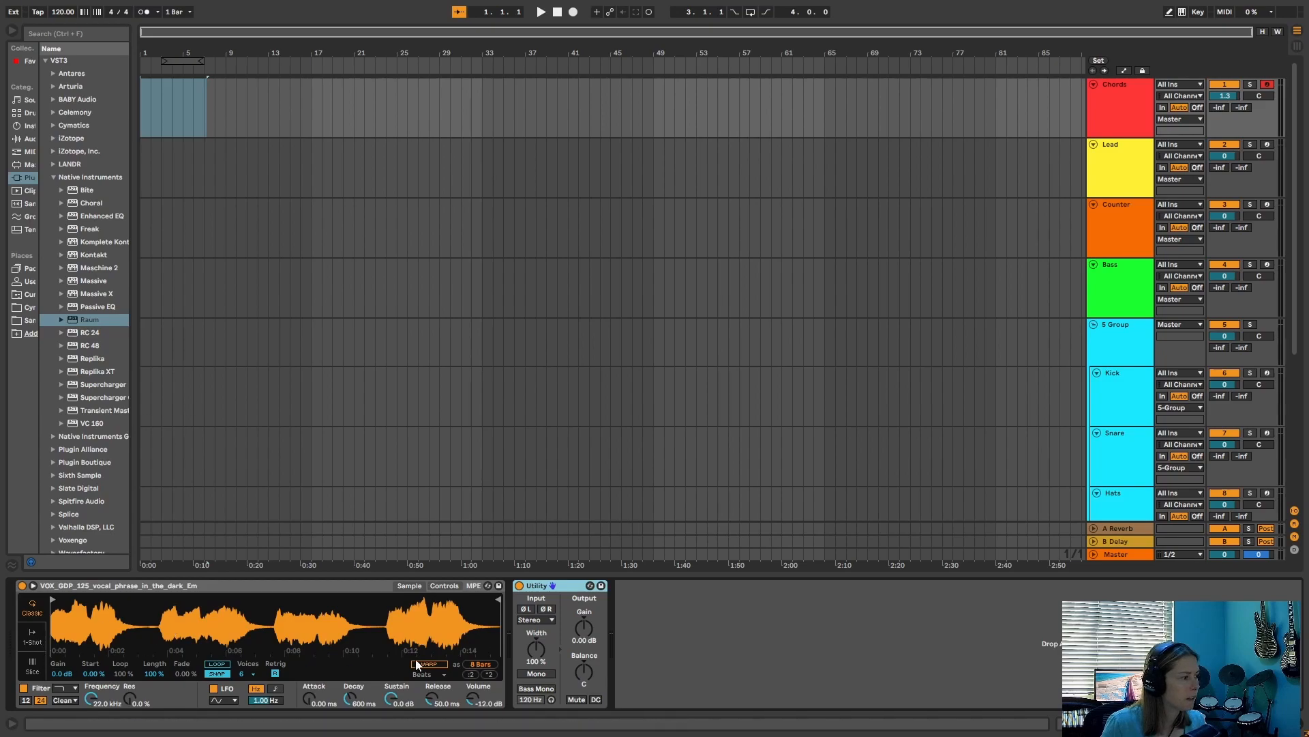
pyautogui.click(428, 663)
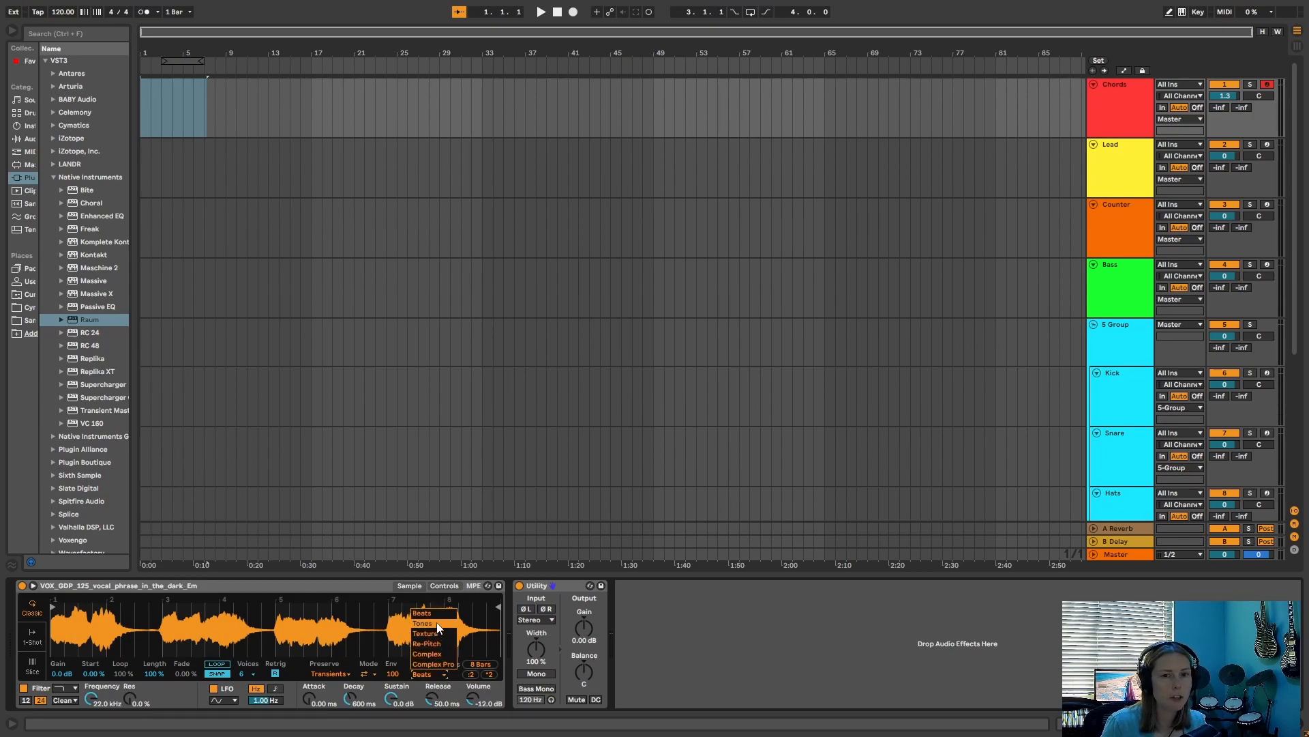
pyautogui.moveTo(429, 663)
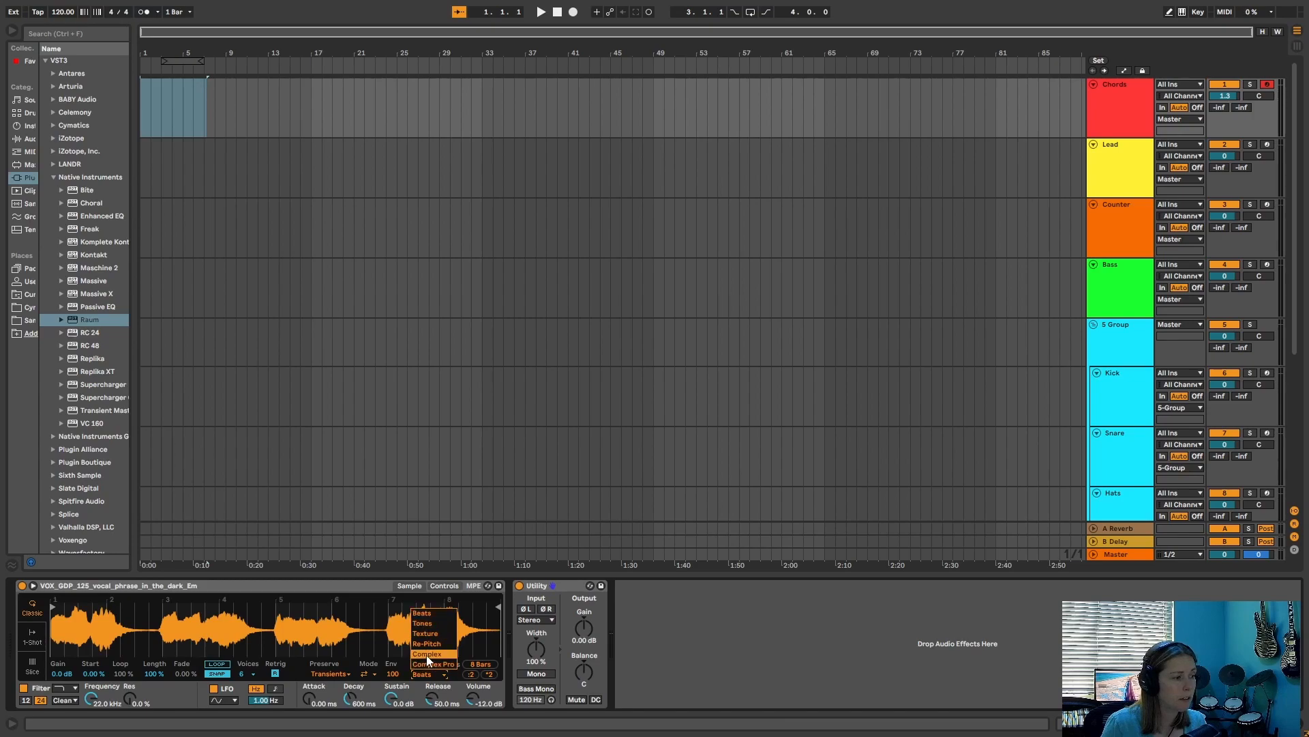
pyautogui.moveTo(434, 664)
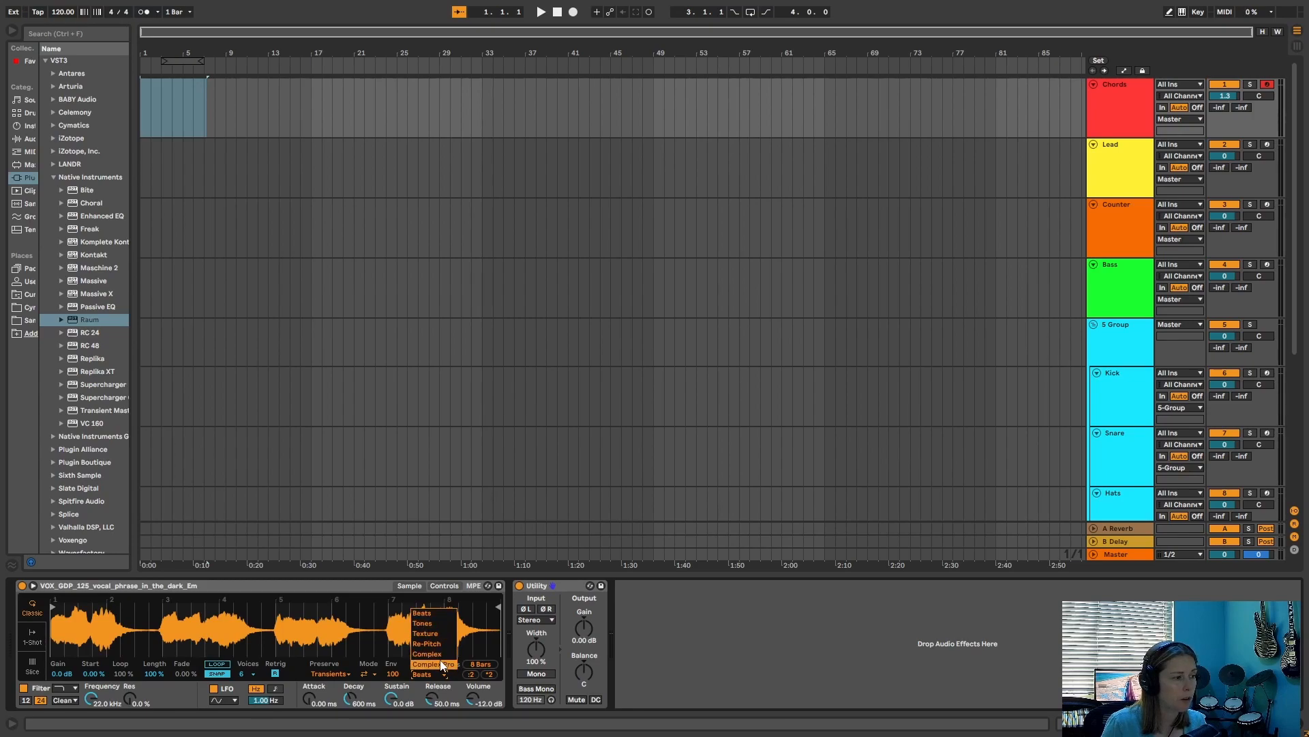
pyautogui.click(449, 653)
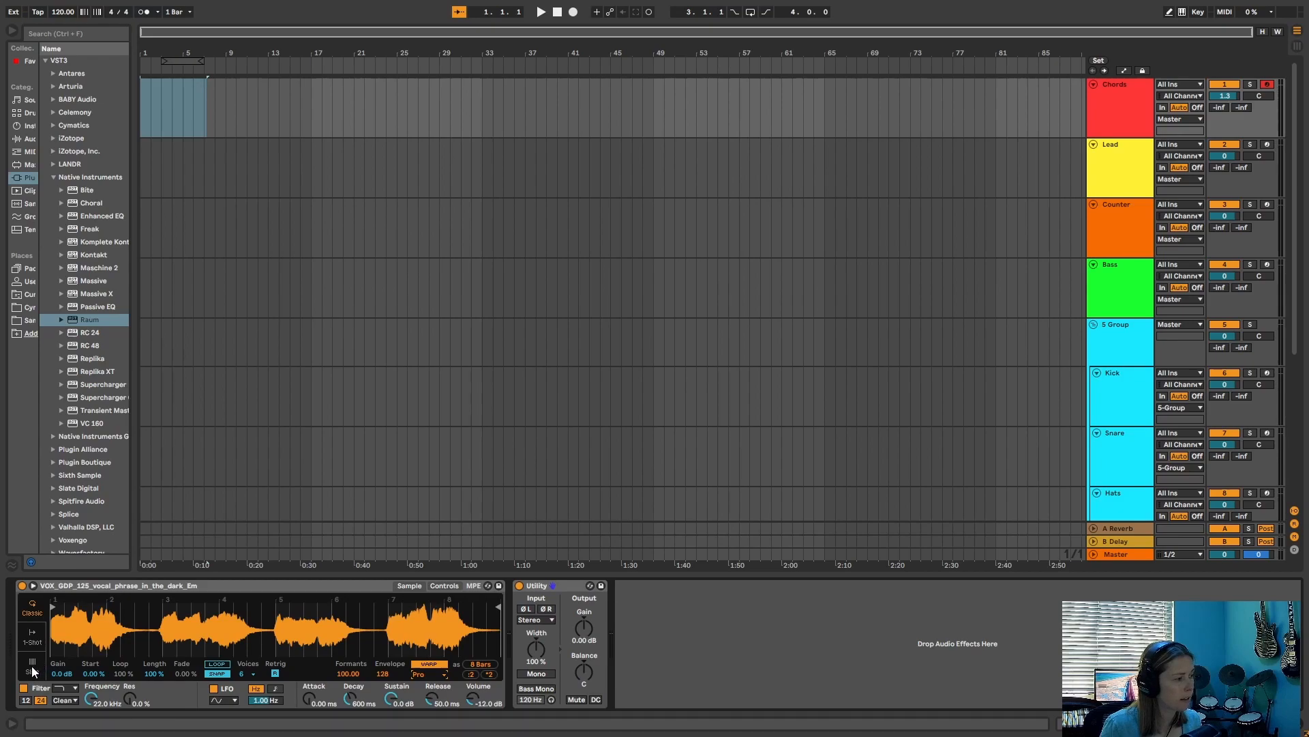
pyautogui.click(32, 673)
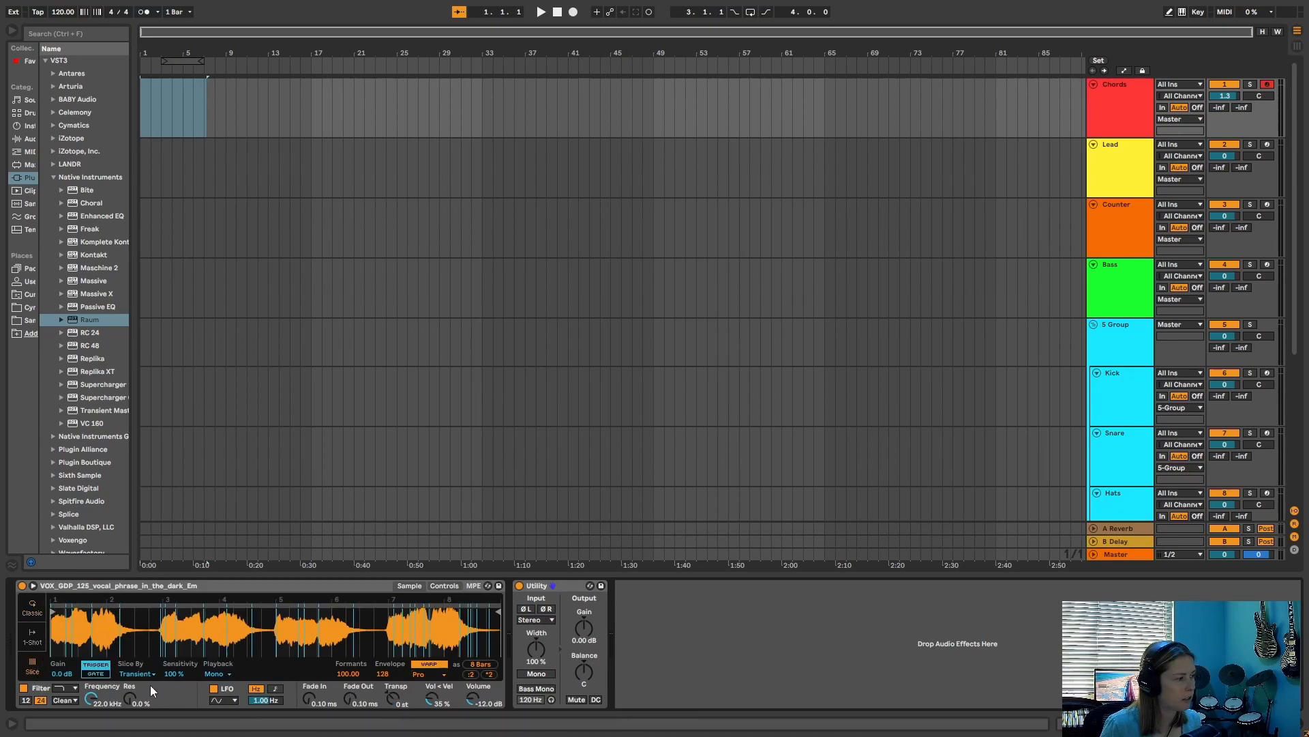
pyautogui.click(137, 674)
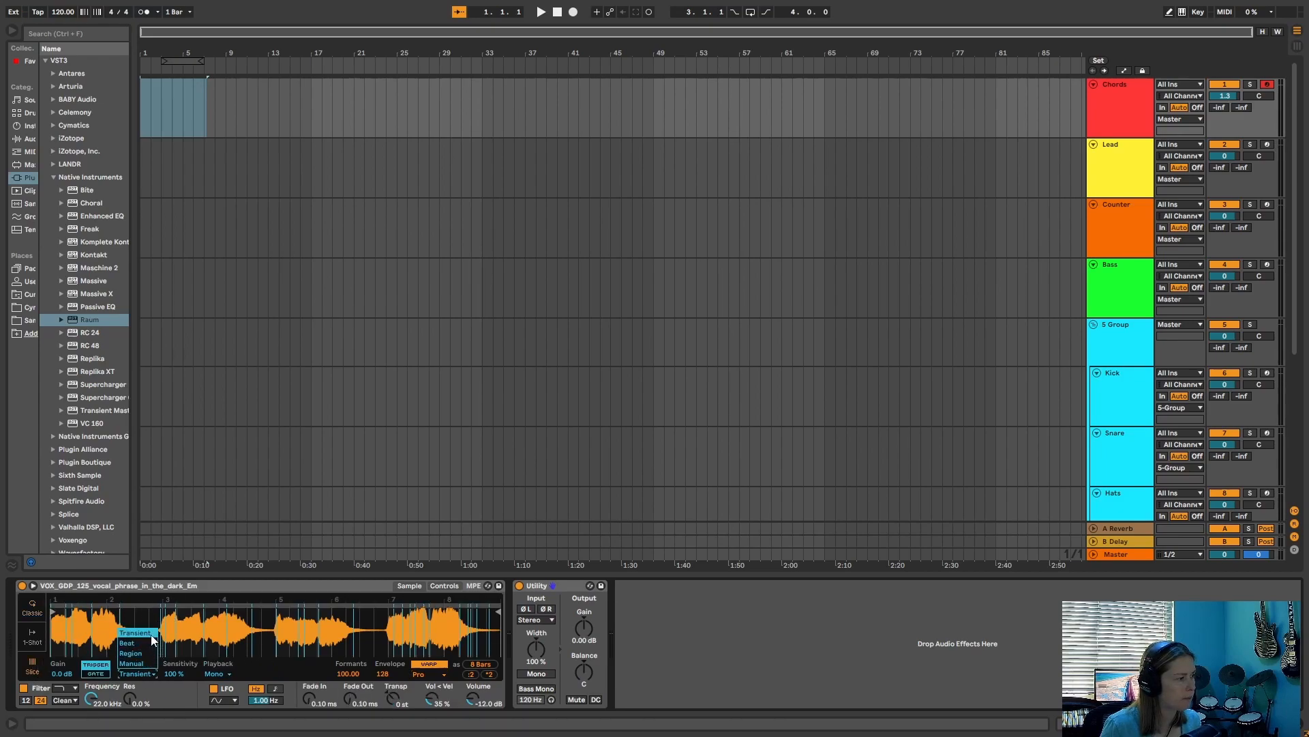
pyautogui.click(130, 663)
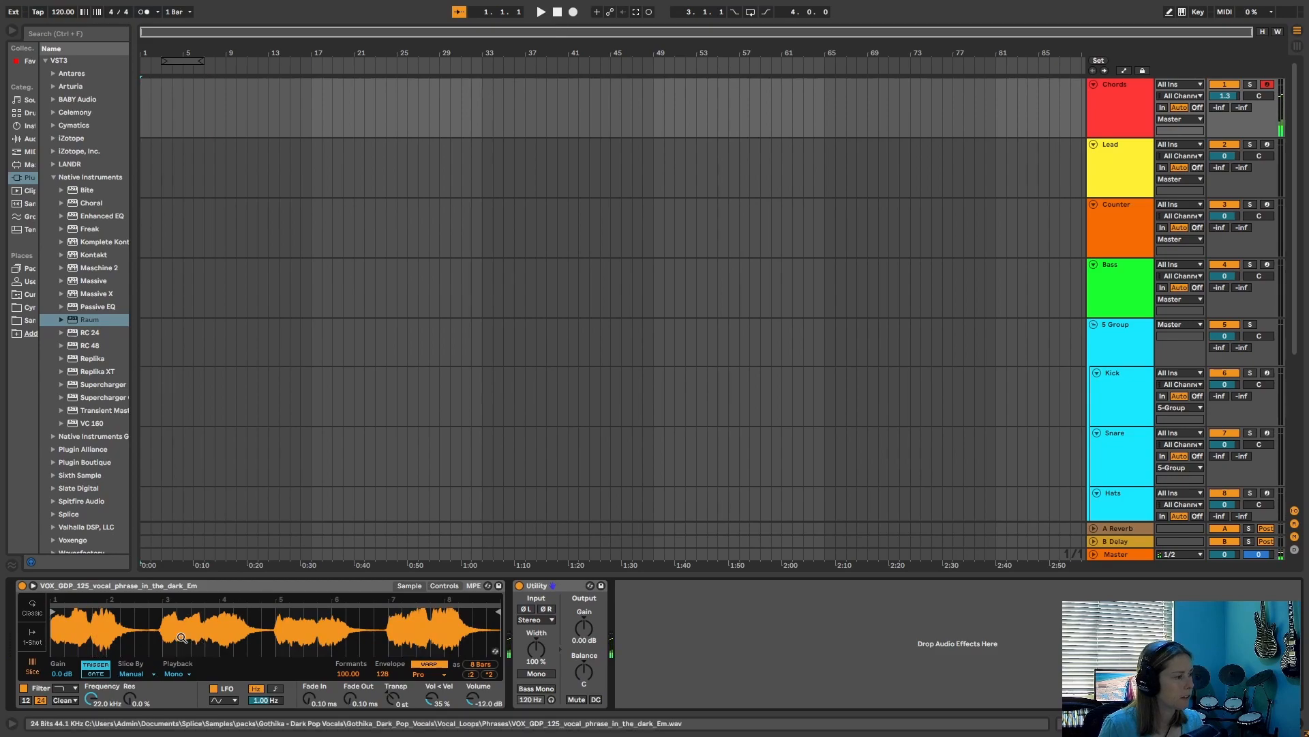
pyautogui.moveTo(305, 622)
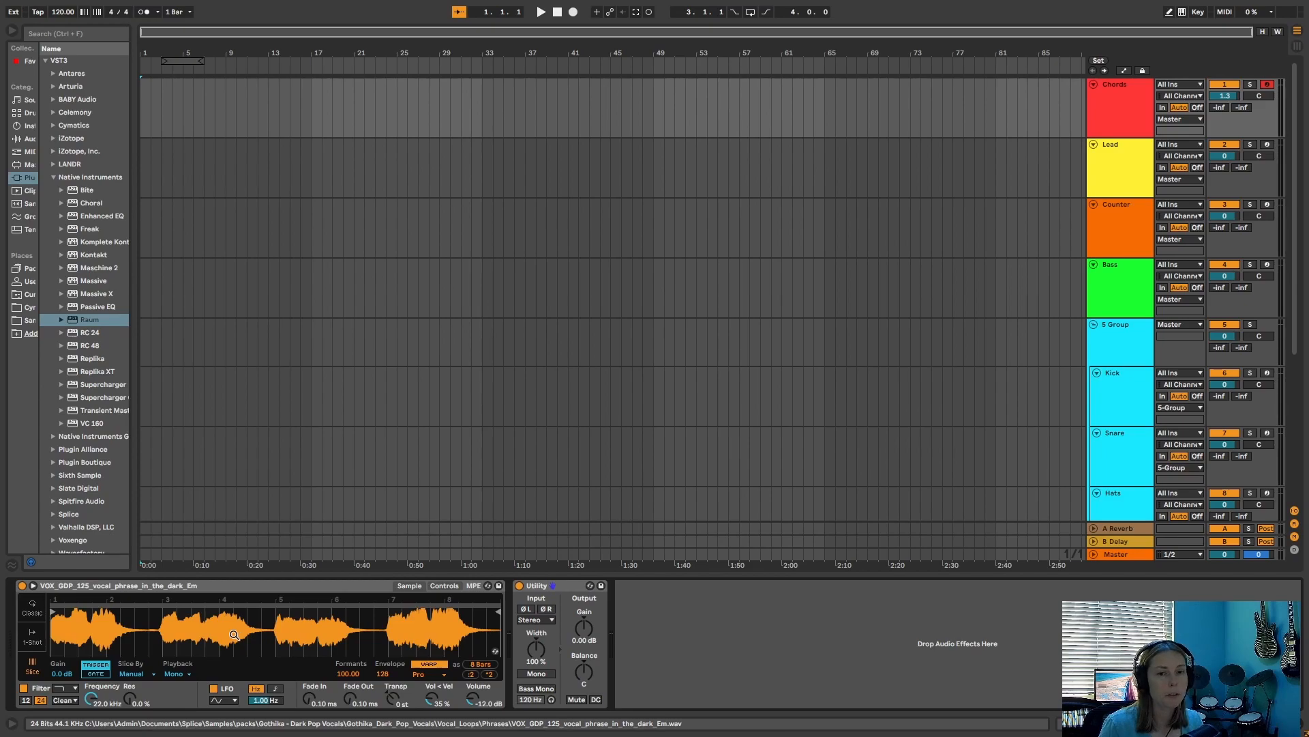
# Reverse the vocal phrase in Simpler, then stop auditioning and return to the start.
pyautogui.rightClick(234, 635)
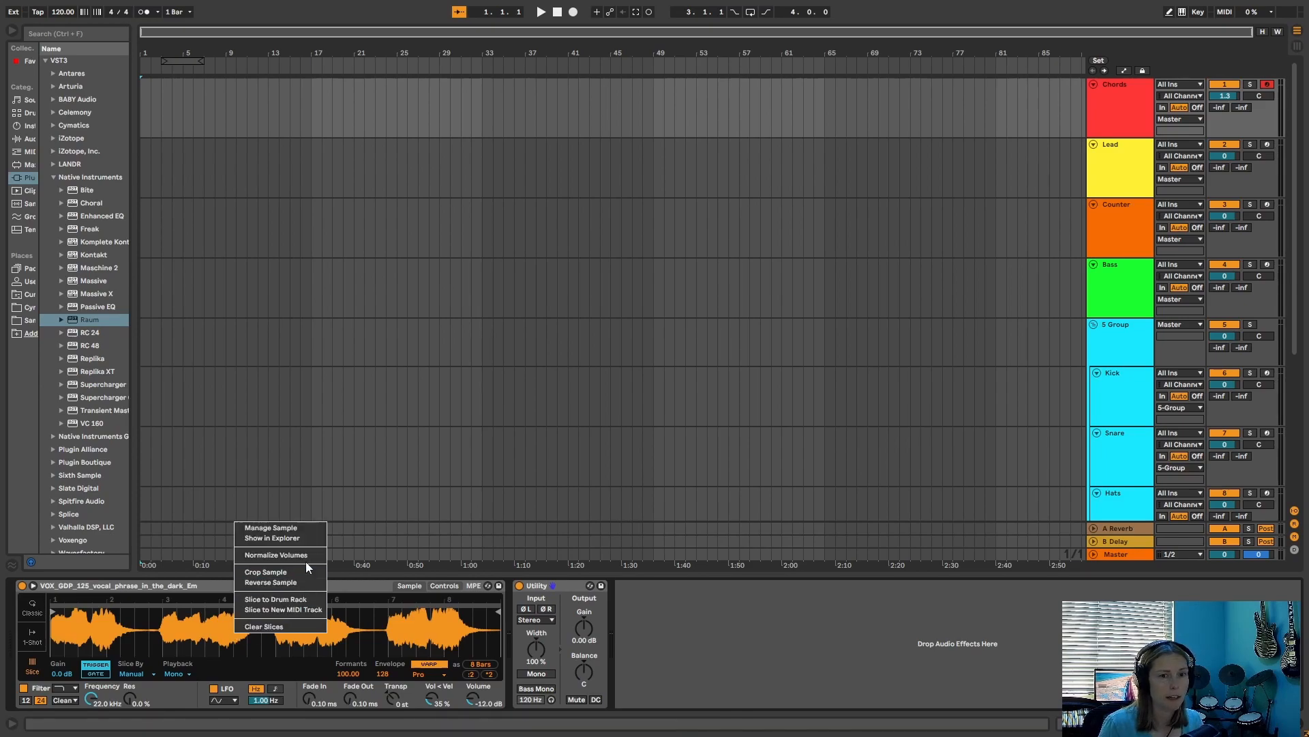
pyautogui.click(270, 582)
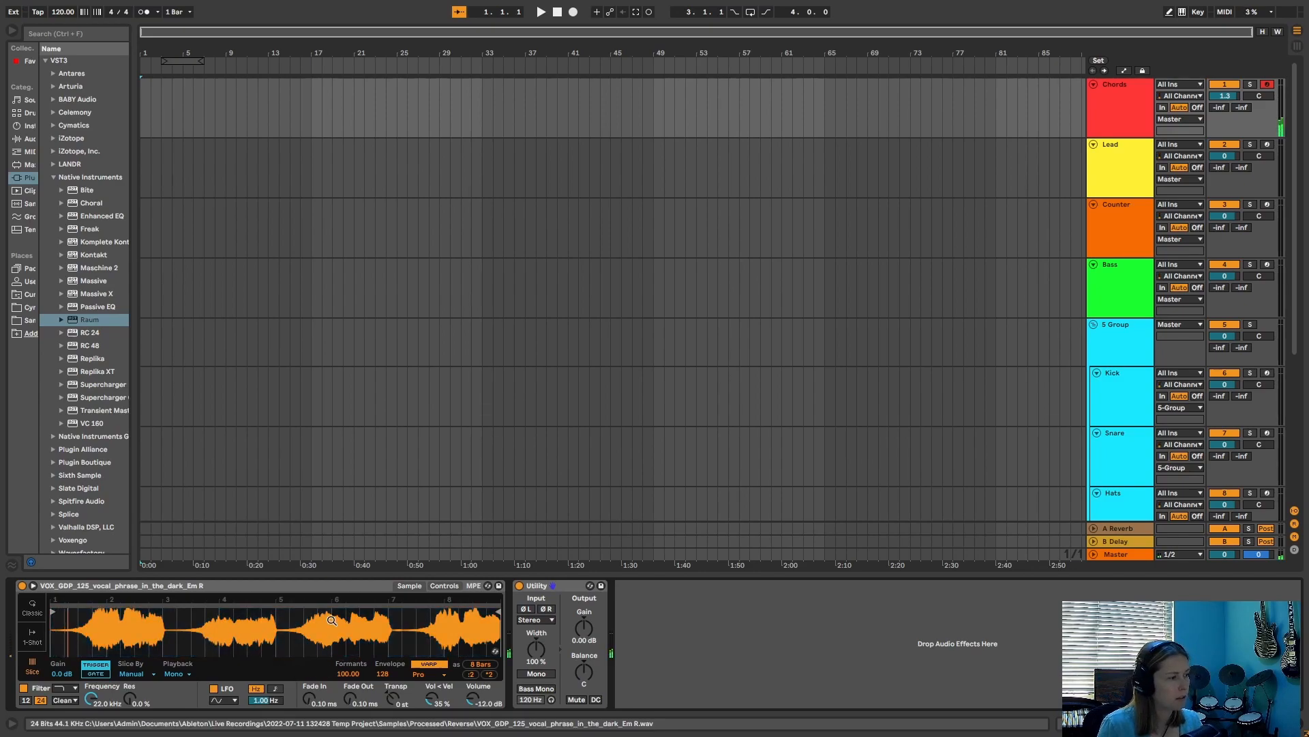
pyautogui.click(540, 12)
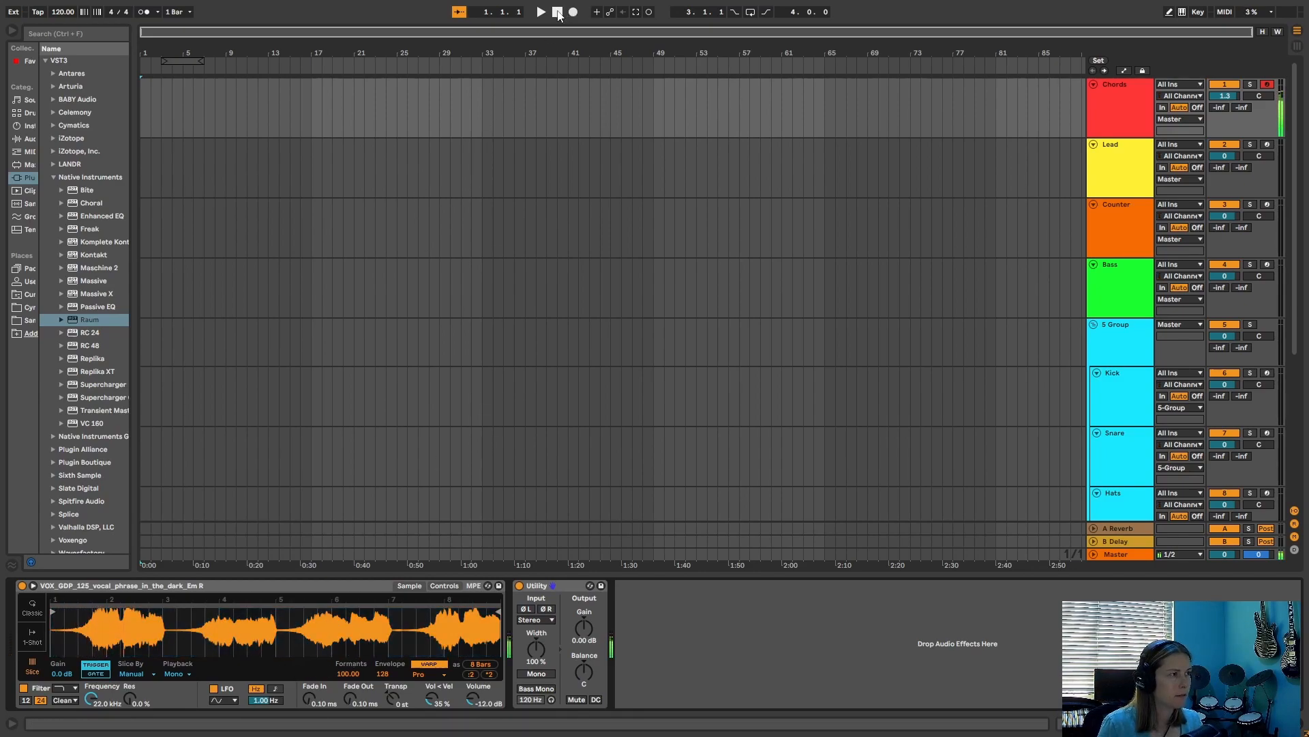
pyautogui.click(557, 12)
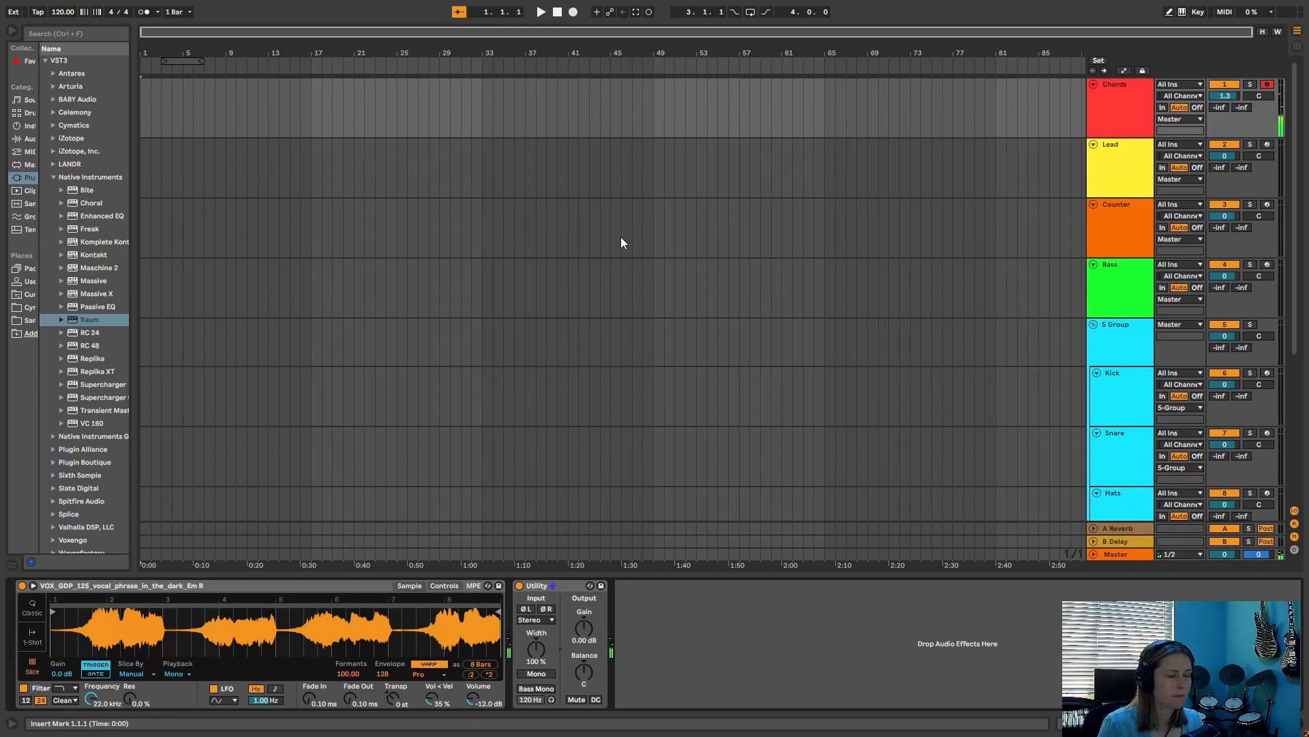
pyautogui.moveTo(659, 290)
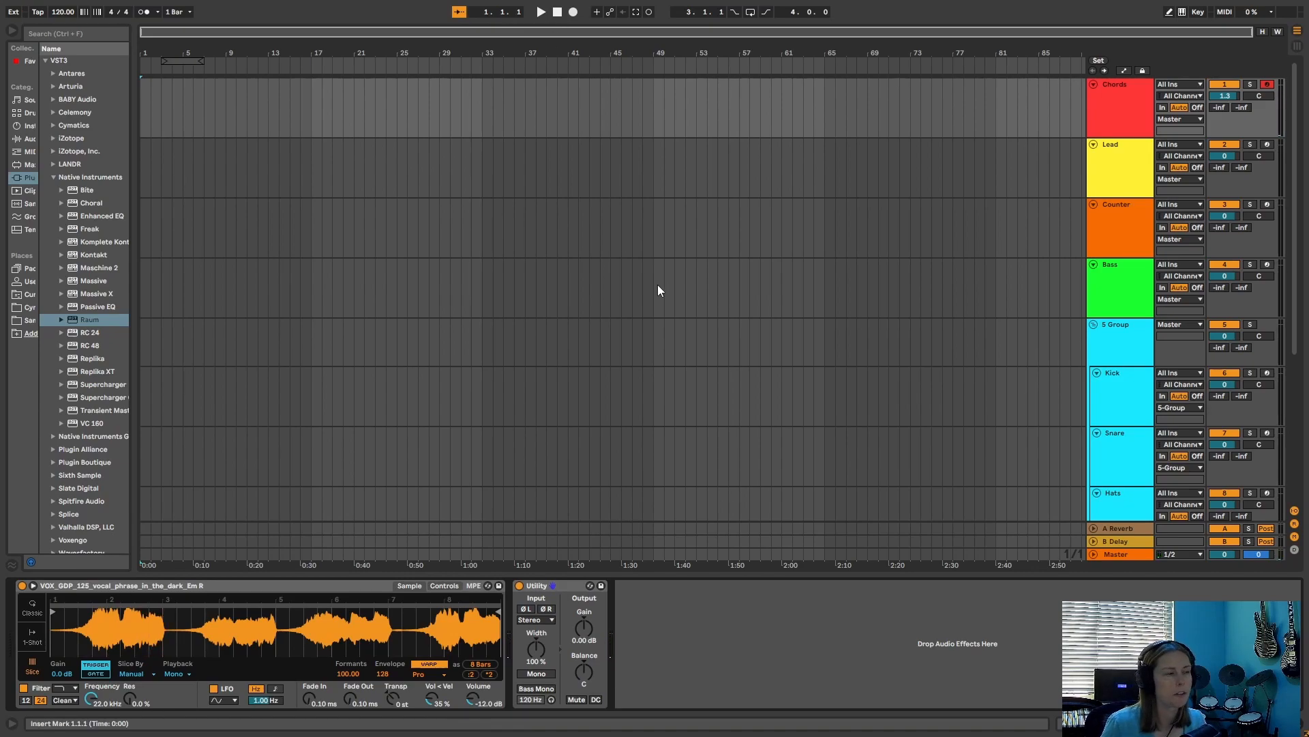
pyautogui.moveTo(638, 431)
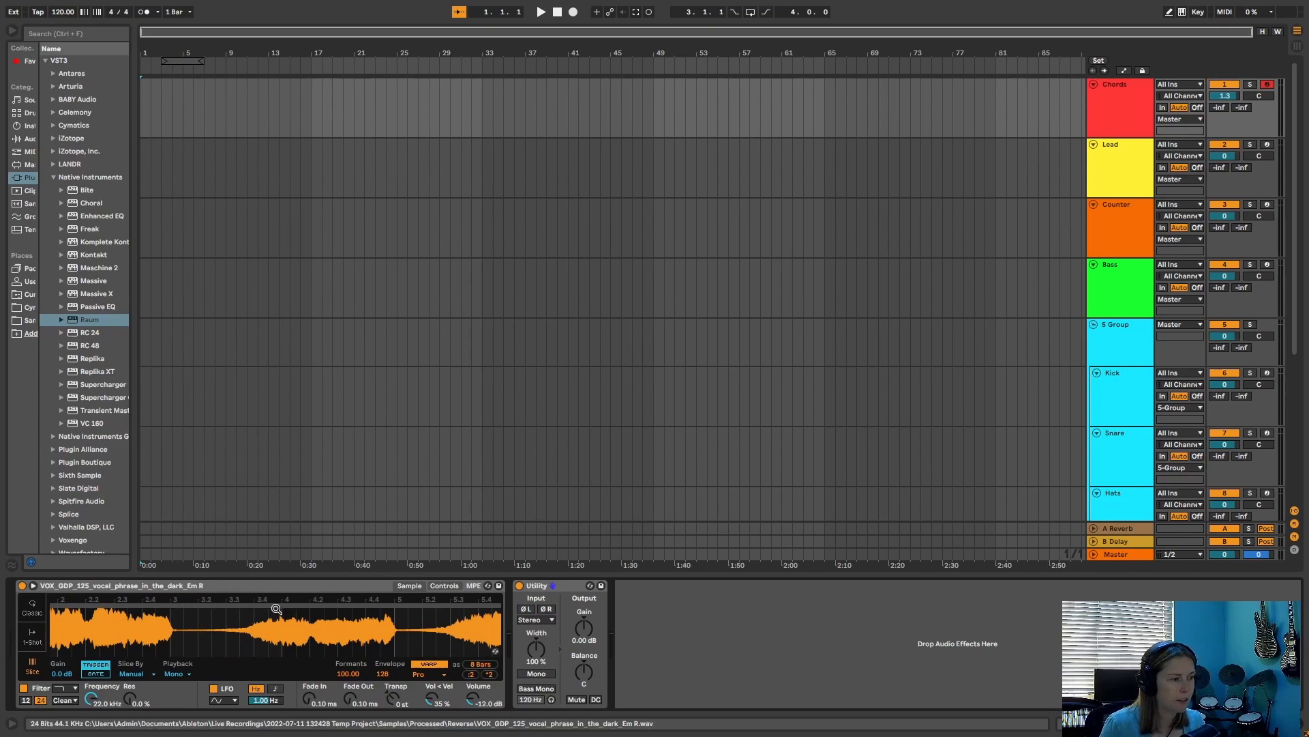
pyautogui.moveTo(271, 599)
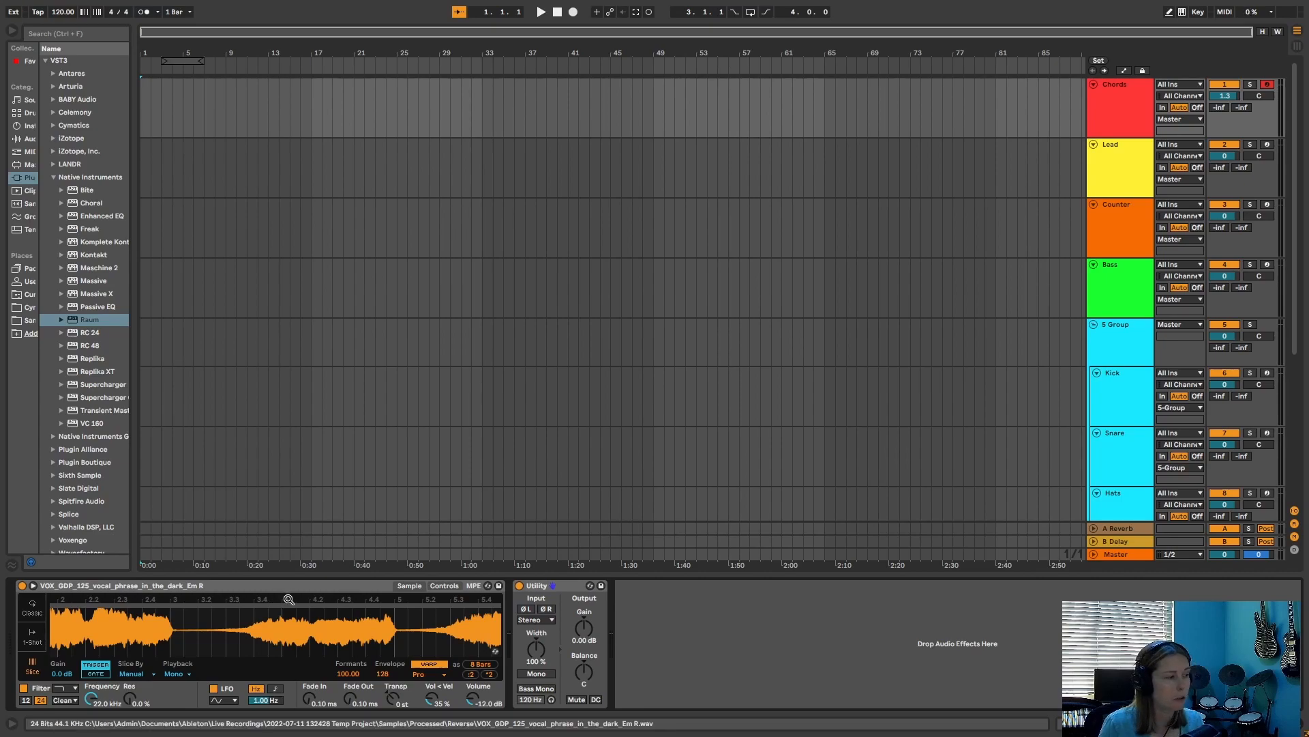
pyautogui.moveTo(182, 598)
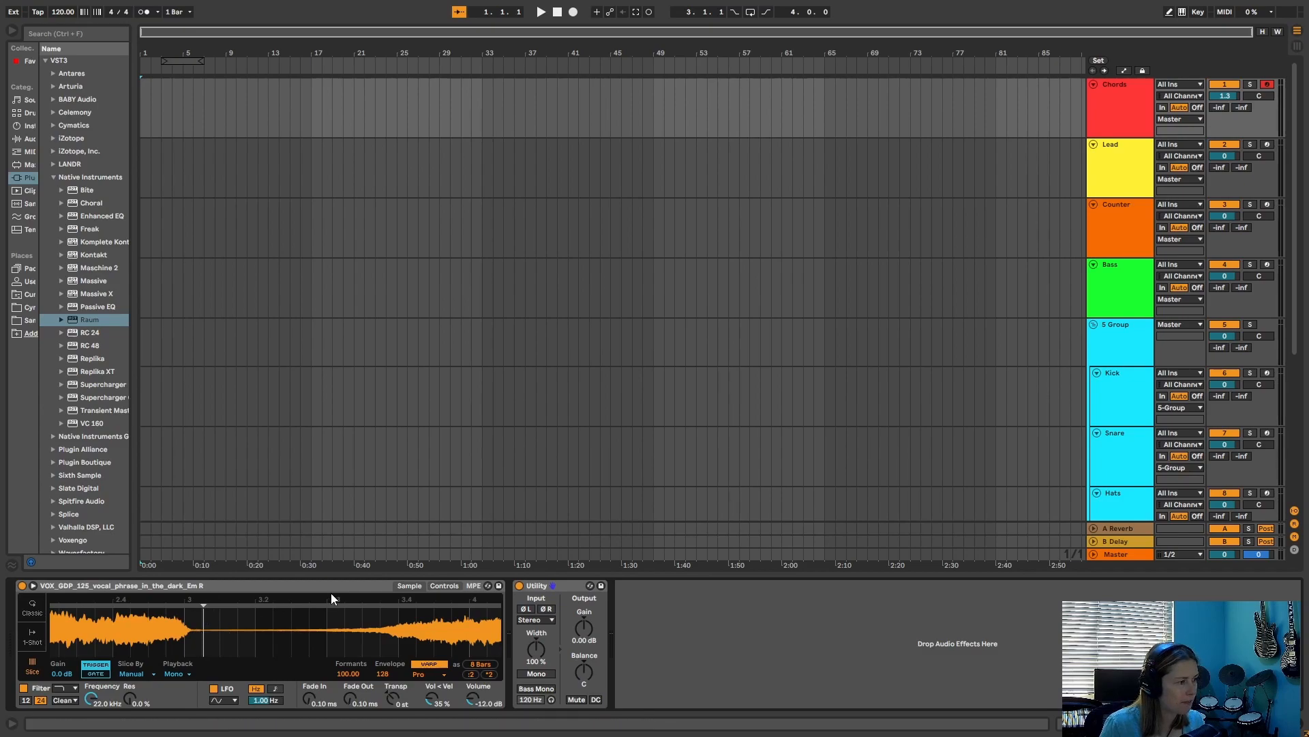
pyautogui.moveTo(365, 641)
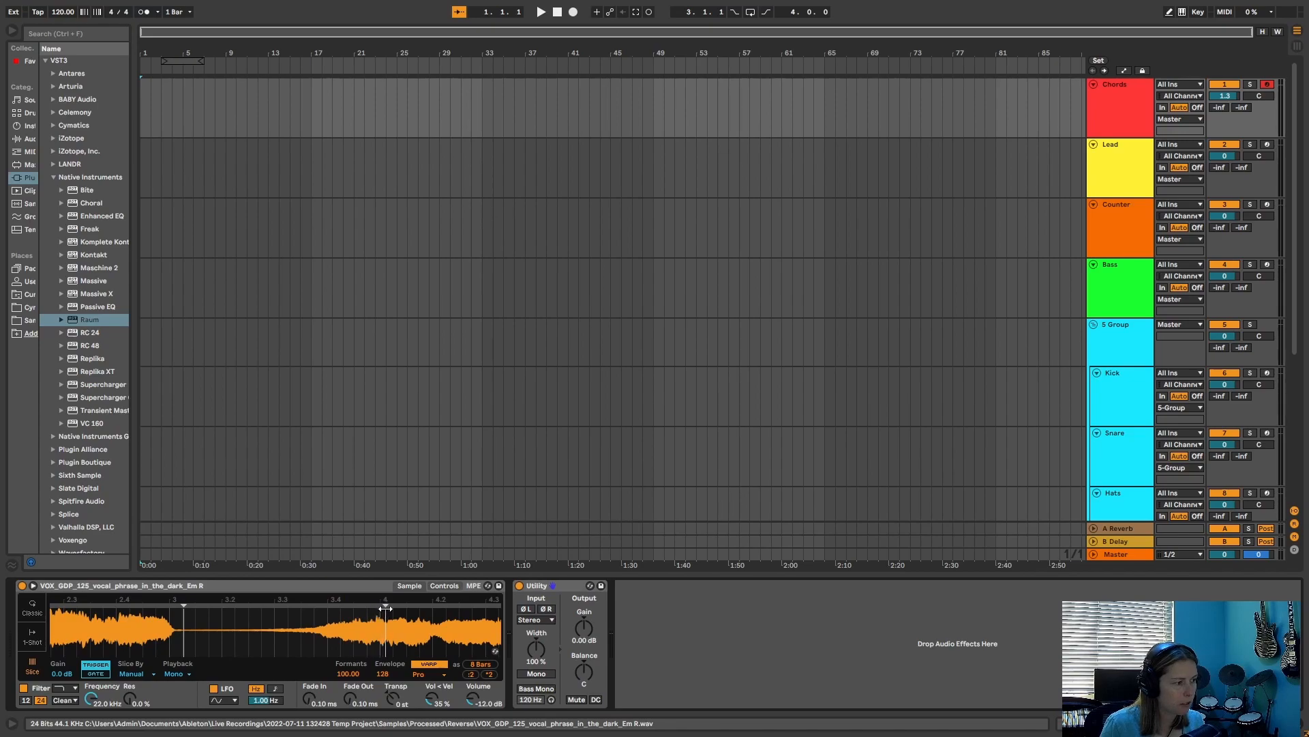
pyautogui.moveTo(282, 632)
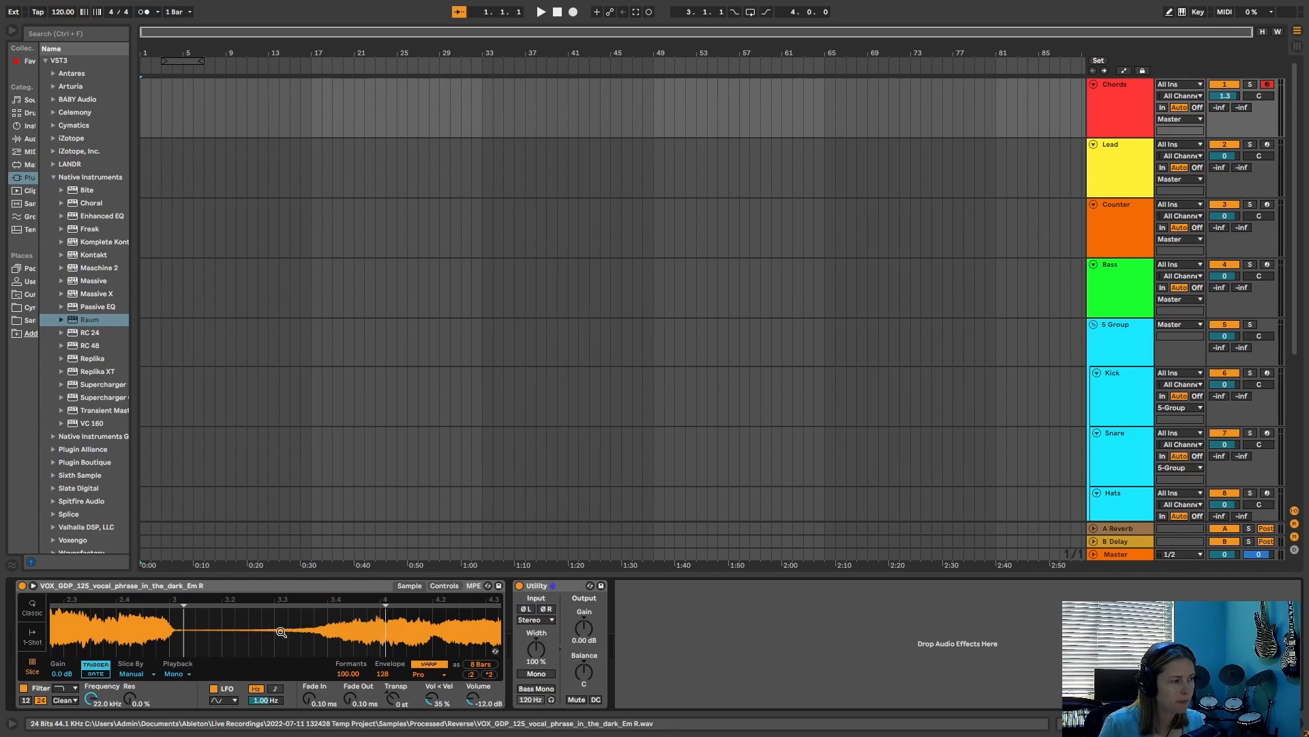
pyautogui.moveTo(383, 559)
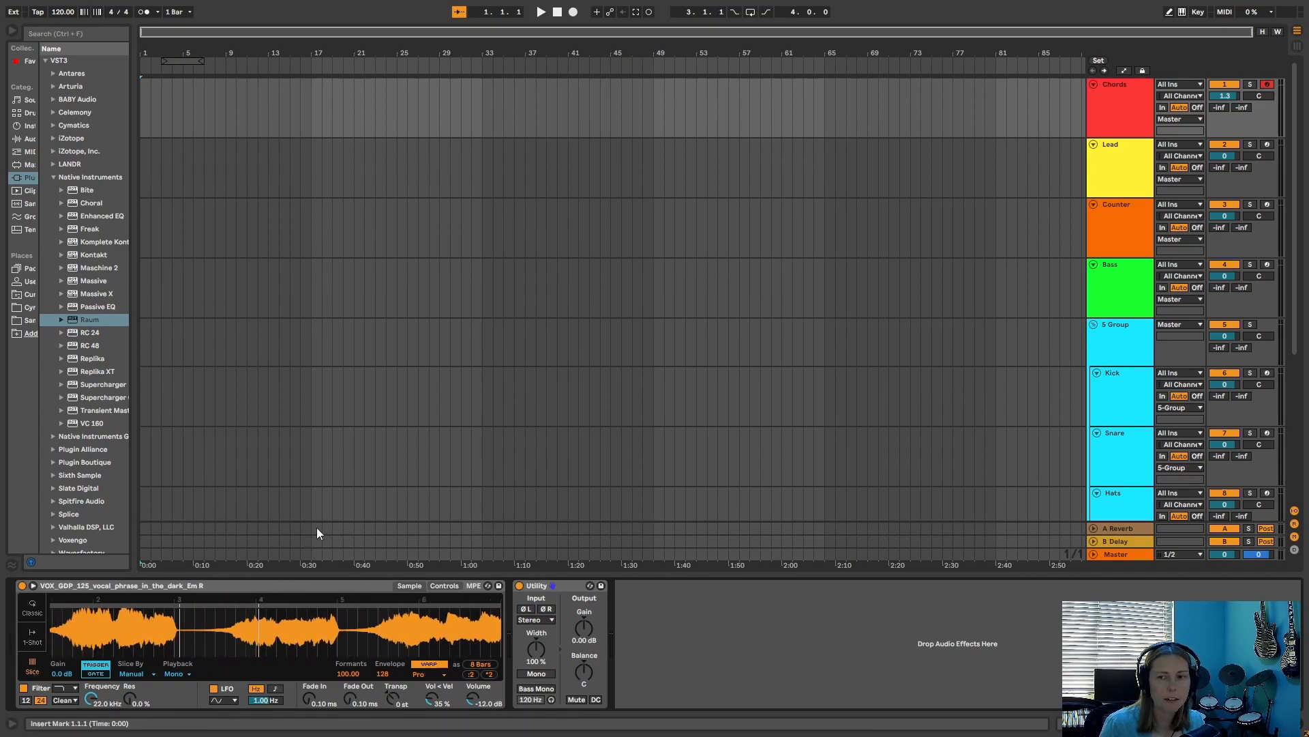
pyautogui.moveTo(357, 526)
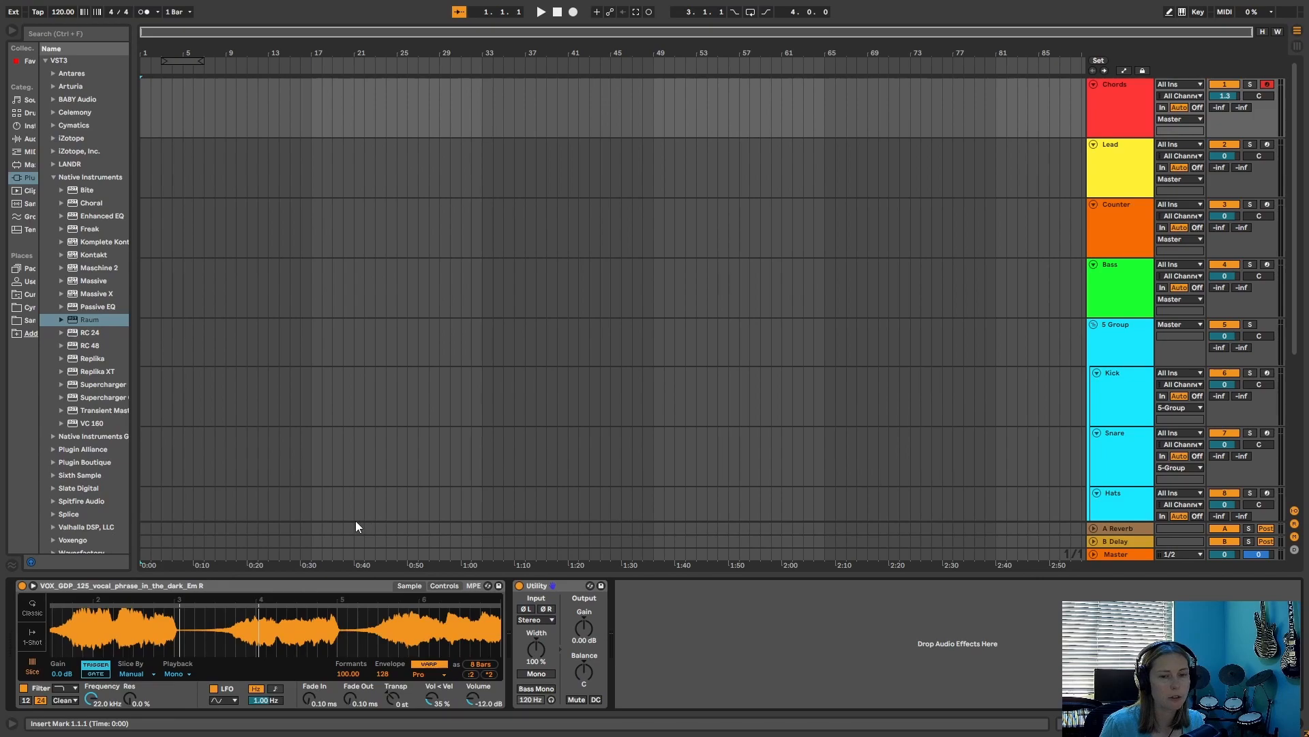
pyautogui.moveTo(175, 539)
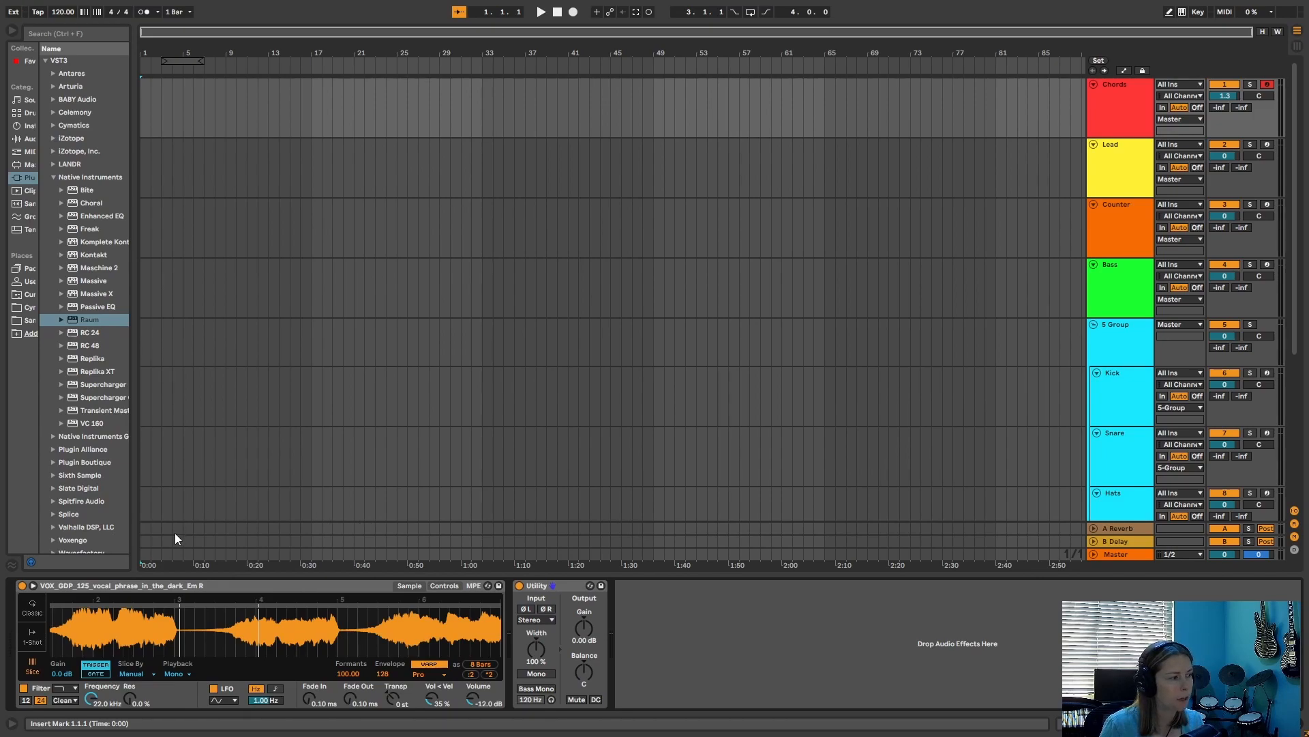
pyautogui.moveTo(203, 531)
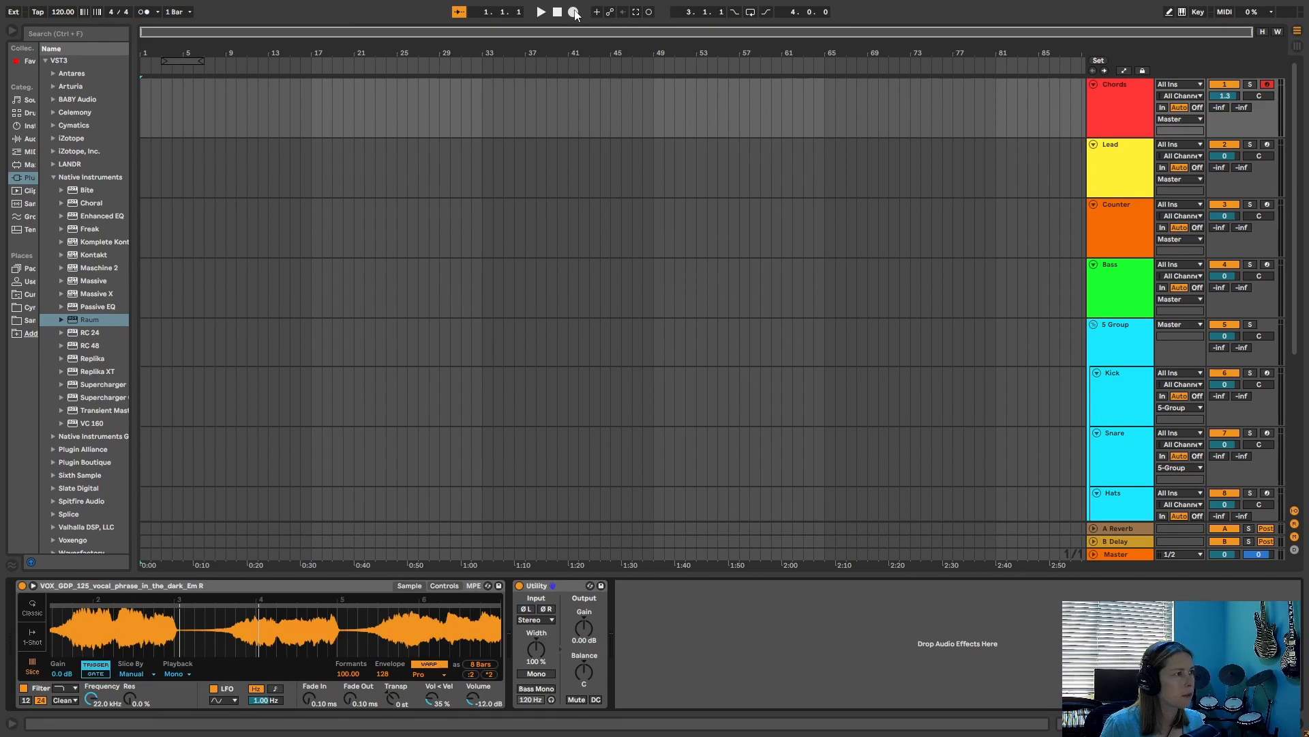
# Record the reversed vocal slices at the start of Chords and collapse Native Instruments.
pyautogui.click(574, 11)
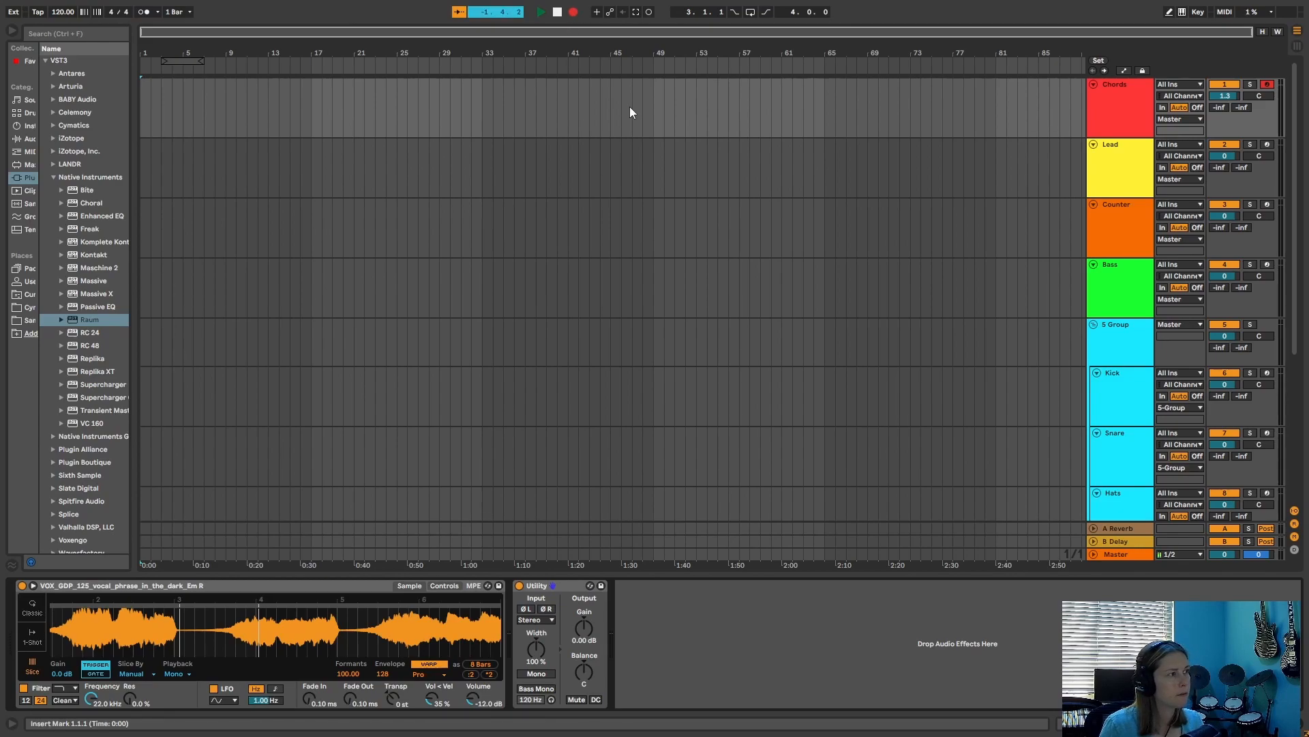
pyautogui.click(540, 12)
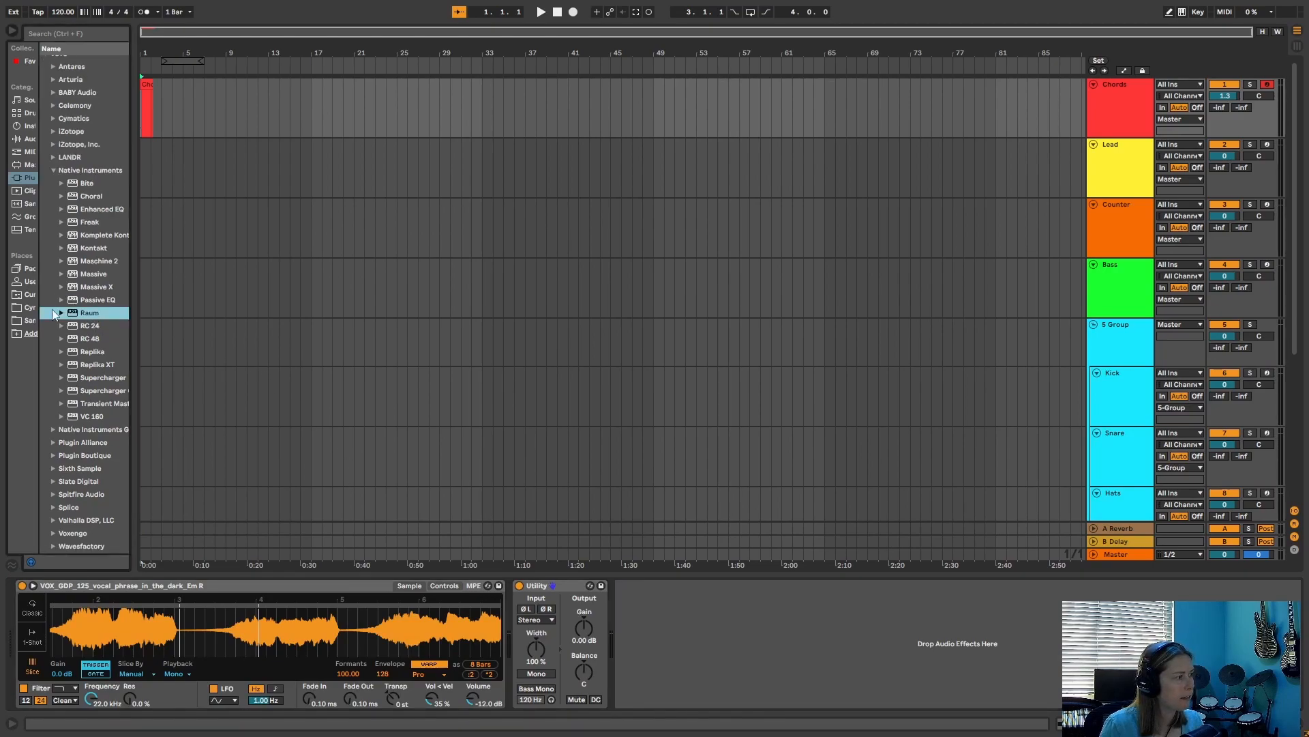
pyautogui.moveTo(56, 184)
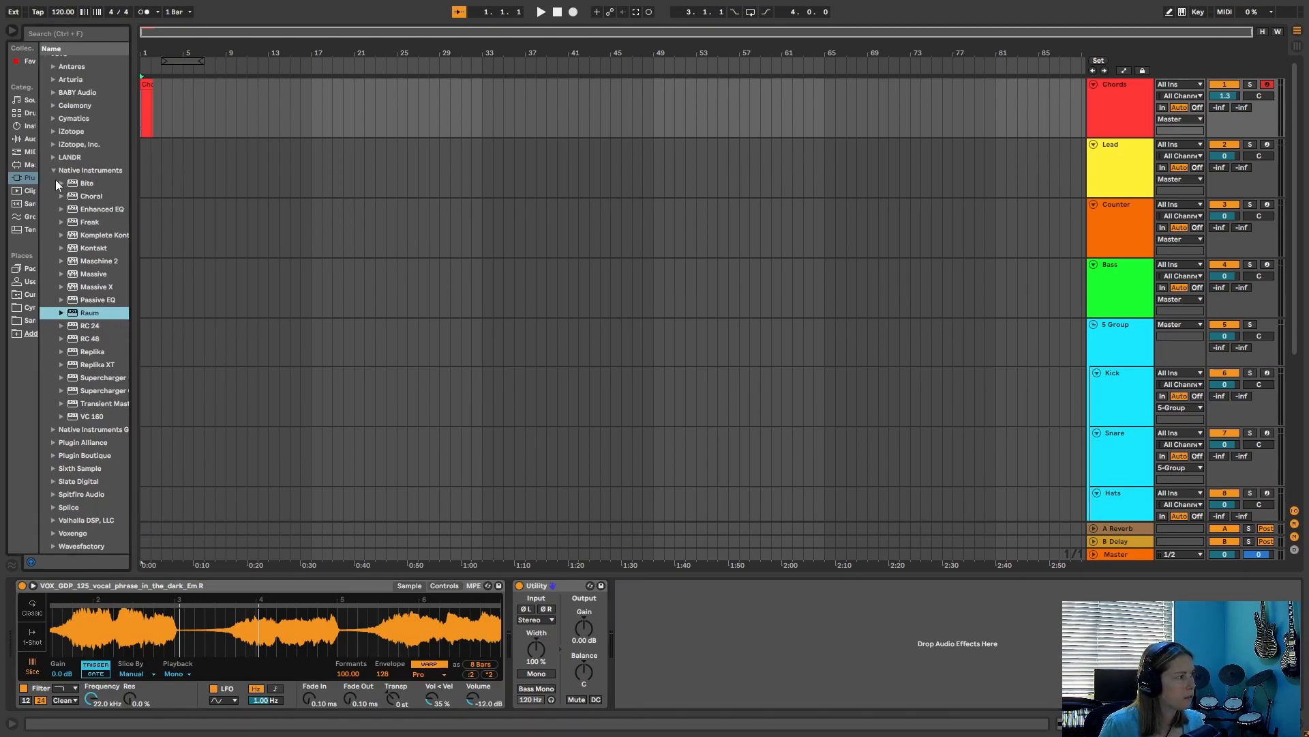
pyautogui.click(52, 170)
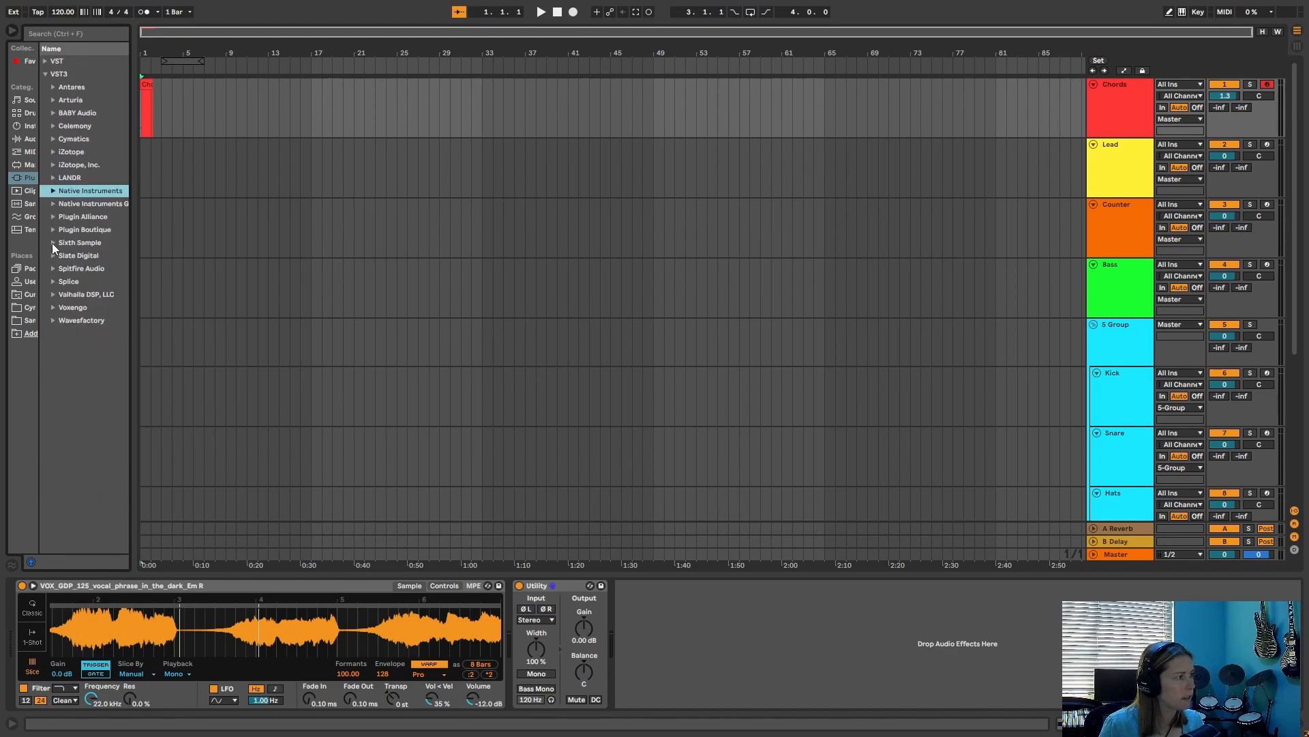
# Play the recorded clip through Deelay and audition it in Chaos mode.
pyautogui.click(52, 242)
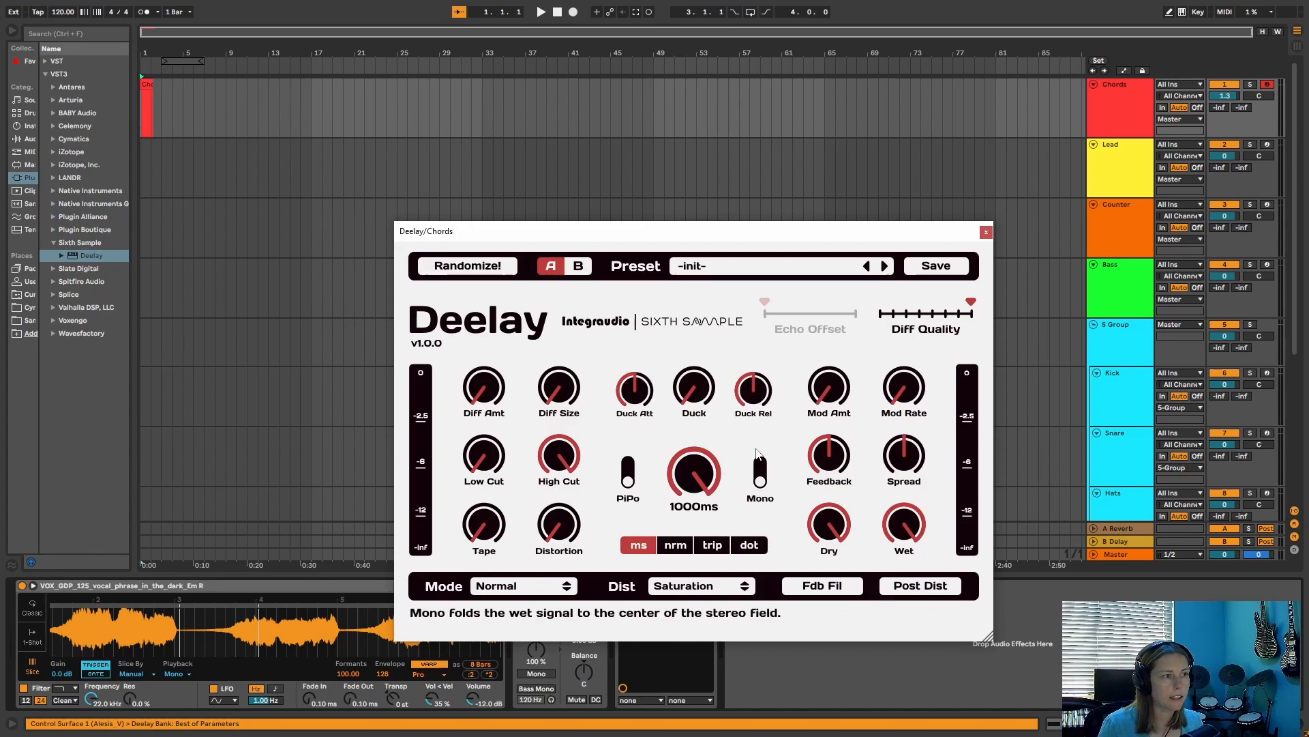
pyautogui.moveTo(877, 301)
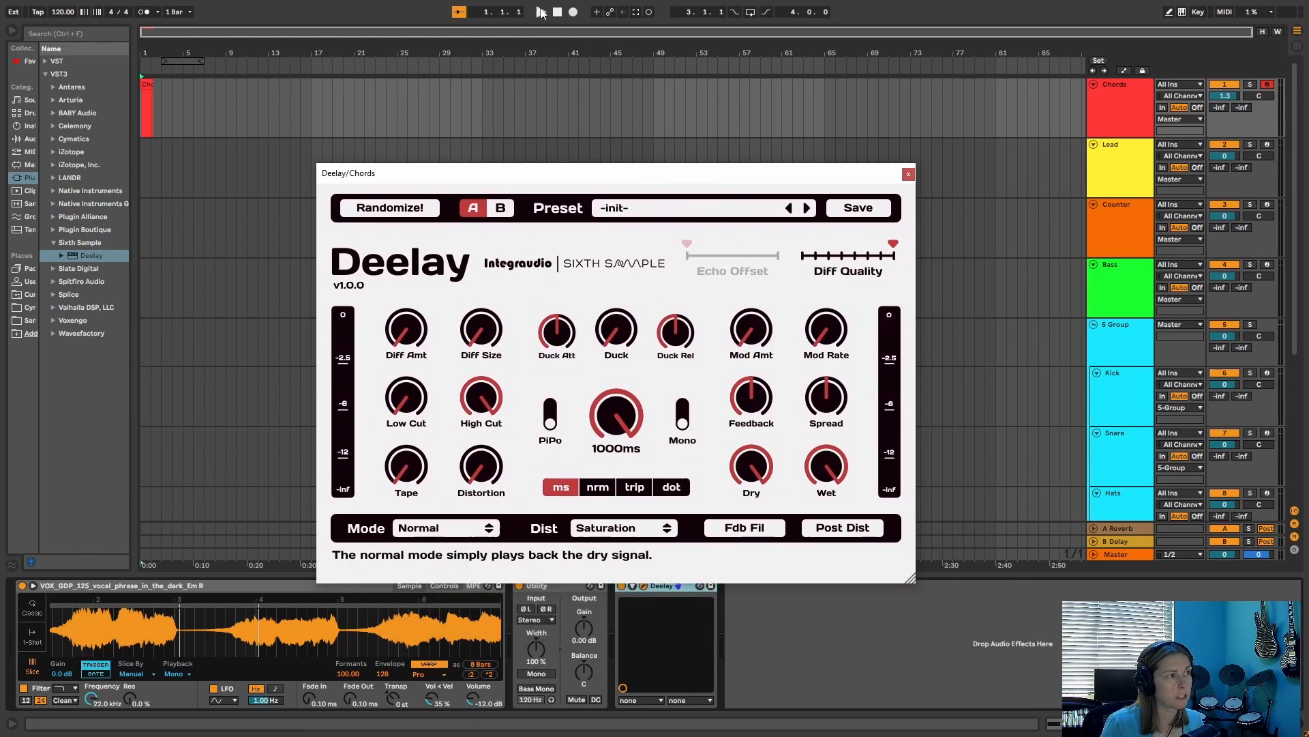
pyautogui.click(540, 12)
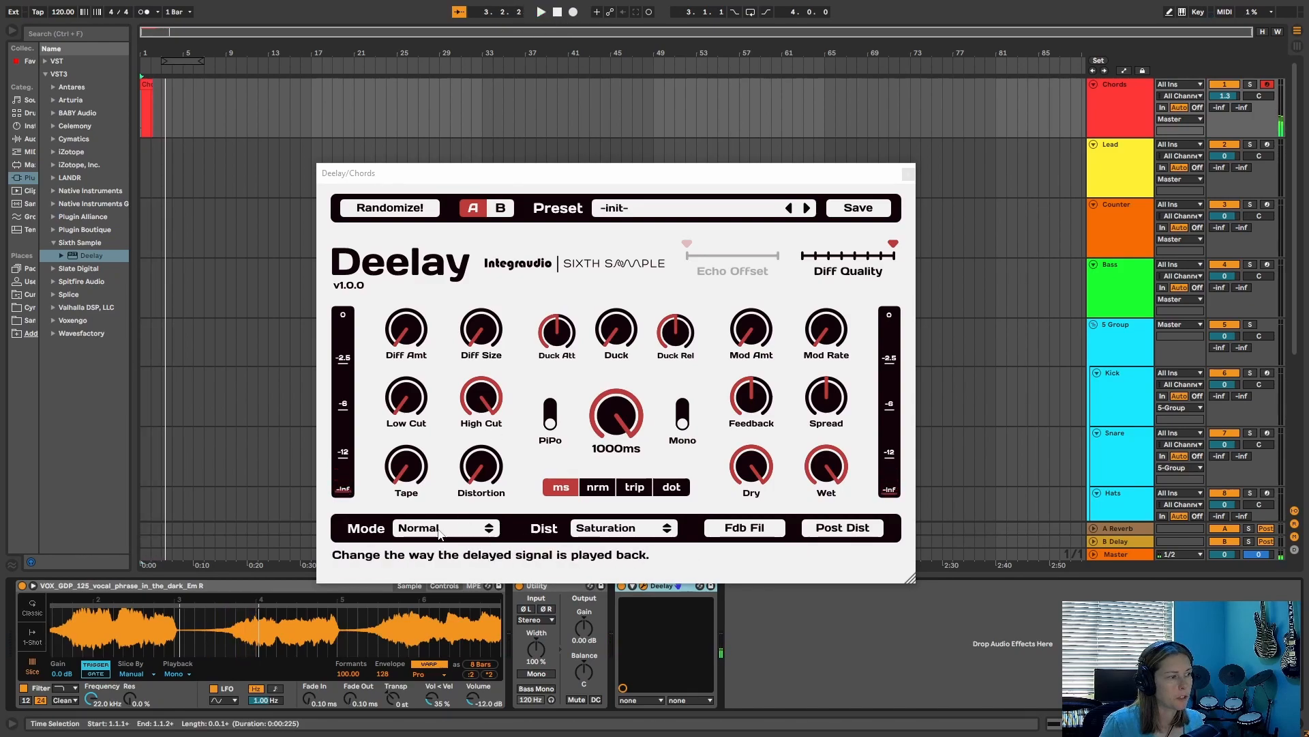
pyautogui.click(444, 527)
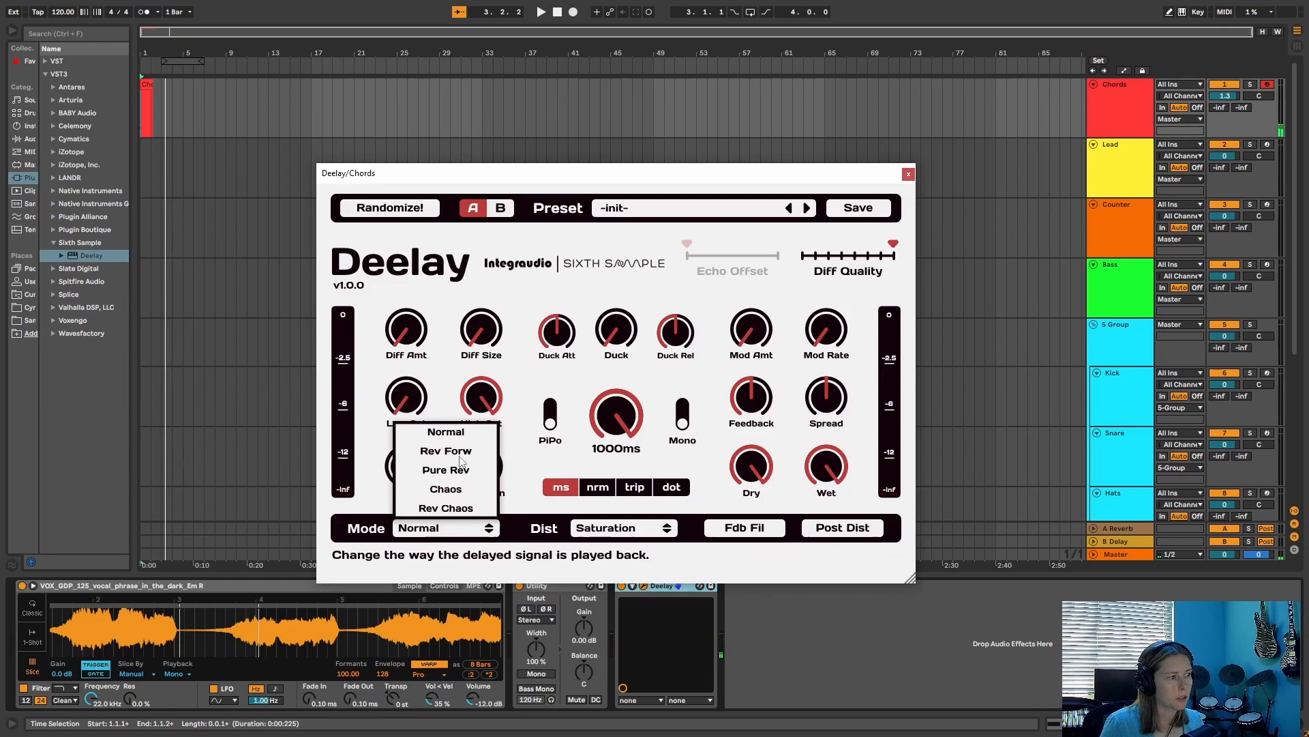
pyautogui.click(446, 488)
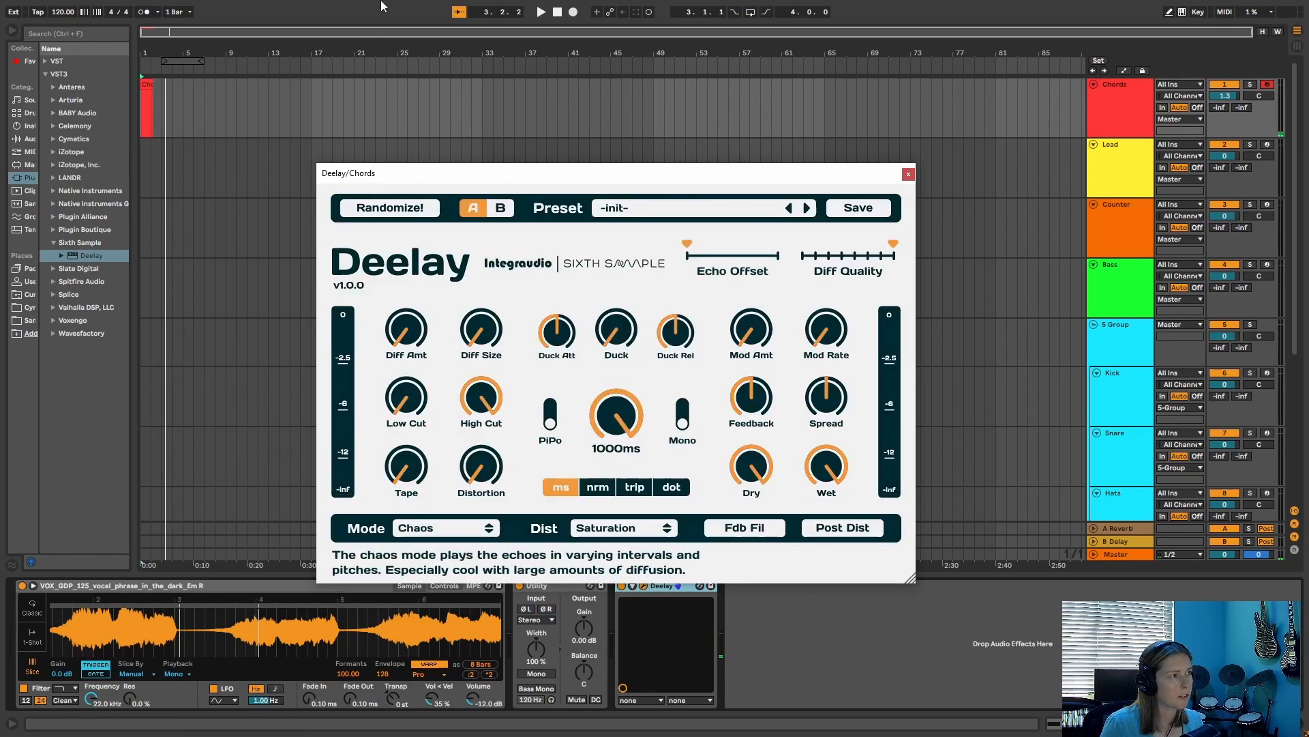
pyautogui.click(540, 12)
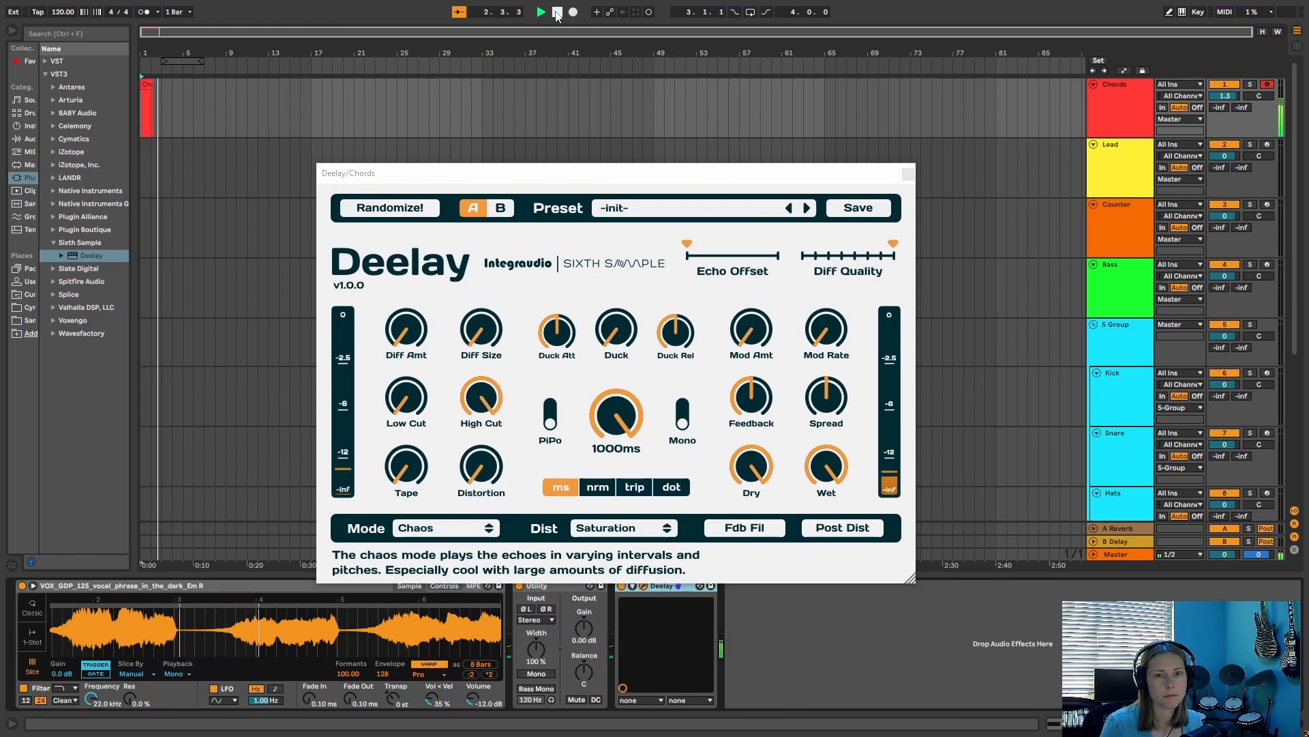
pyautogui.click(572, 10)
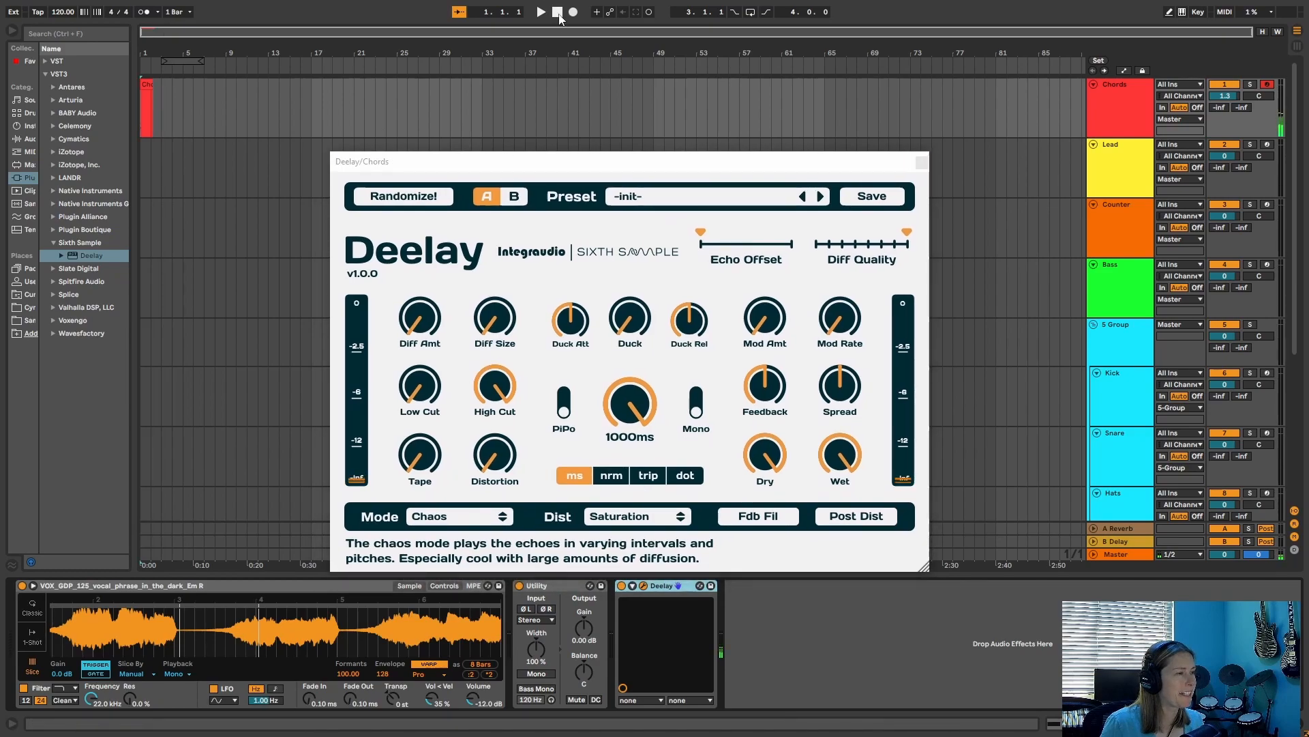
# Switch Deelay to Normal mode with about 324 ms delay and close its window.
pyautogui.click(458, 516)
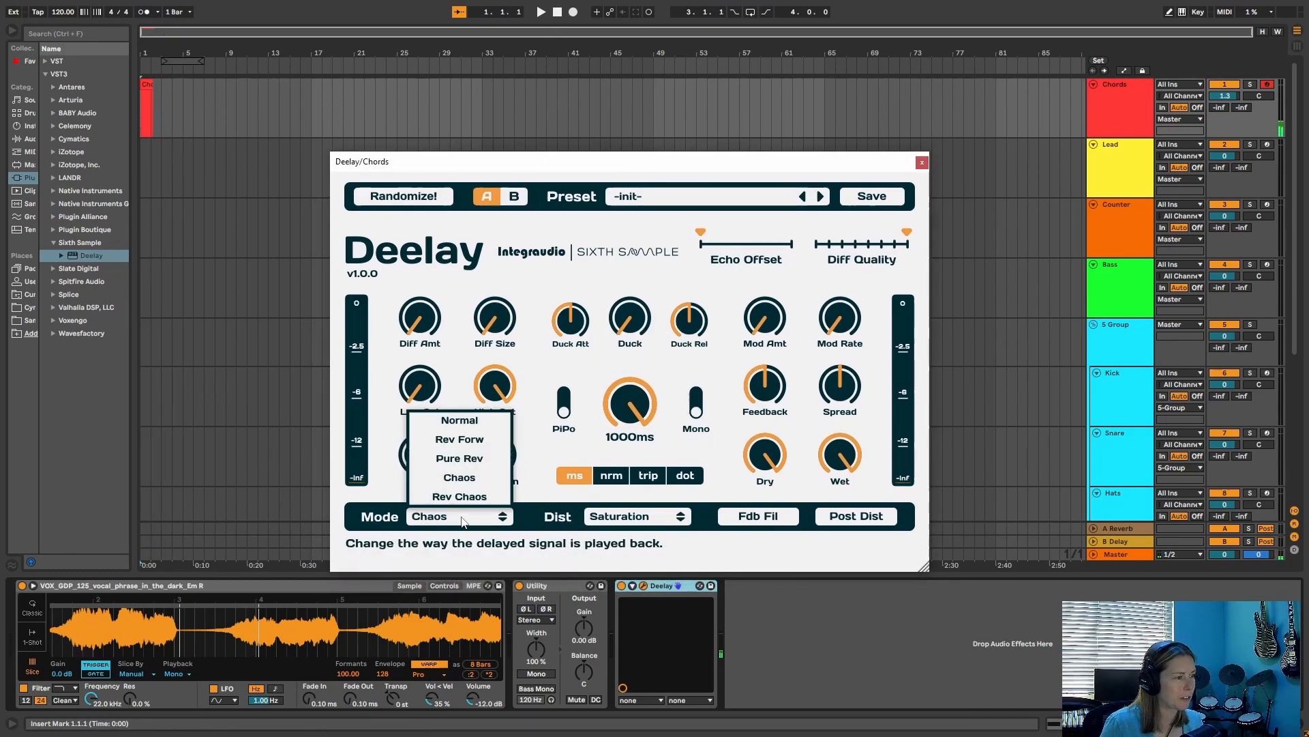
pyautogui.click(459, 419)
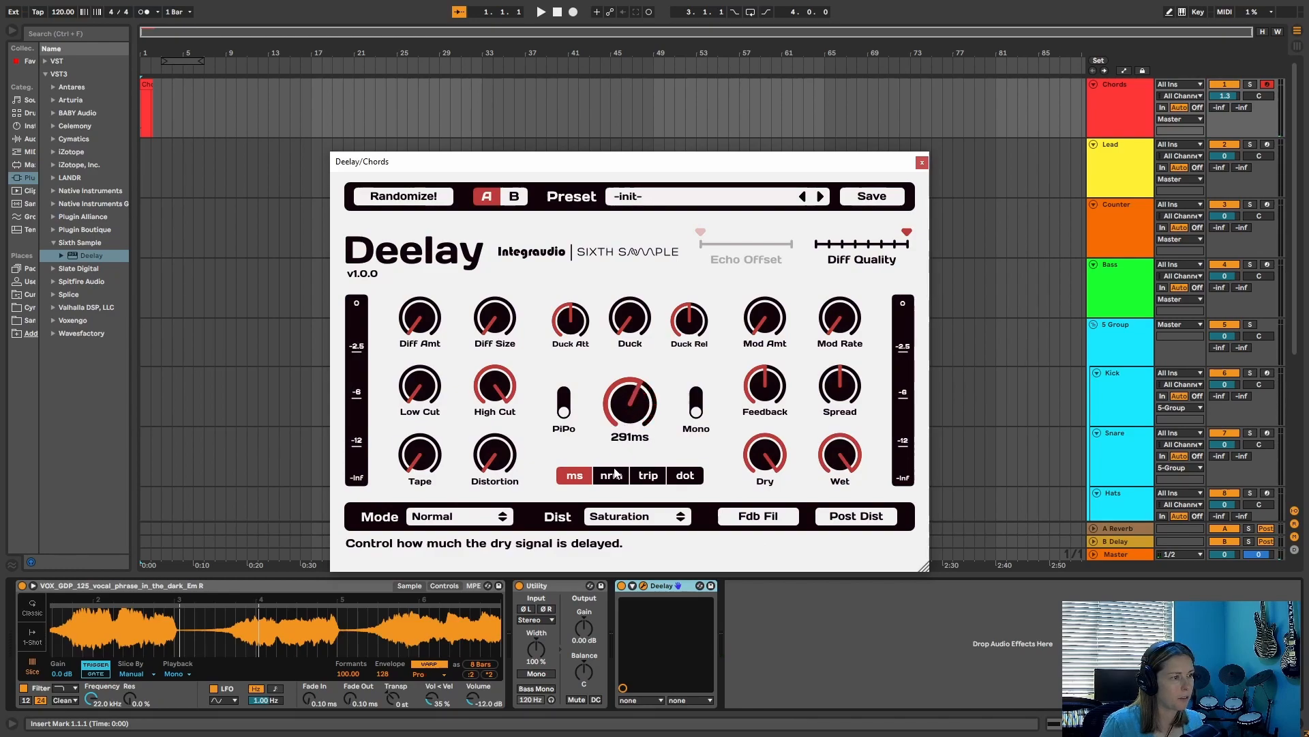
pyautogui.click(540, 12)
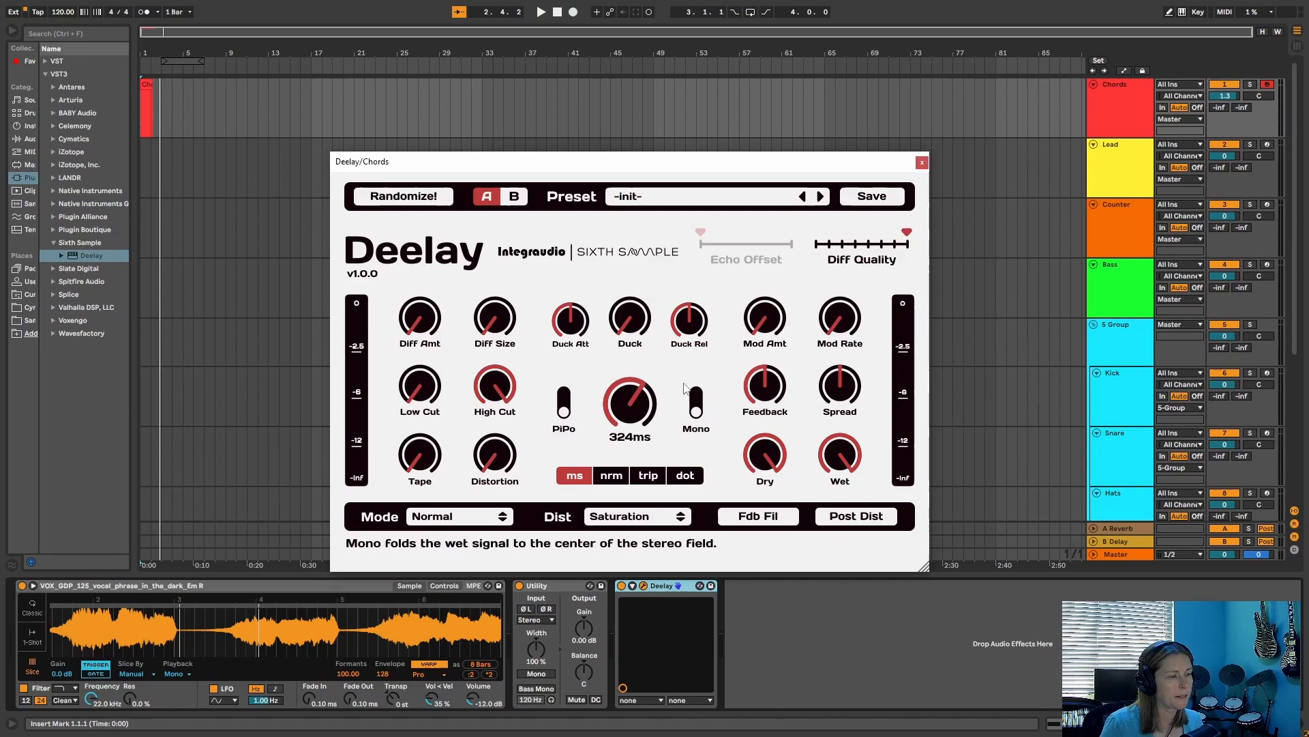
pyautogui.moveTo(860, 302)
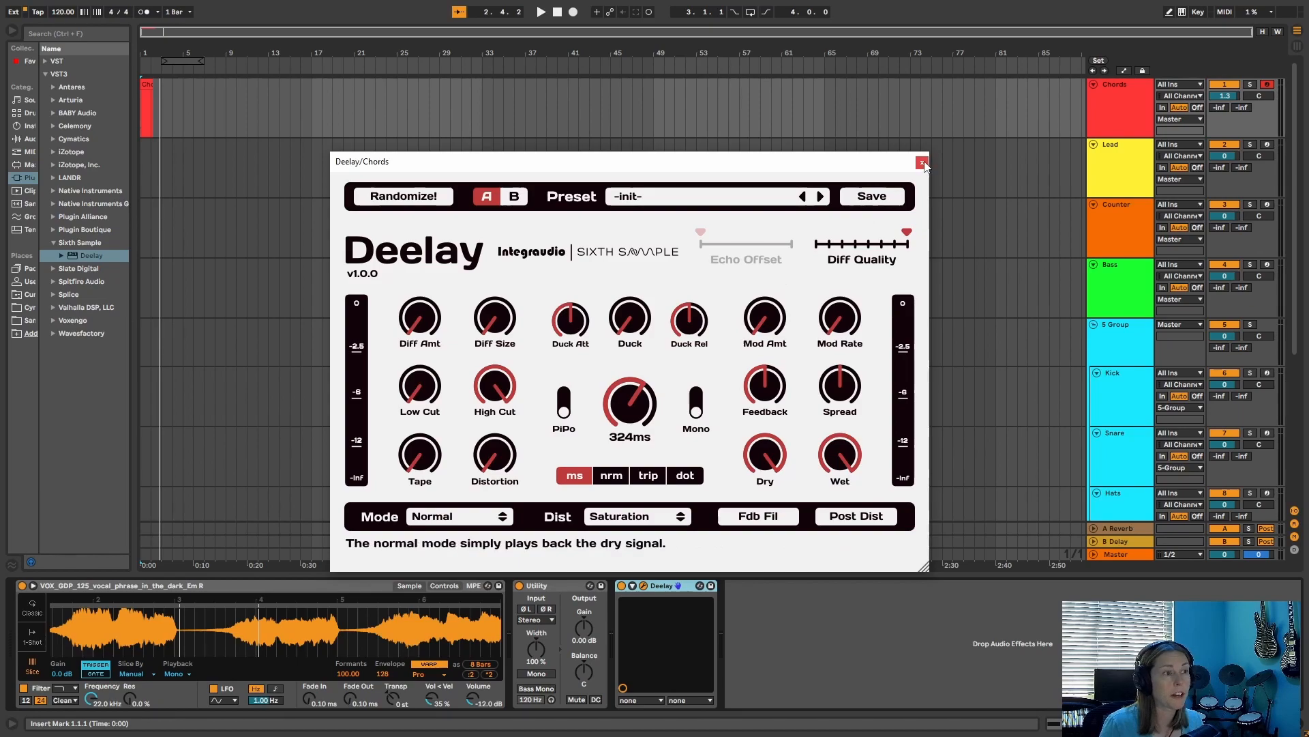
pyautogui.moveTo(922, 163)
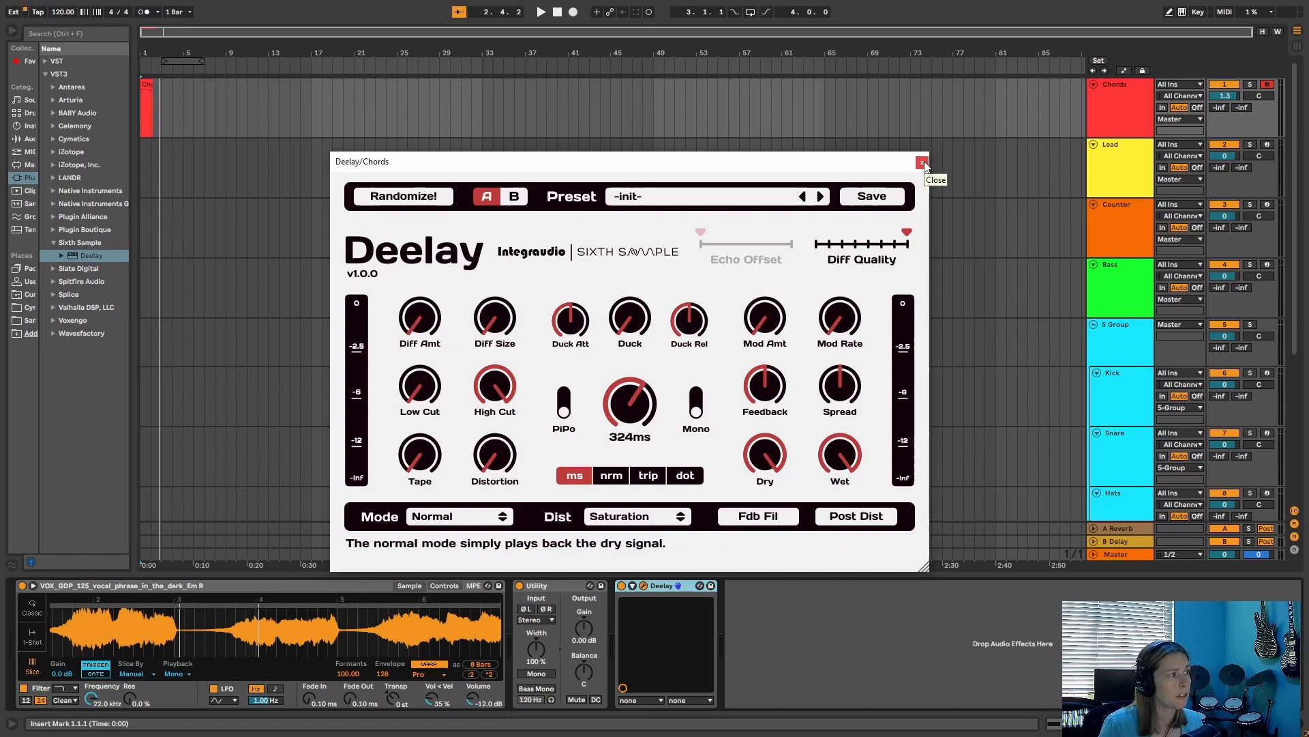
pyautogui.click(923, 162)
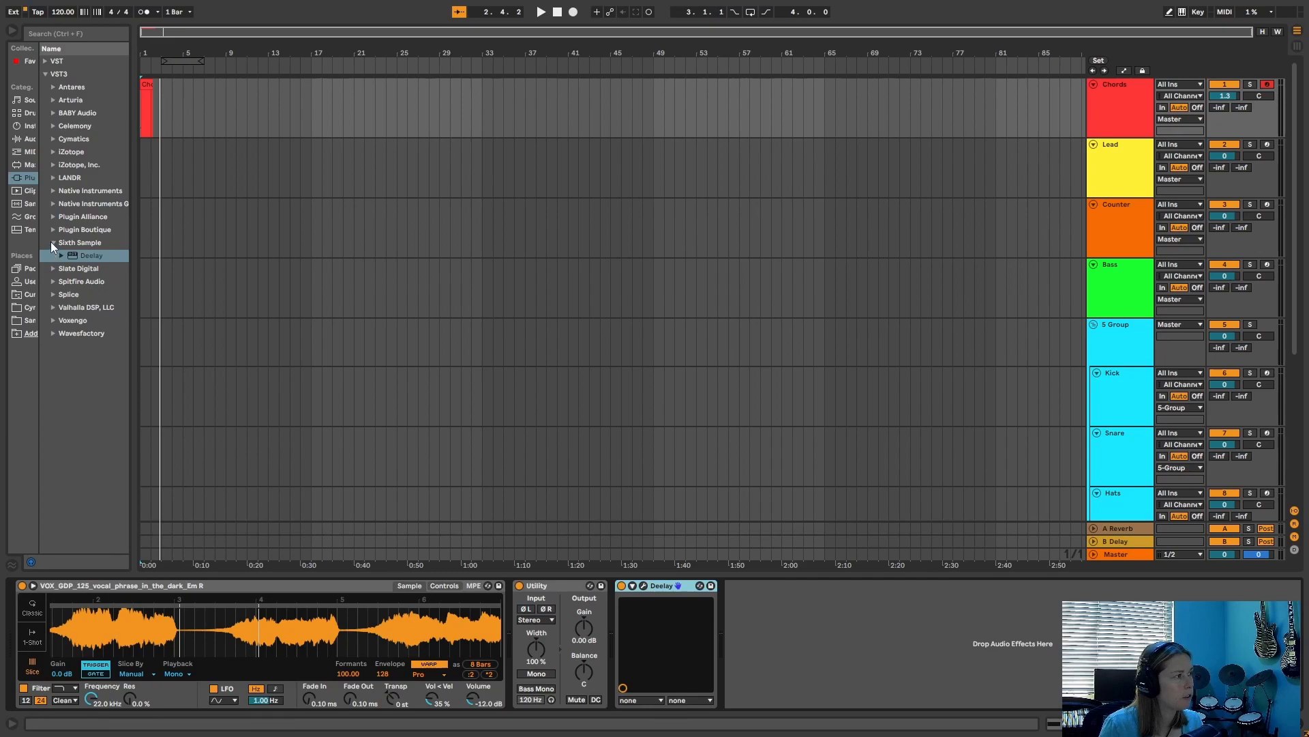
# Load Native Instruments' Raum from the Plug-ins browser onto the Chords track.
pyautogui.click(52, 242)
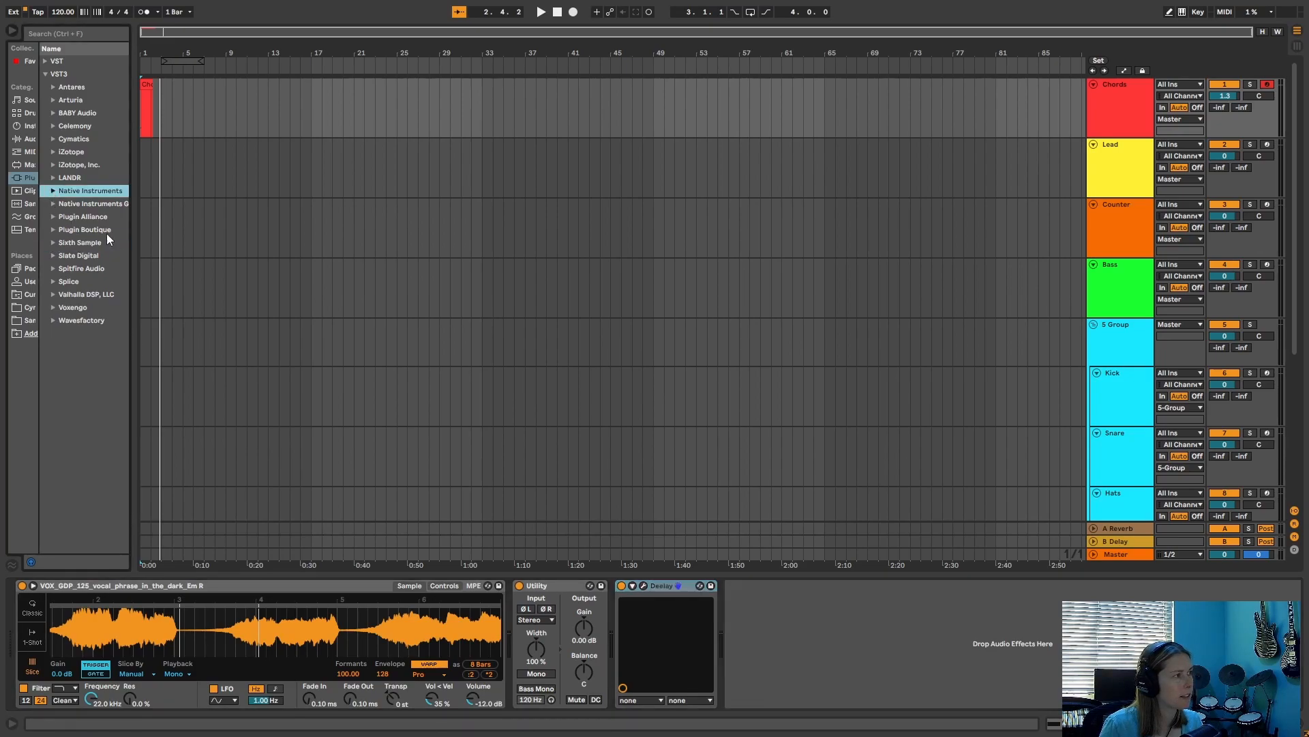
pyautogui.click(52, 190)
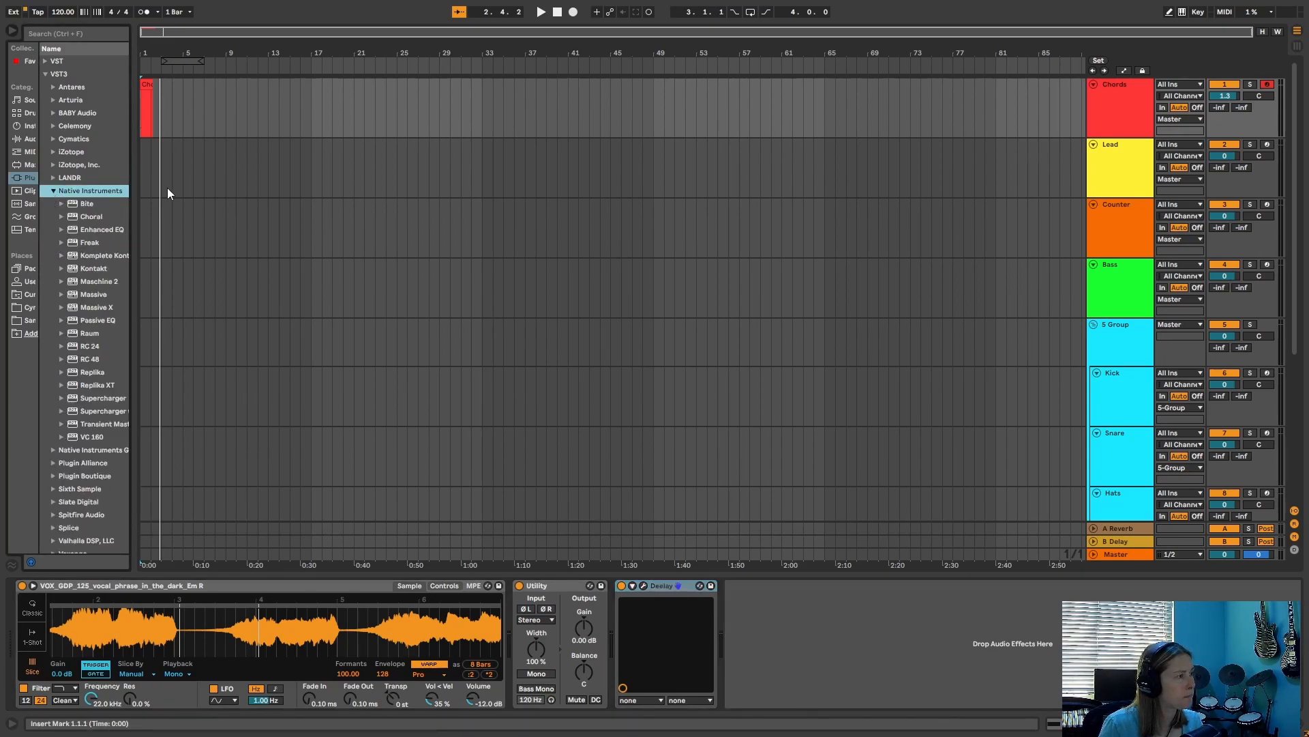
pyautogui.moveTo(118, 305)
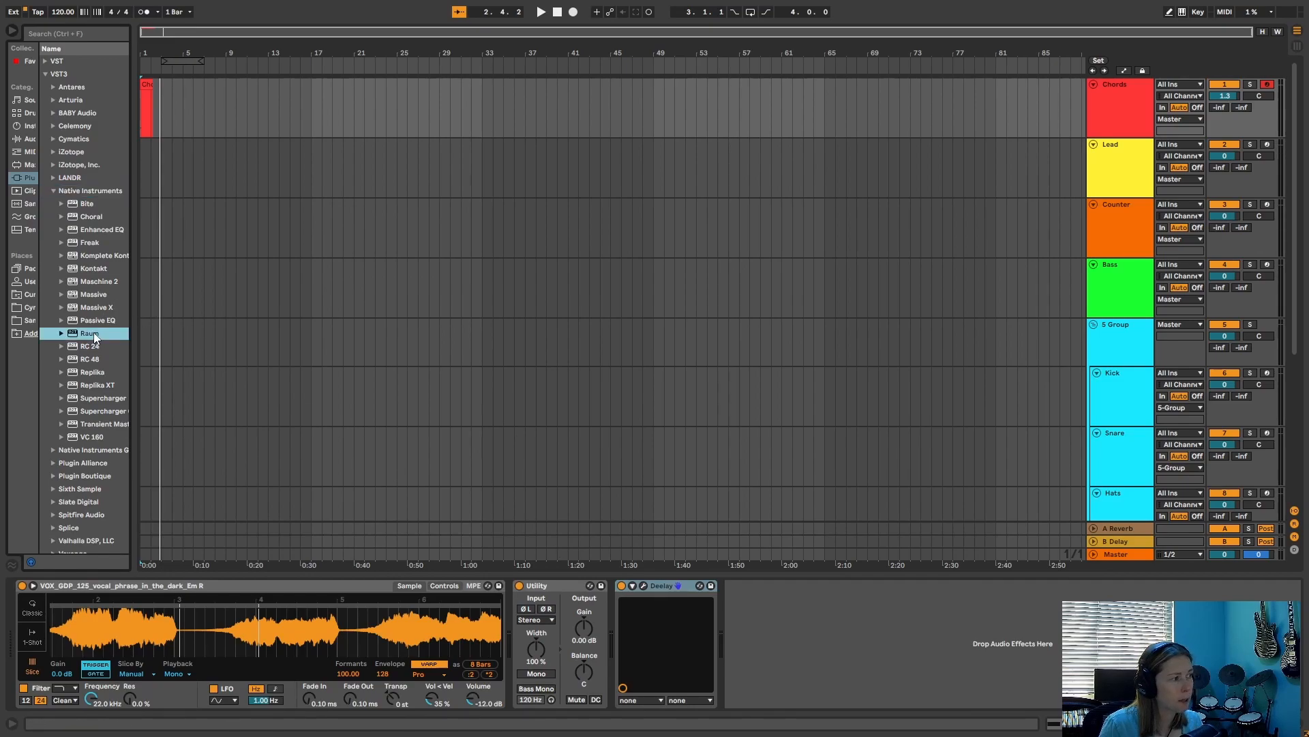
pyautogui.doubleClick(90, 333)
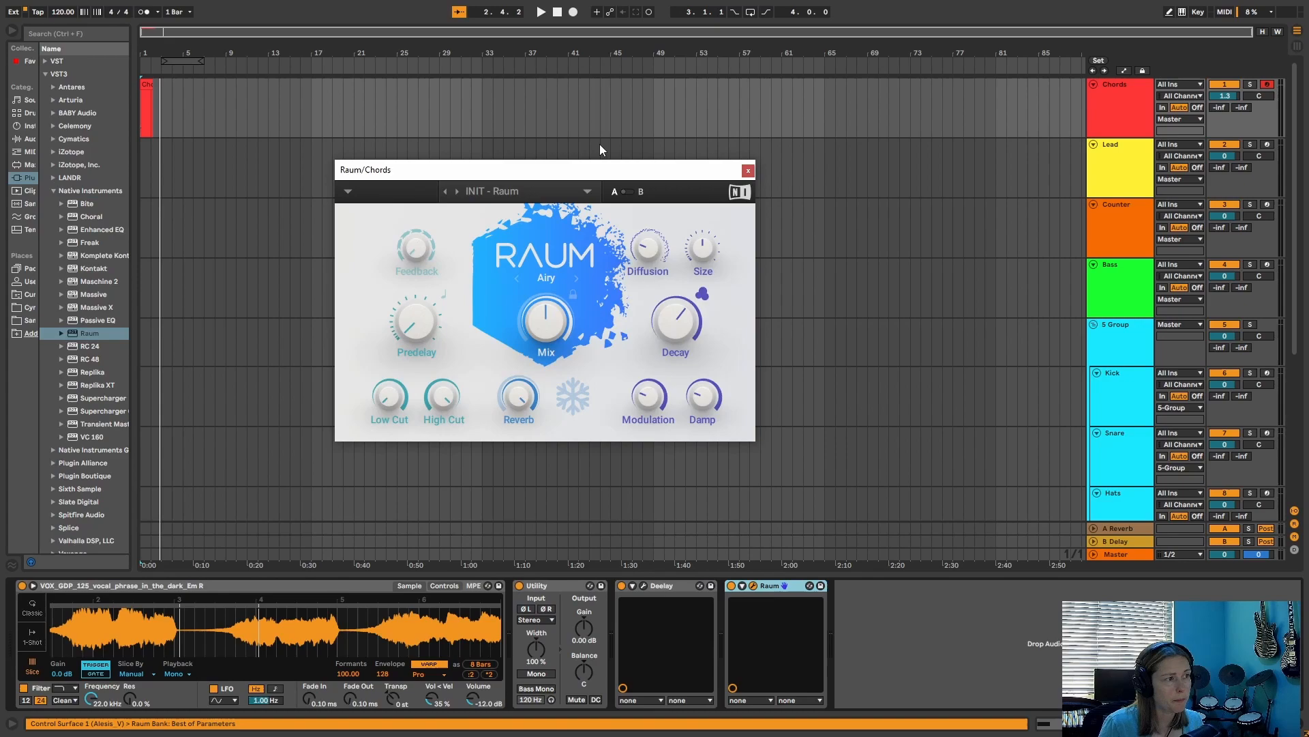
pyautogui.moveTo(584, 178)
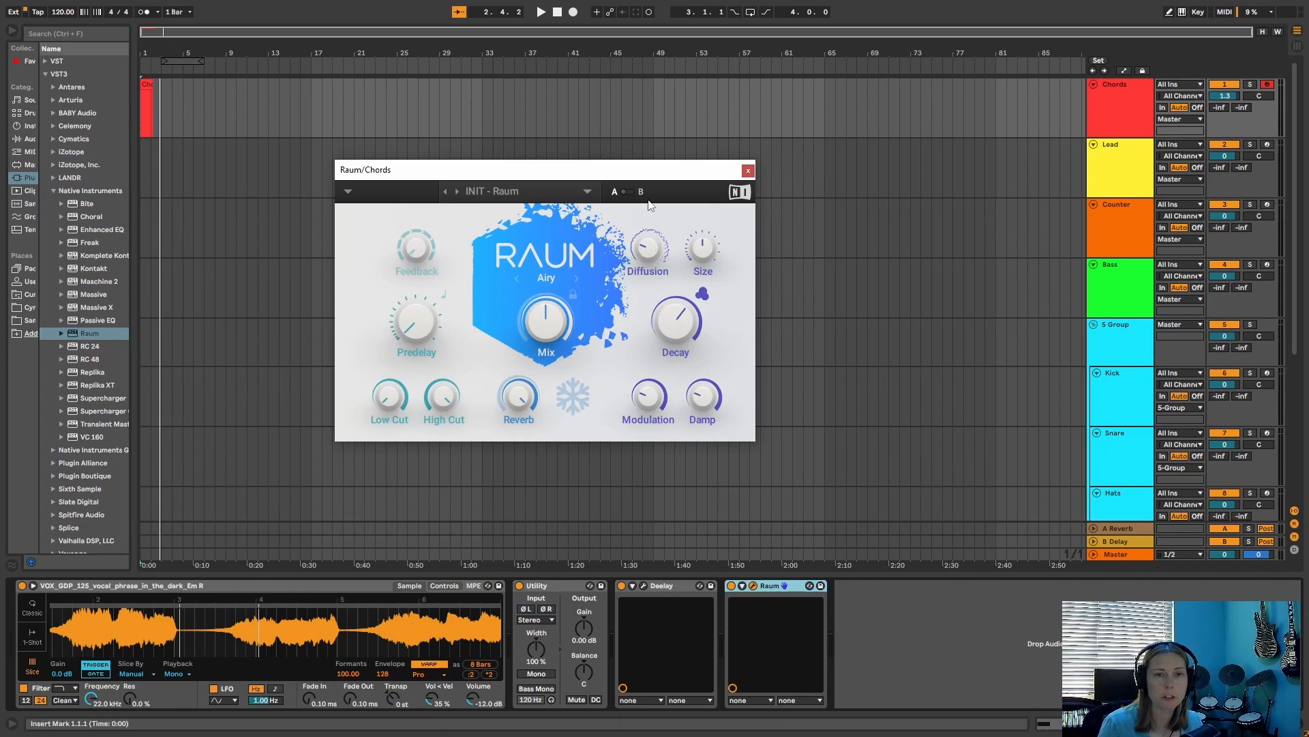
pyautogui.moveTo(548, 220)
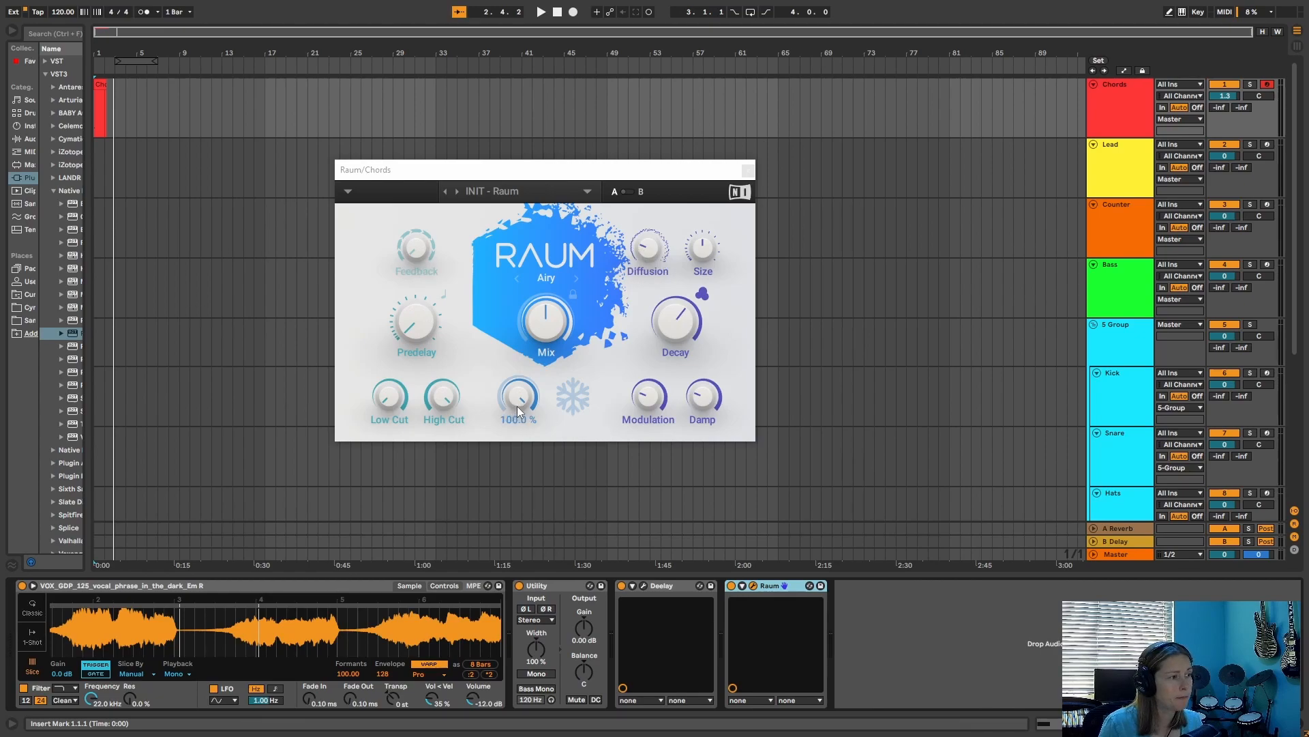
# Set Raum's Low Cut to Off, audition the clip from the start, and close Raum.
pyautogui.click(518, 398)
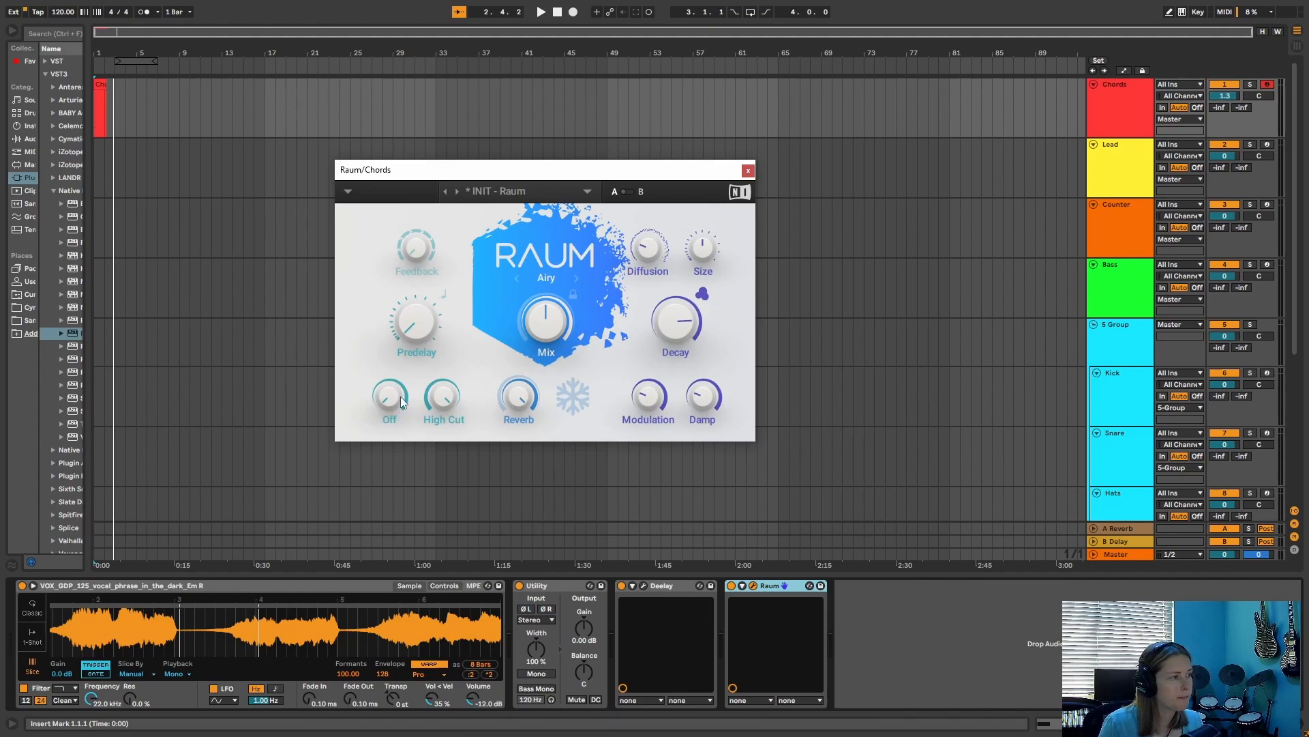
pyautogui.click(388, 395)
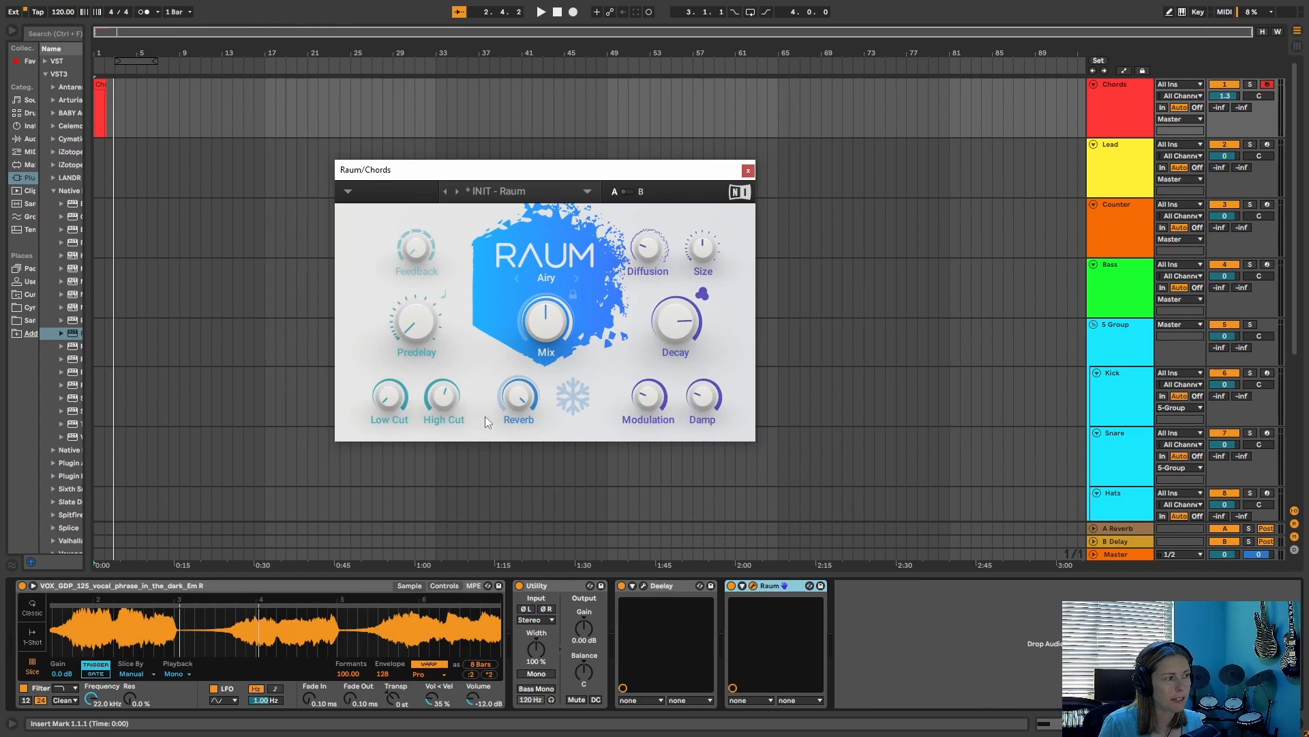
pyautogui.moveTo(480, 245)
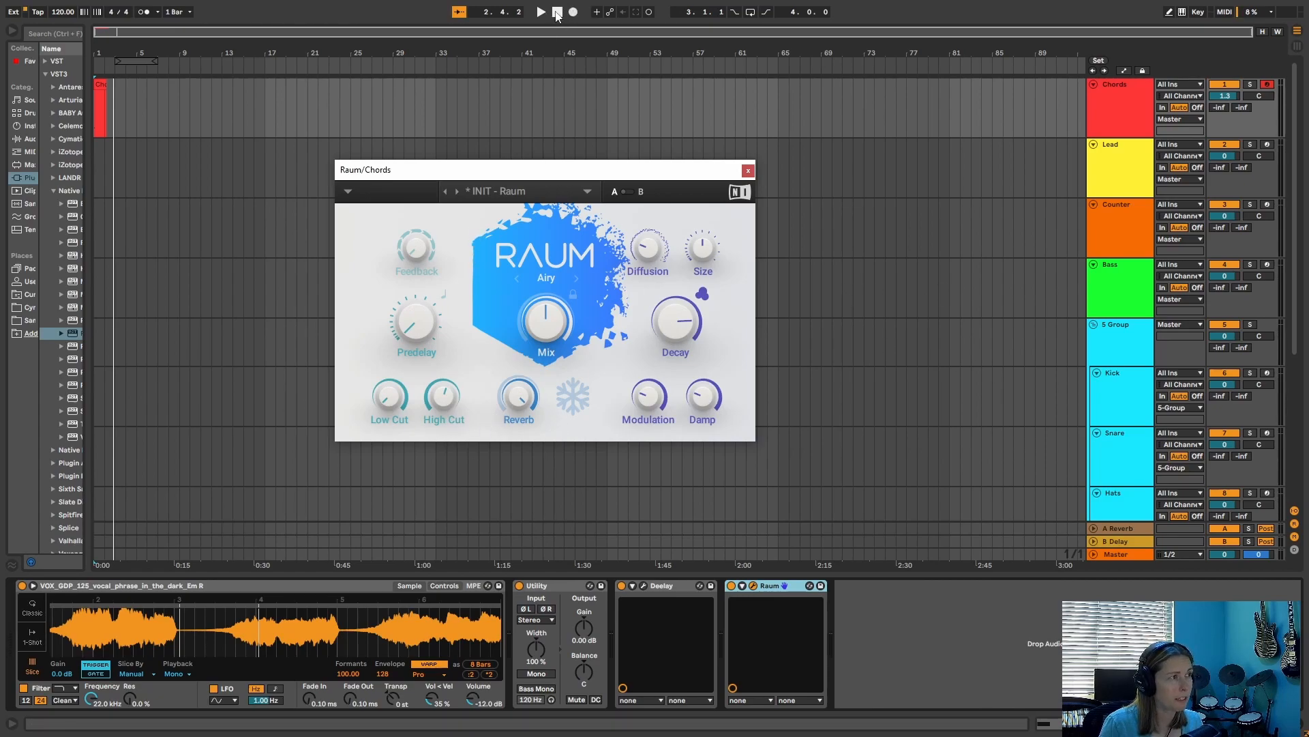
pyautogui.click(556, 11)
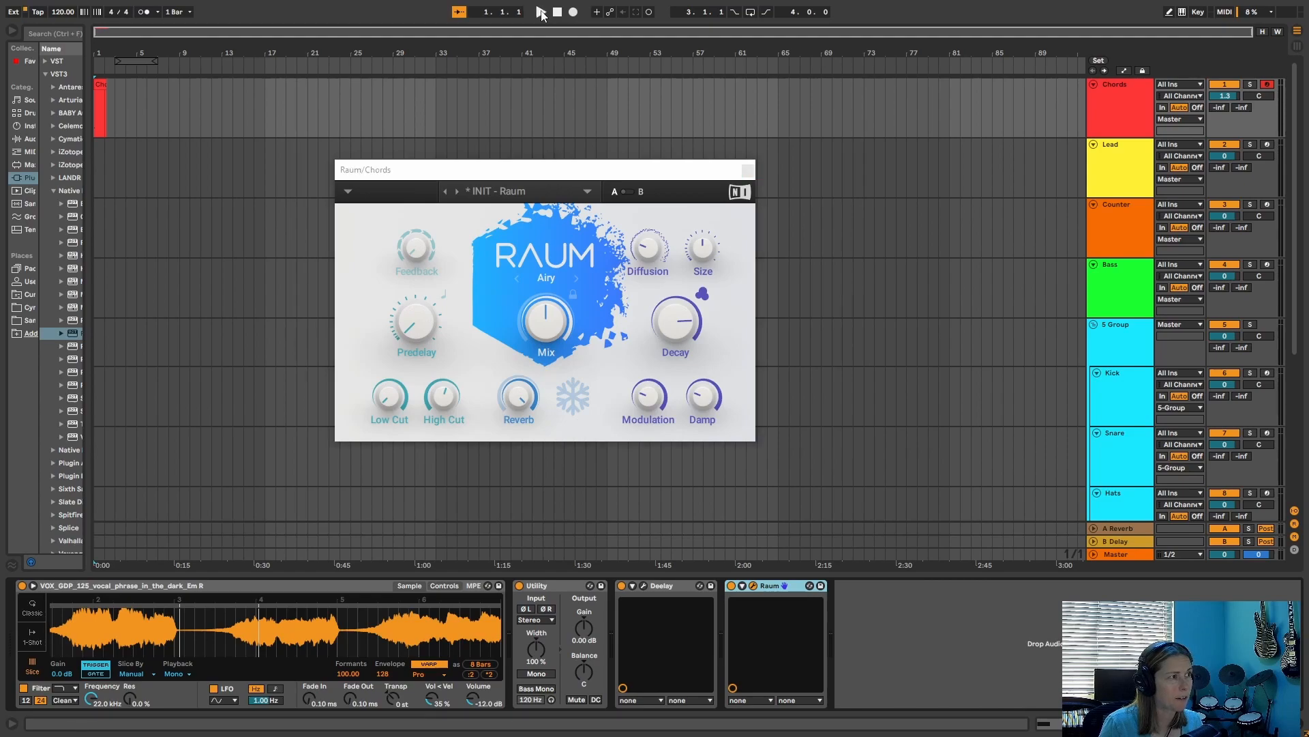
pyautogui.click(541, 11)
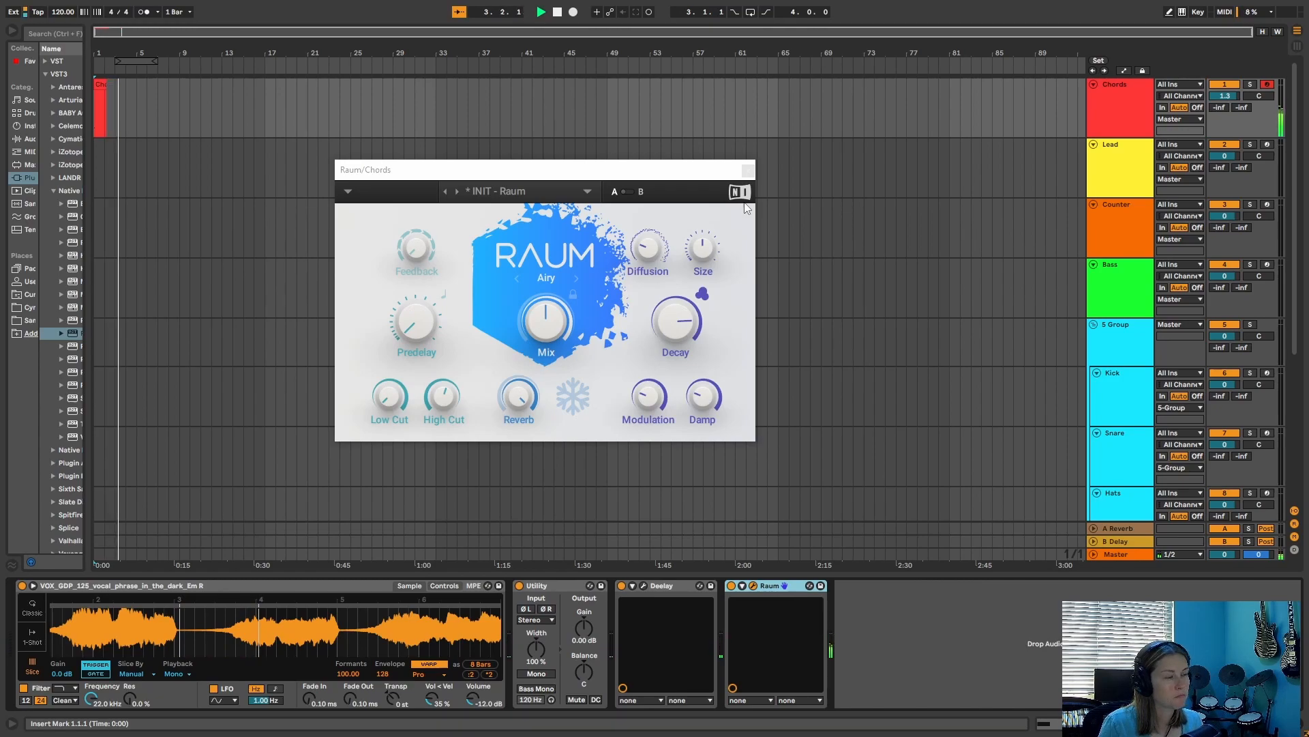
pyautogui.click(540, 12)
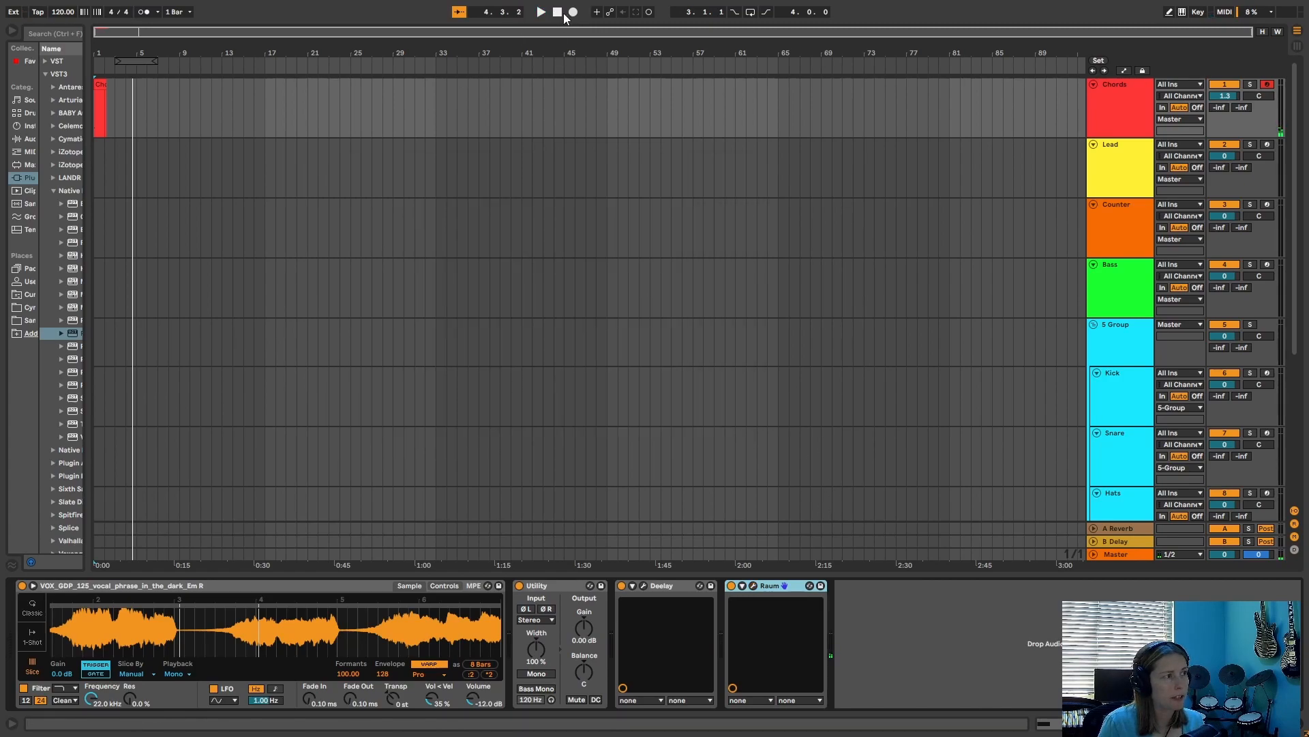
# Transpose Simpler to +4 st, play the vocal chop from the start, then stop.
pyautogui.click(555, 11)
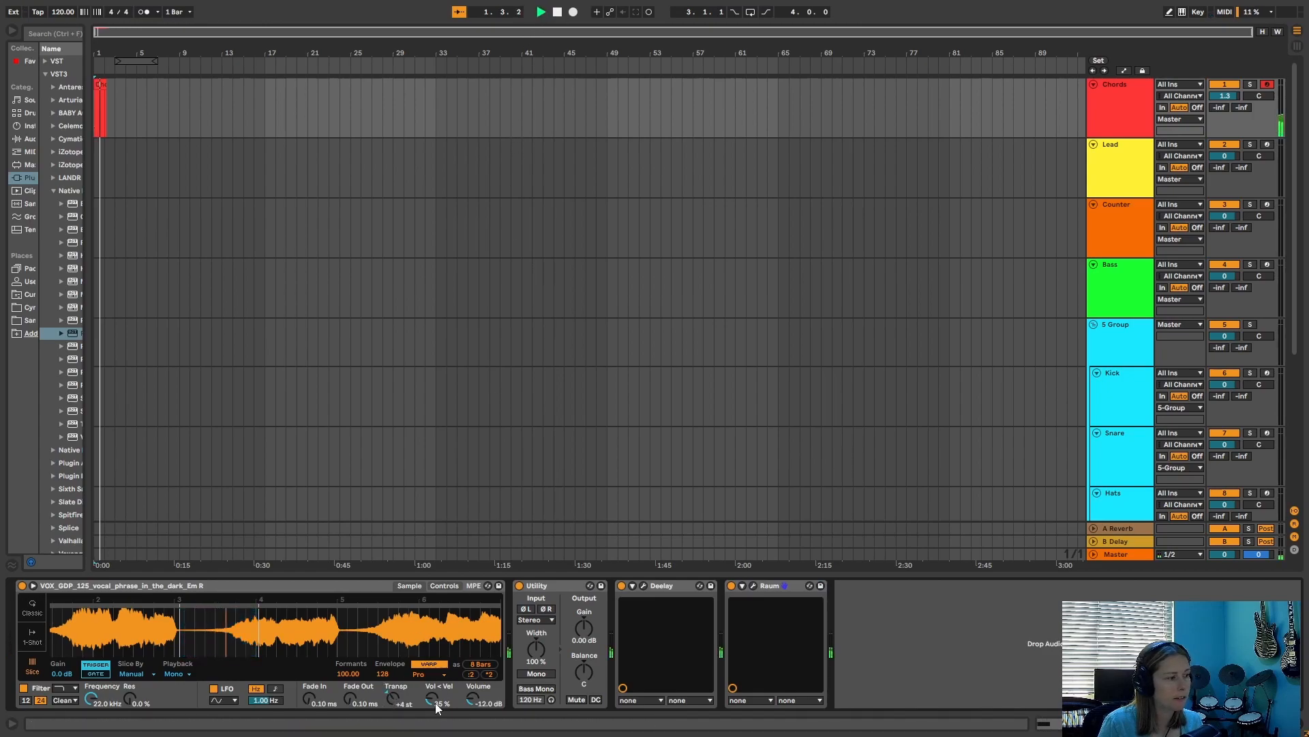
pyautogui.click(541, 12)
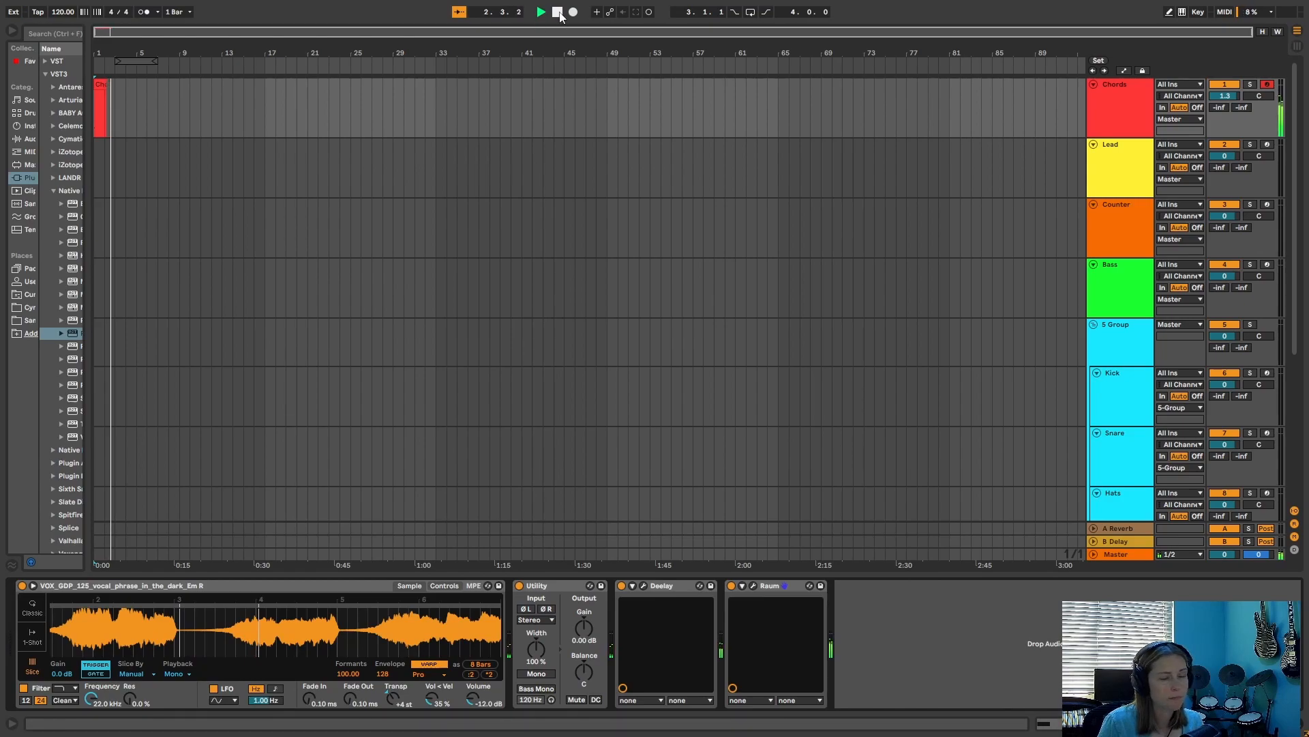
pyautogui.click(572, 11)
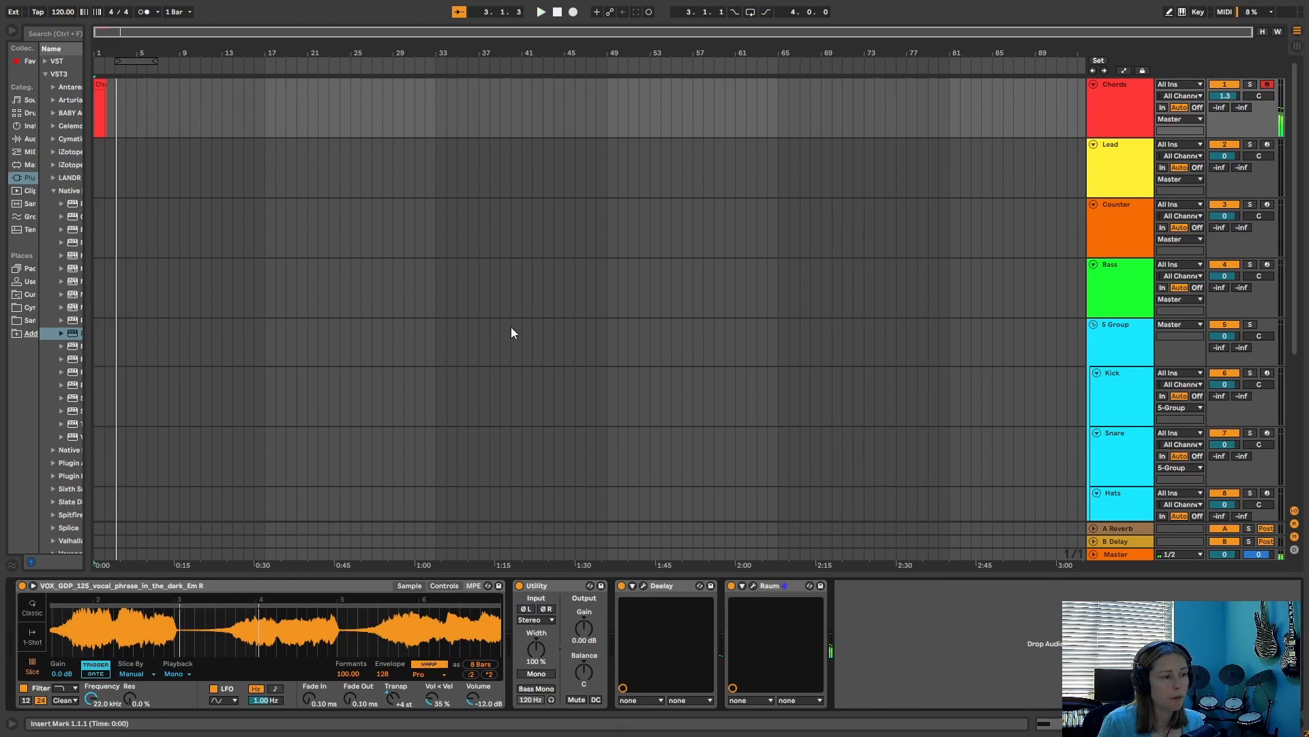
pyautogui.moveTo(669, 487)
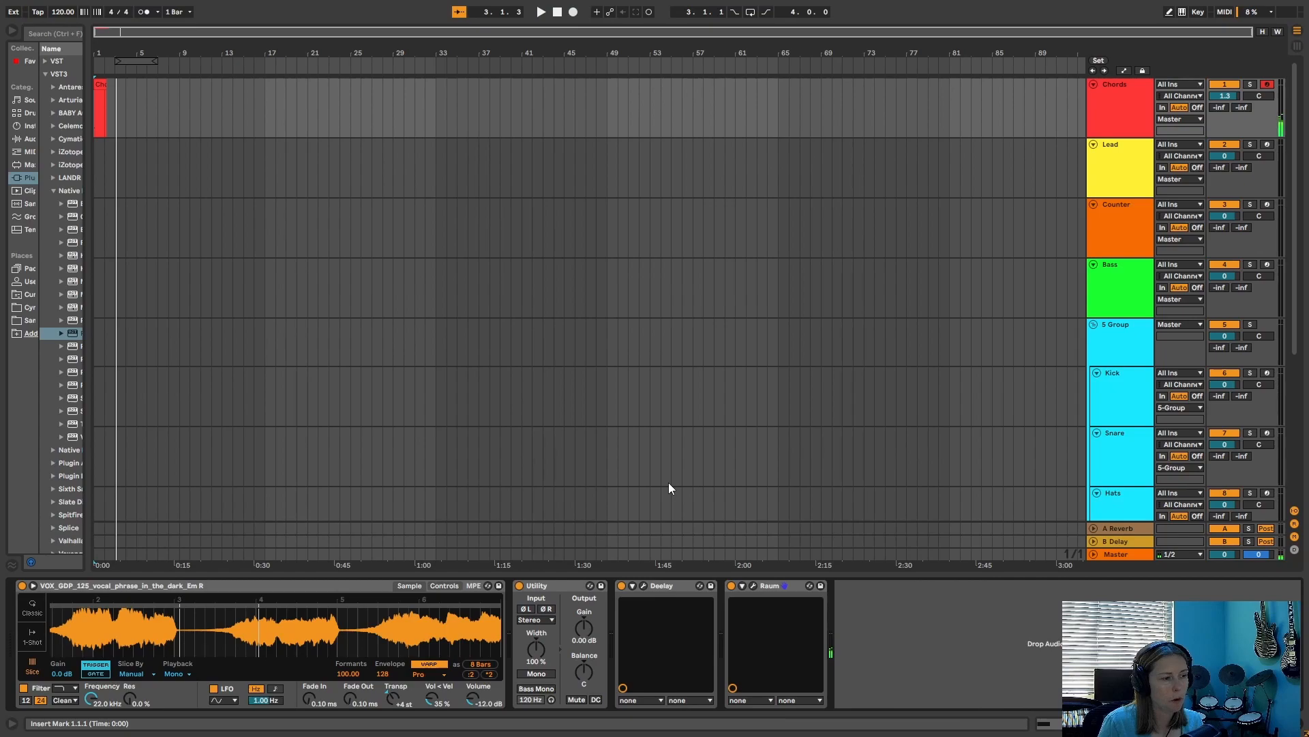
pyautogui.moveTo(636, 405)
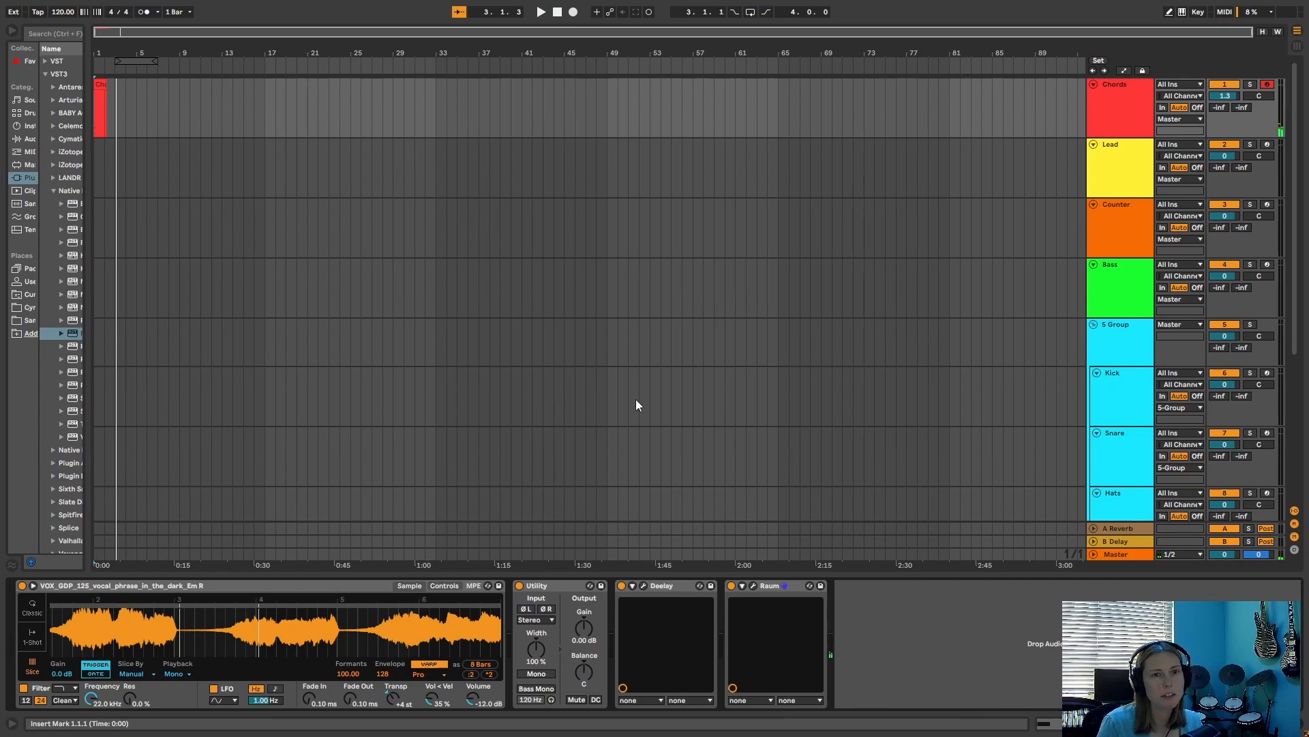
pyautogui.moveTo(603, 389)
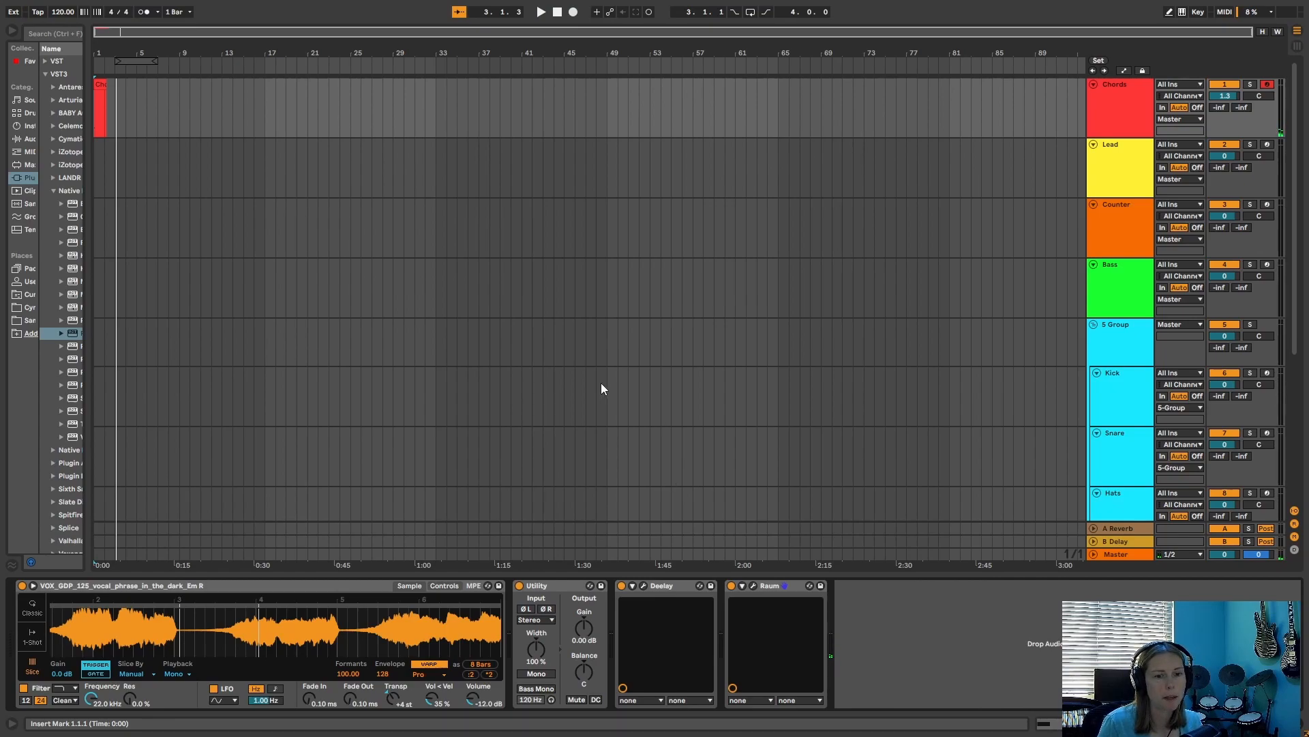
pyautogui.moveTo(541, 326)
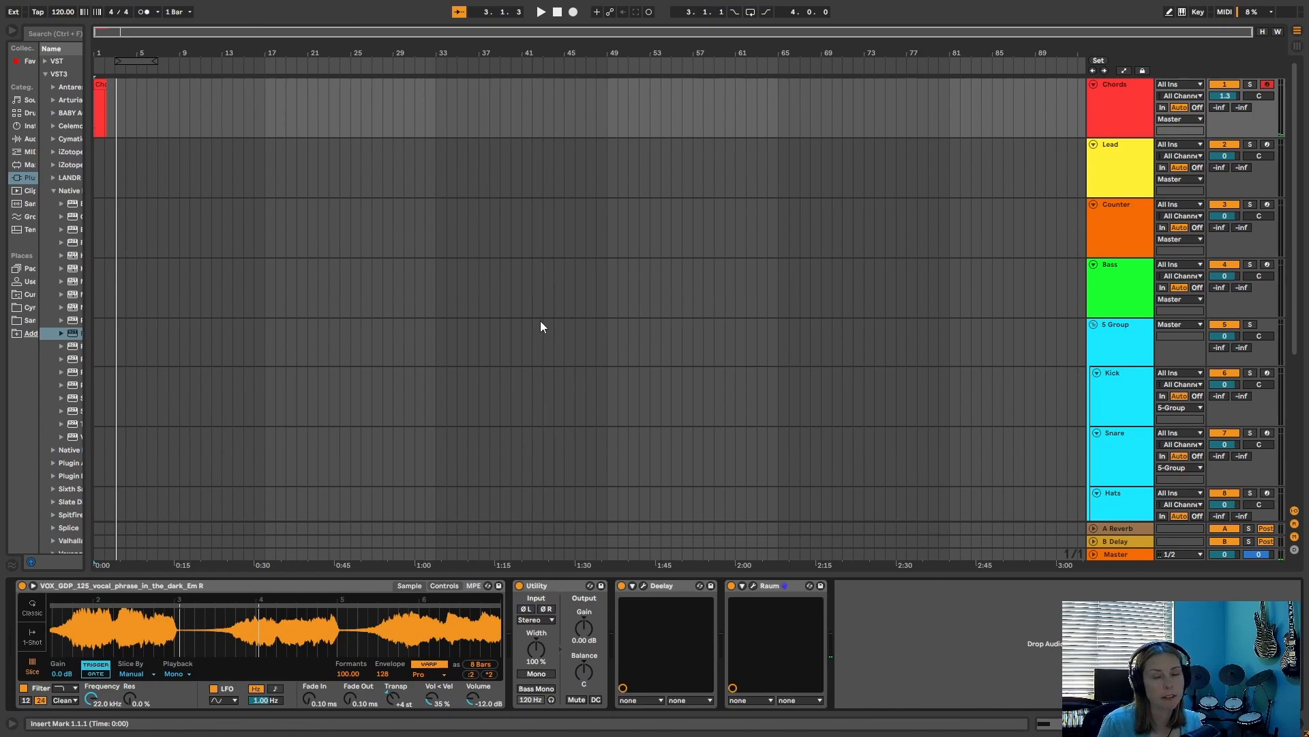
pyautogui.moveTo(617, 233)
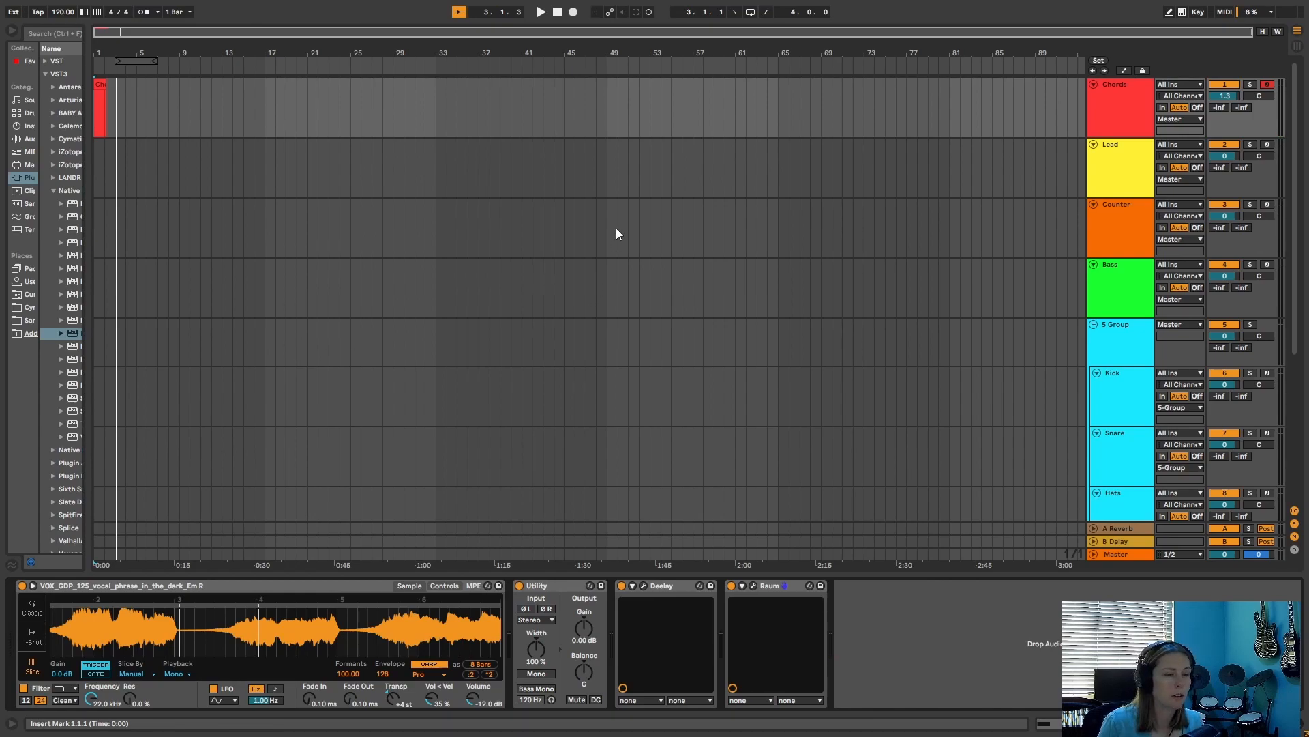